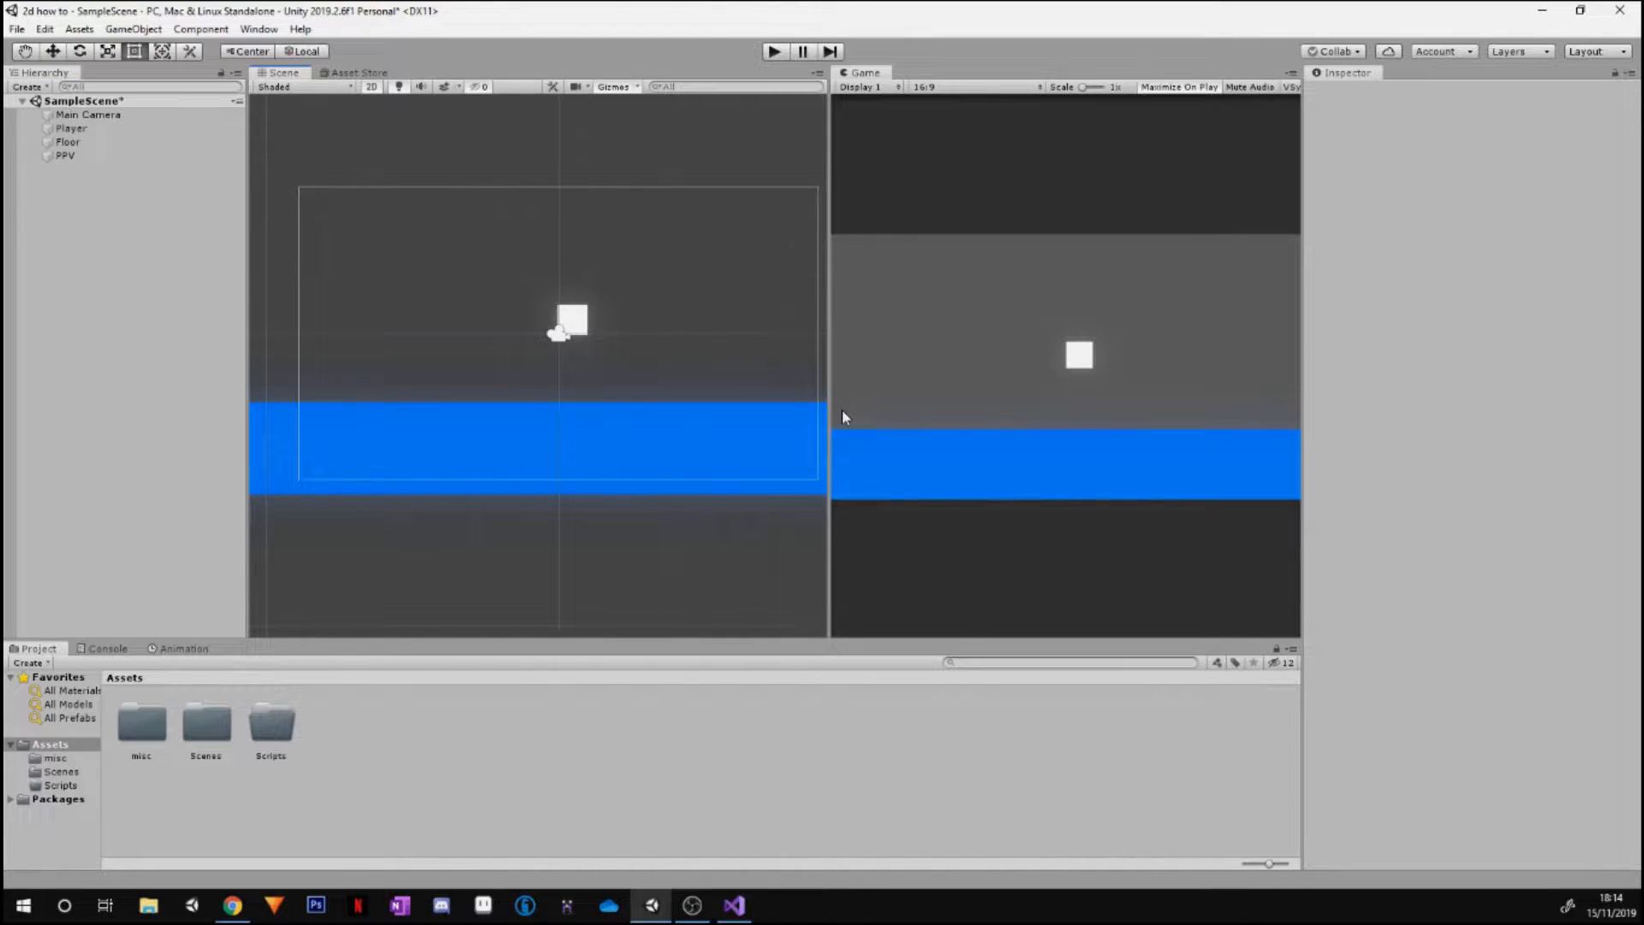
Resize the Scene/Game view divider and select Player in the Hierarchy to show its components
left_click_drag(829, 429, 745, 430)
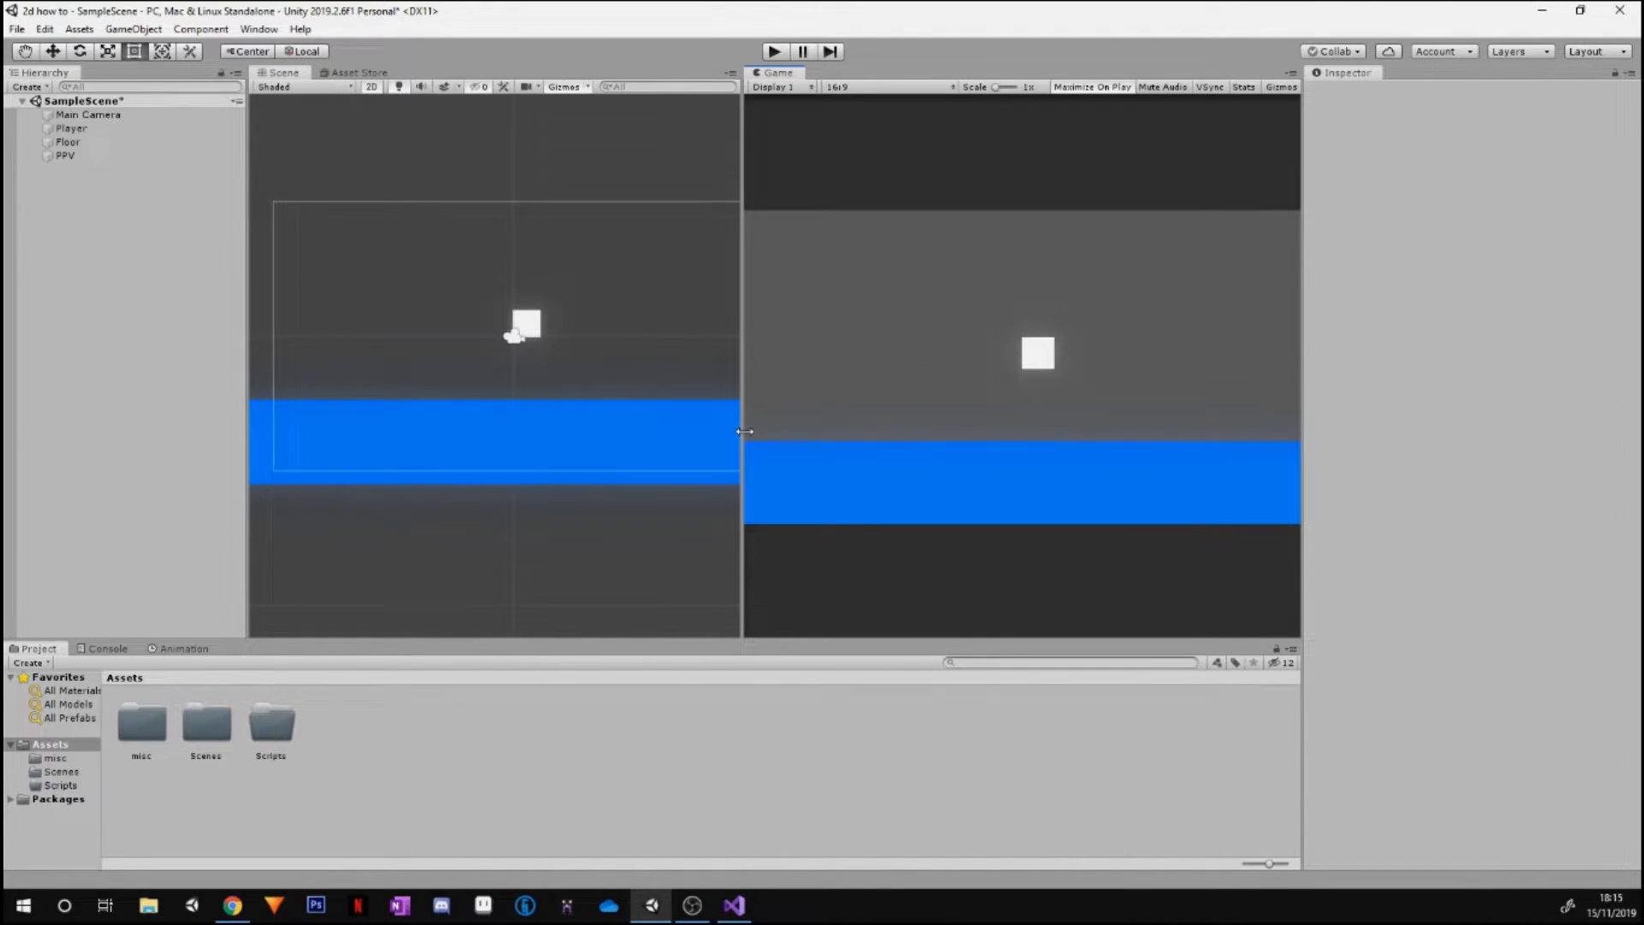
left_click_drag(741, 431, 846, 432)
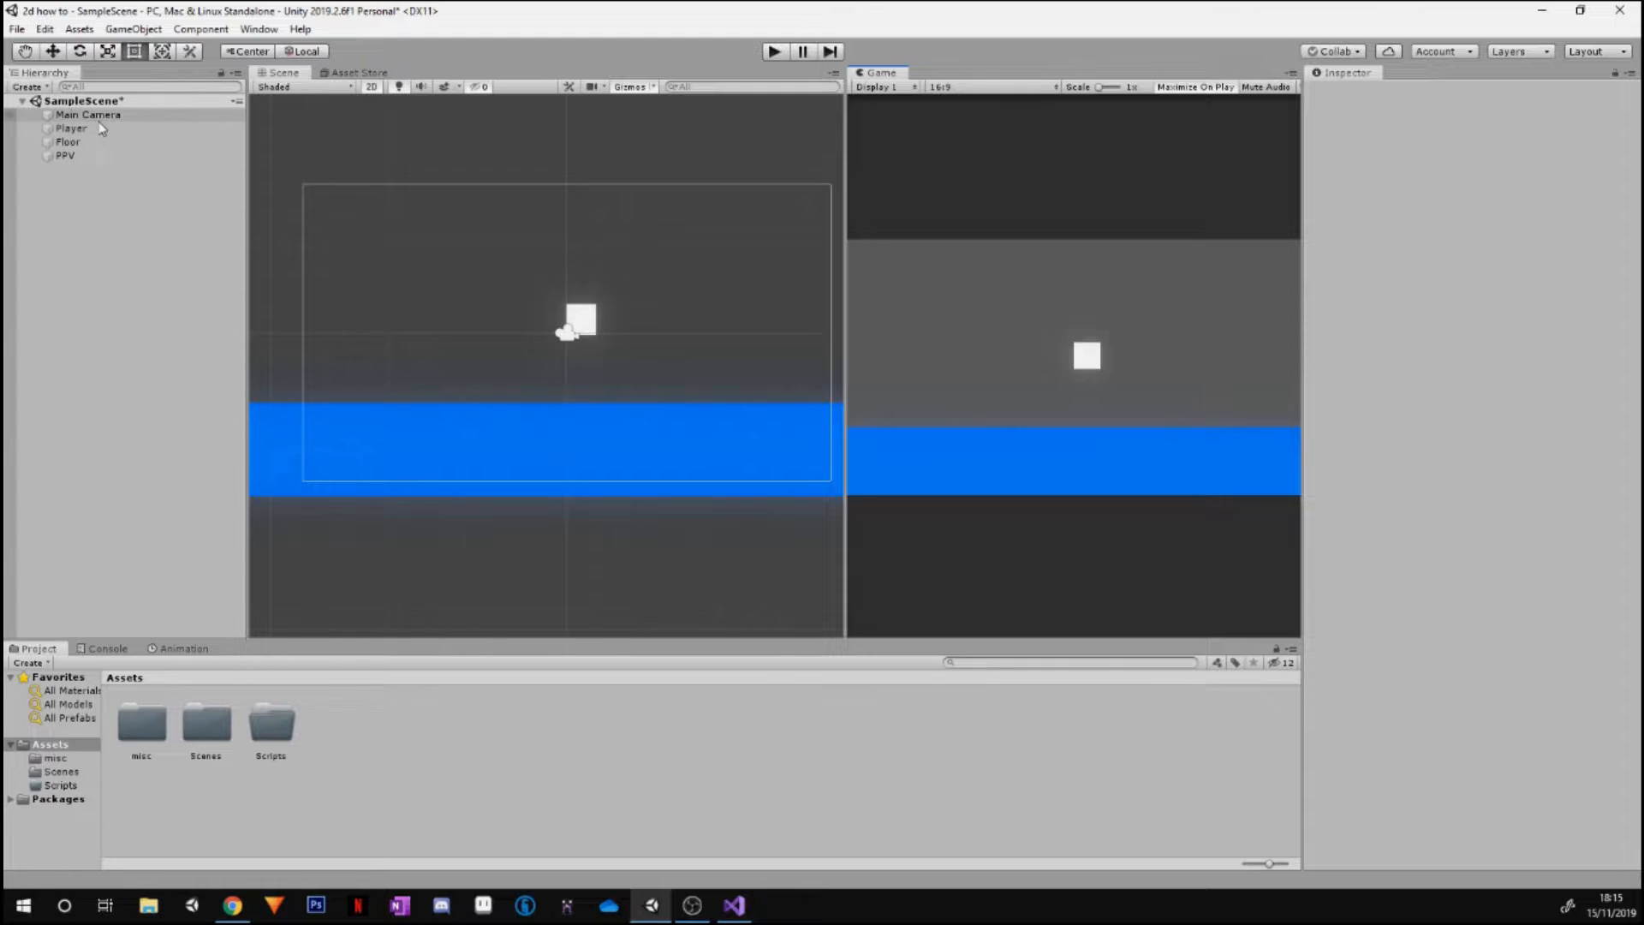
left_click(72, 128)
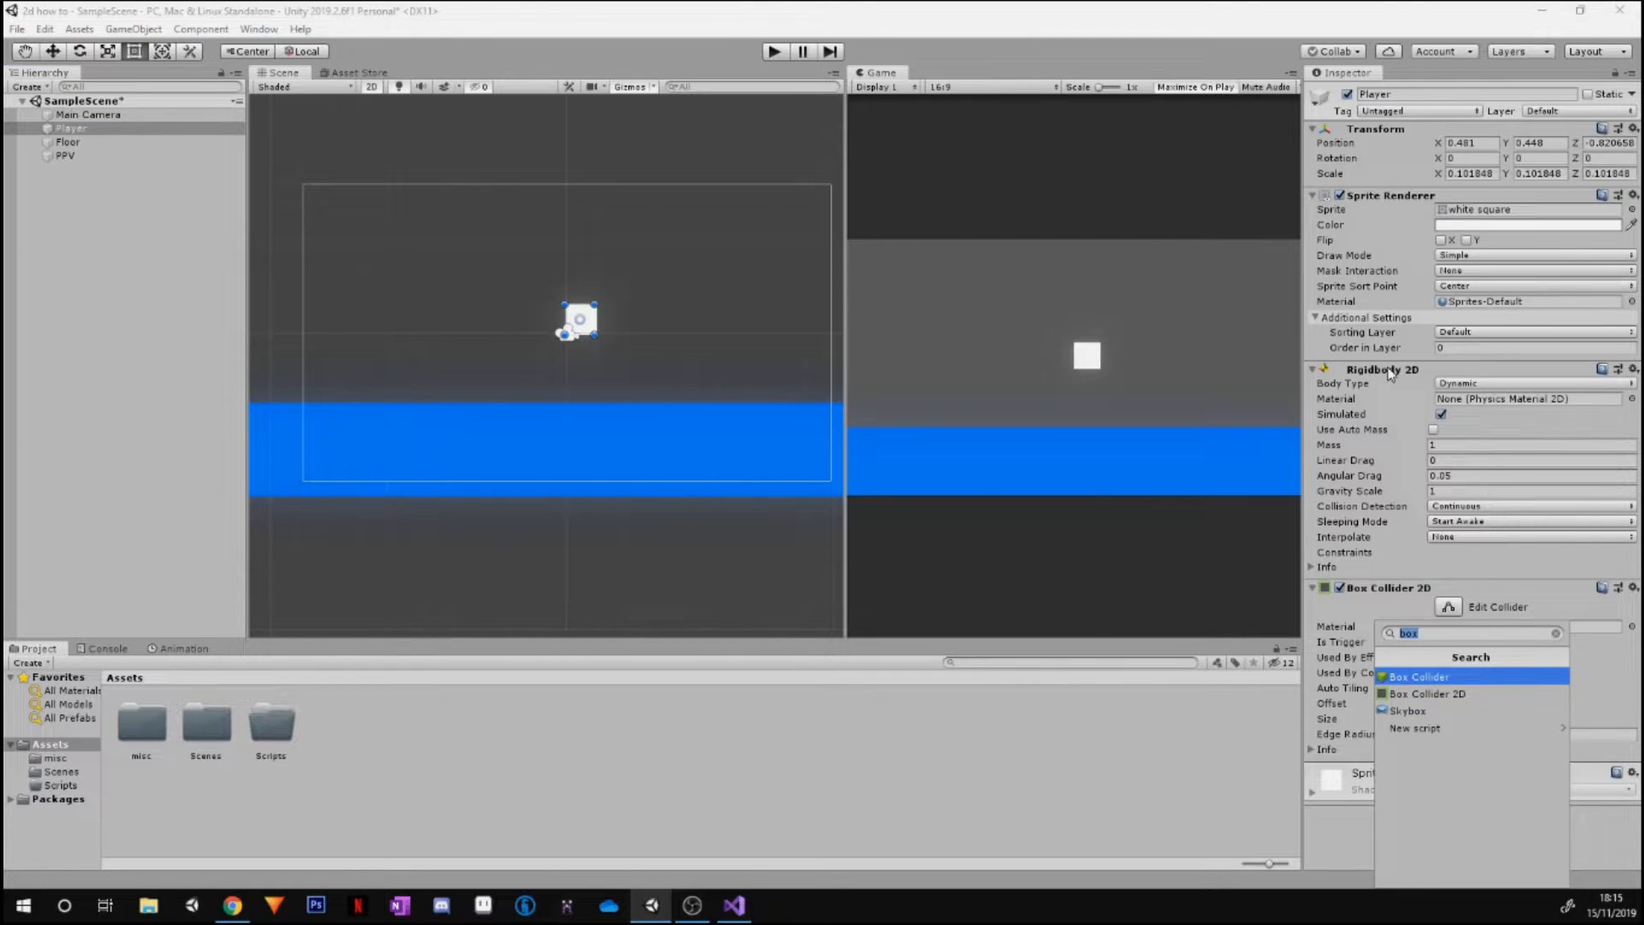
Close the component search and expand the Player's Box Collider 2D settings in the Inspector
left_click(1312, 370)
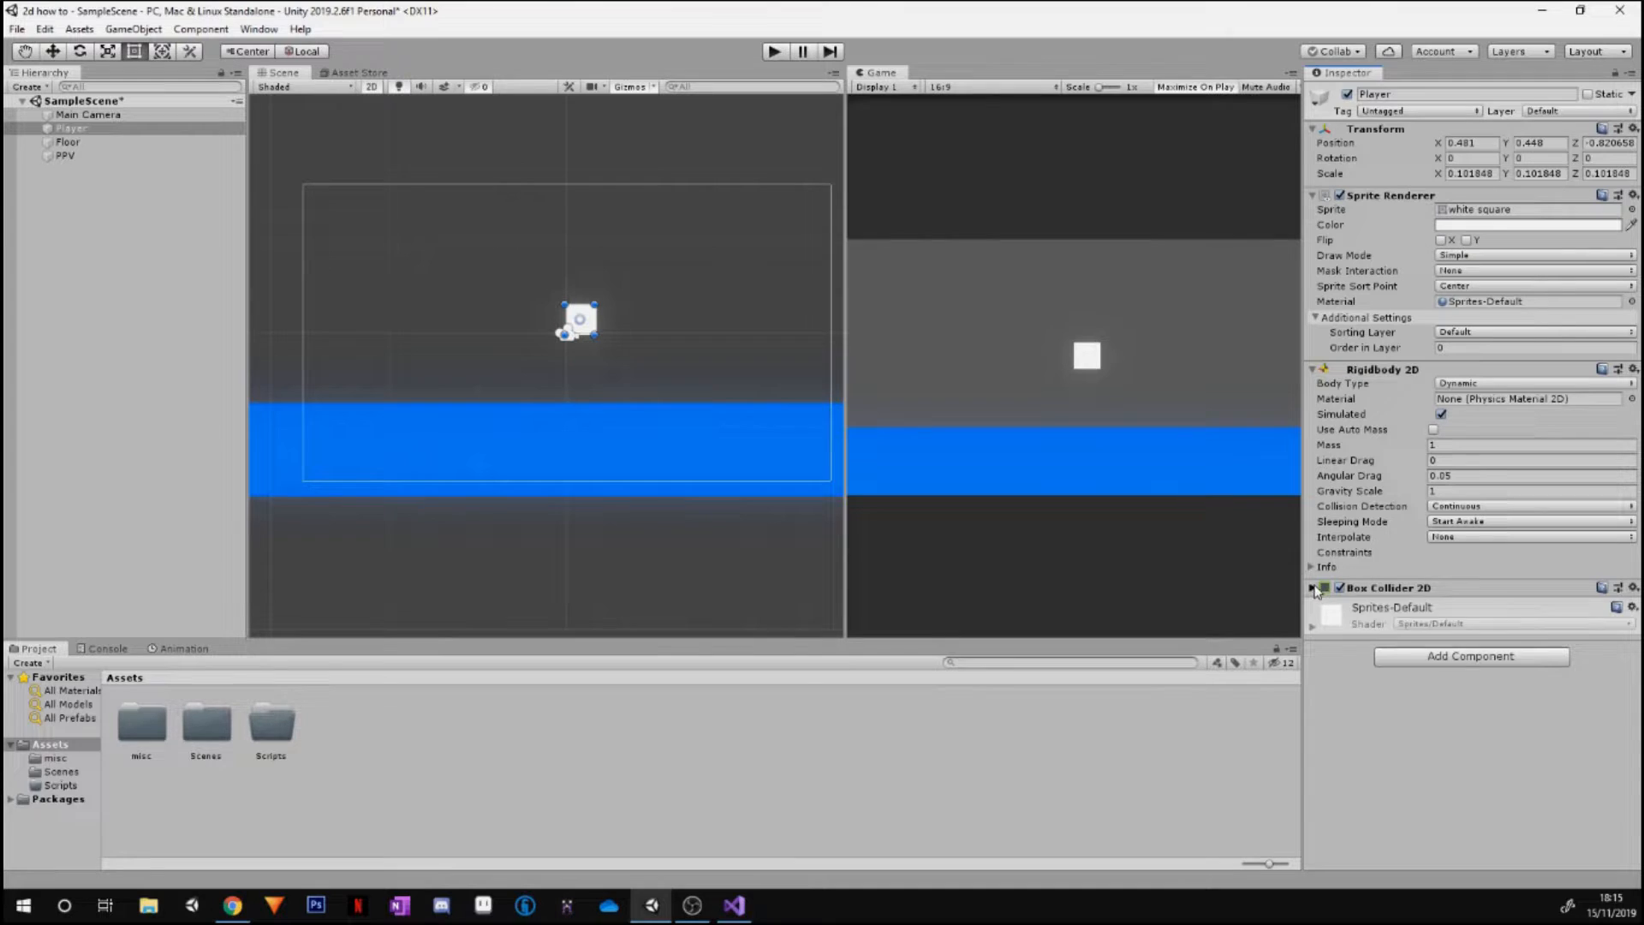
left_click(1311, 587)
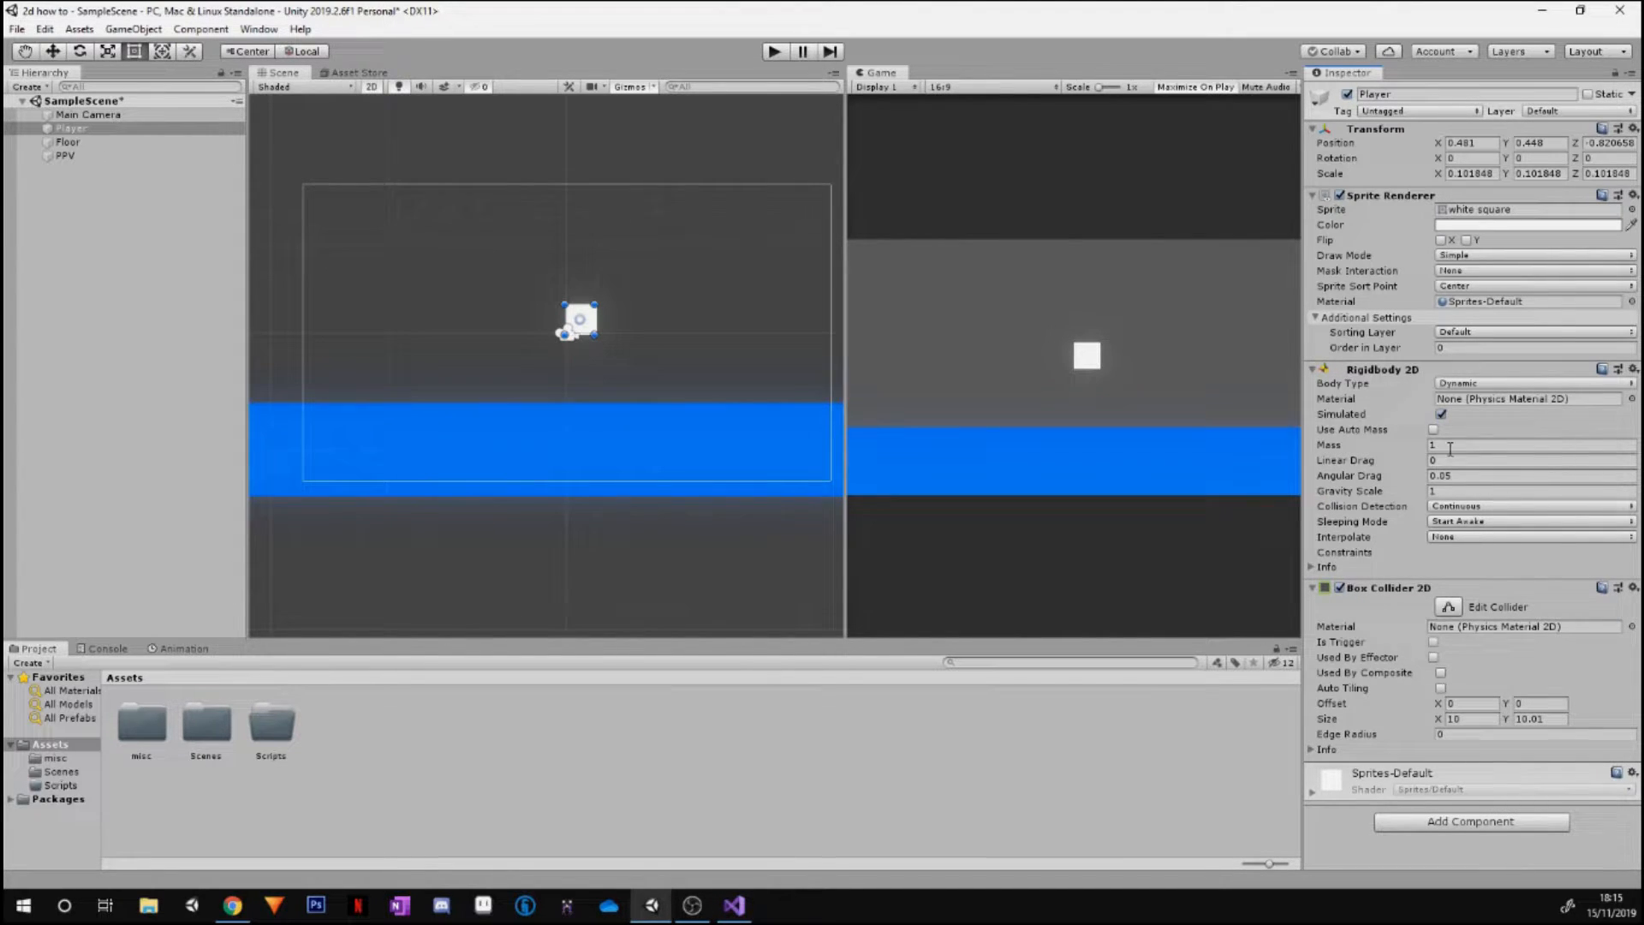
left_click(1529, 505)
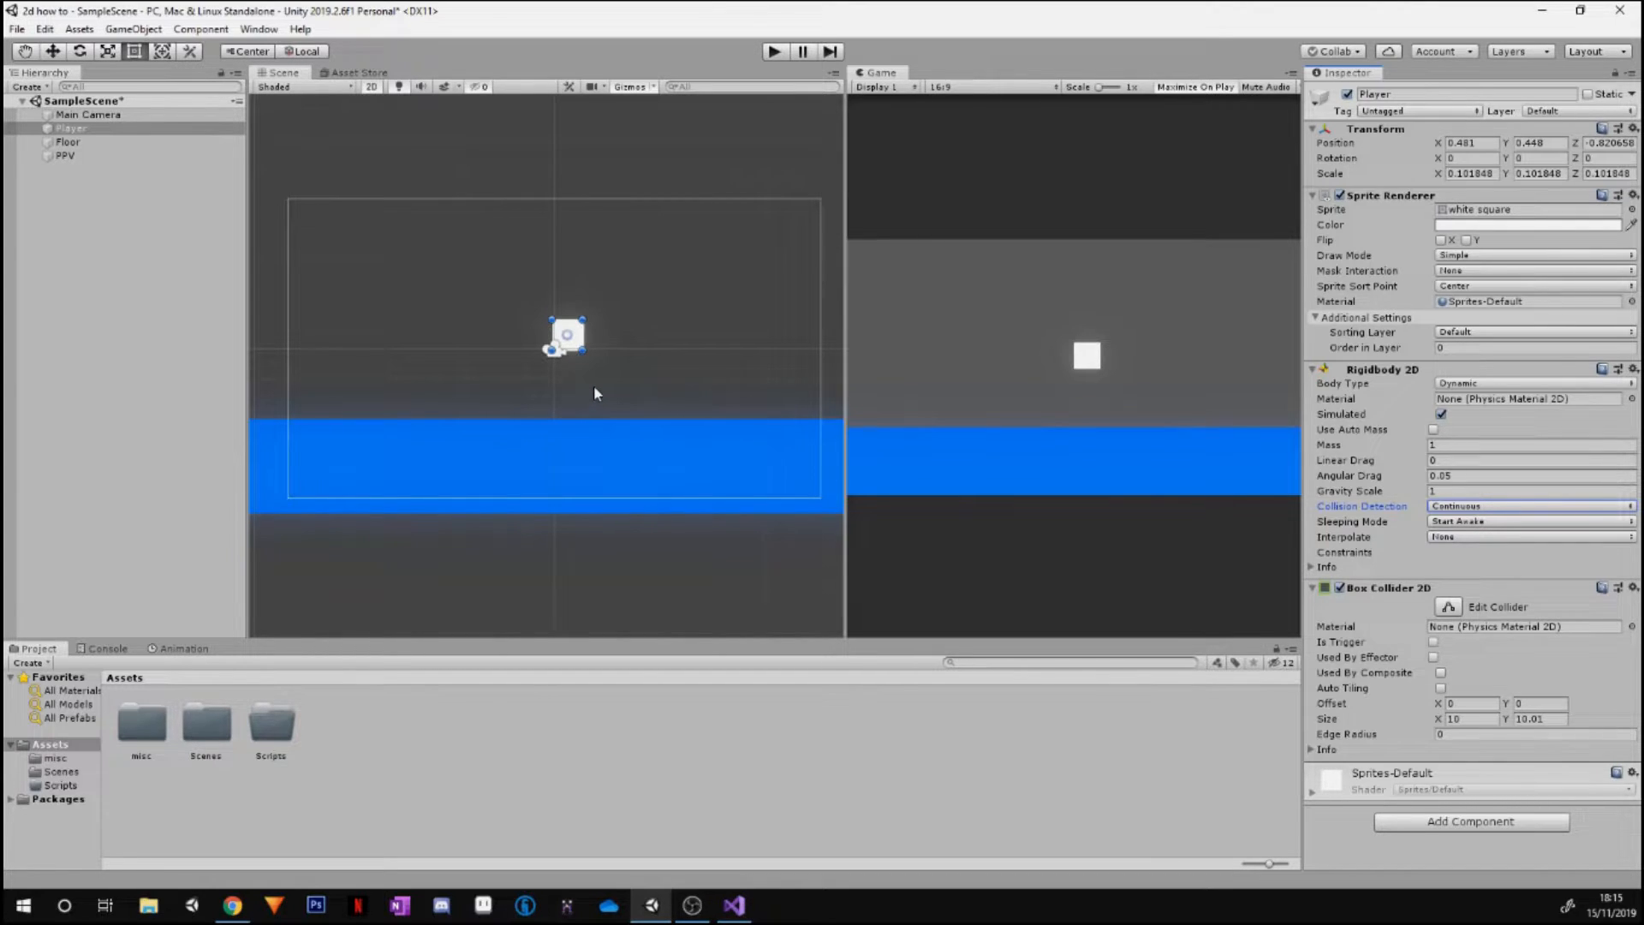
Select Floor in the Hierarchy and review its Box Collider 2D component
left_click(68, 142)
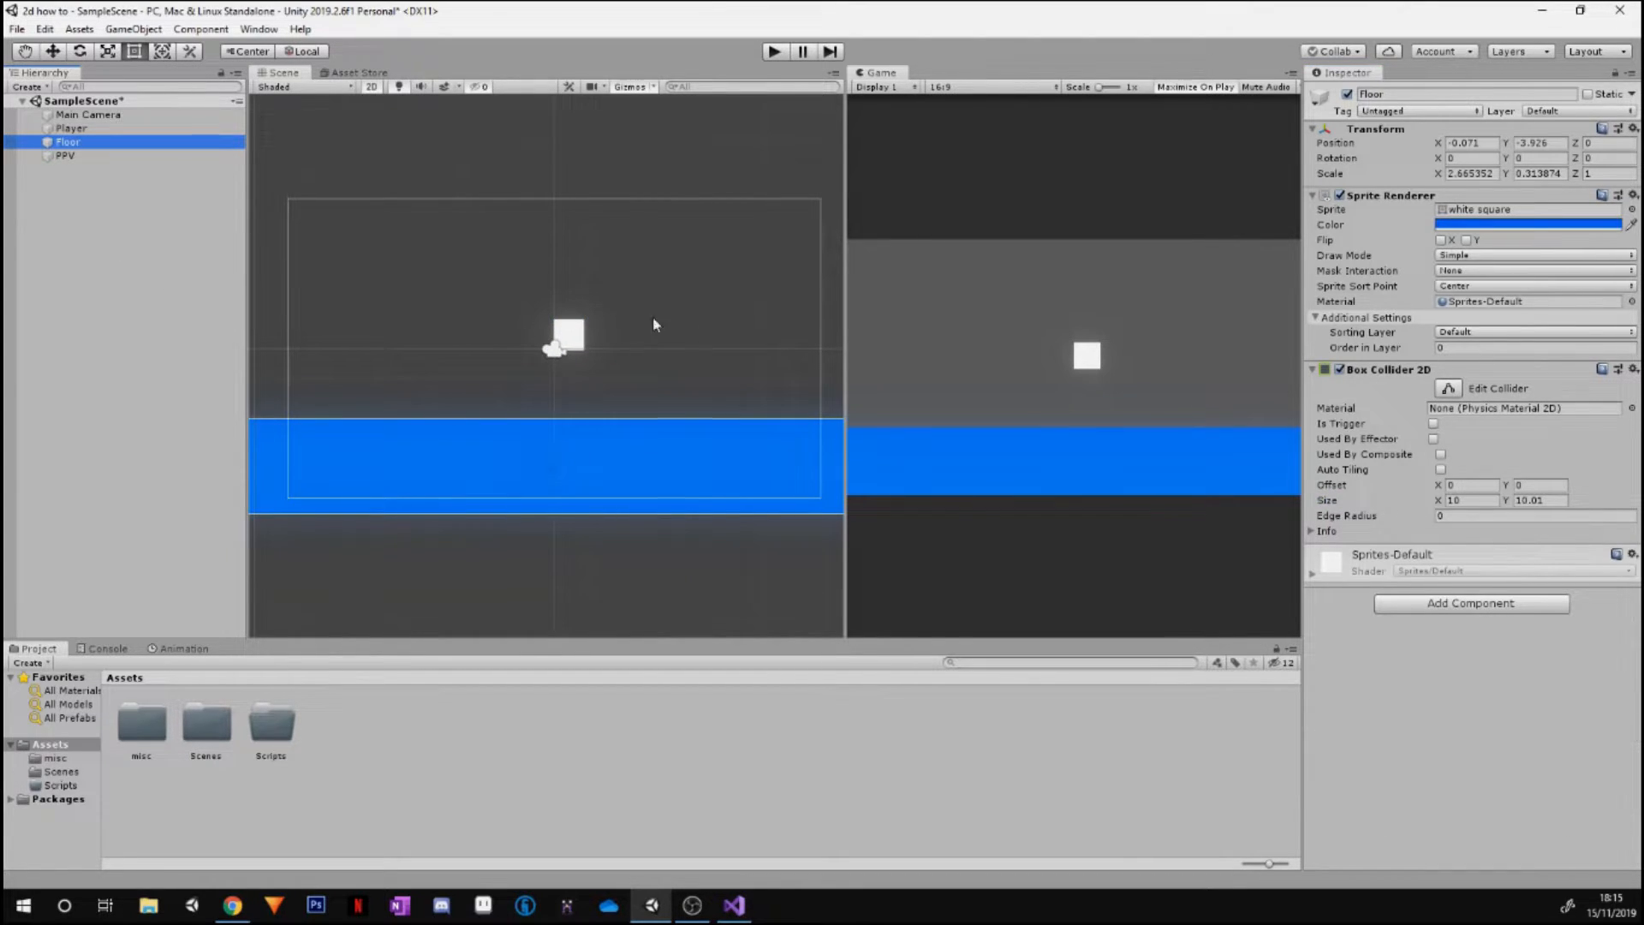
mouse_move(1448, 388)
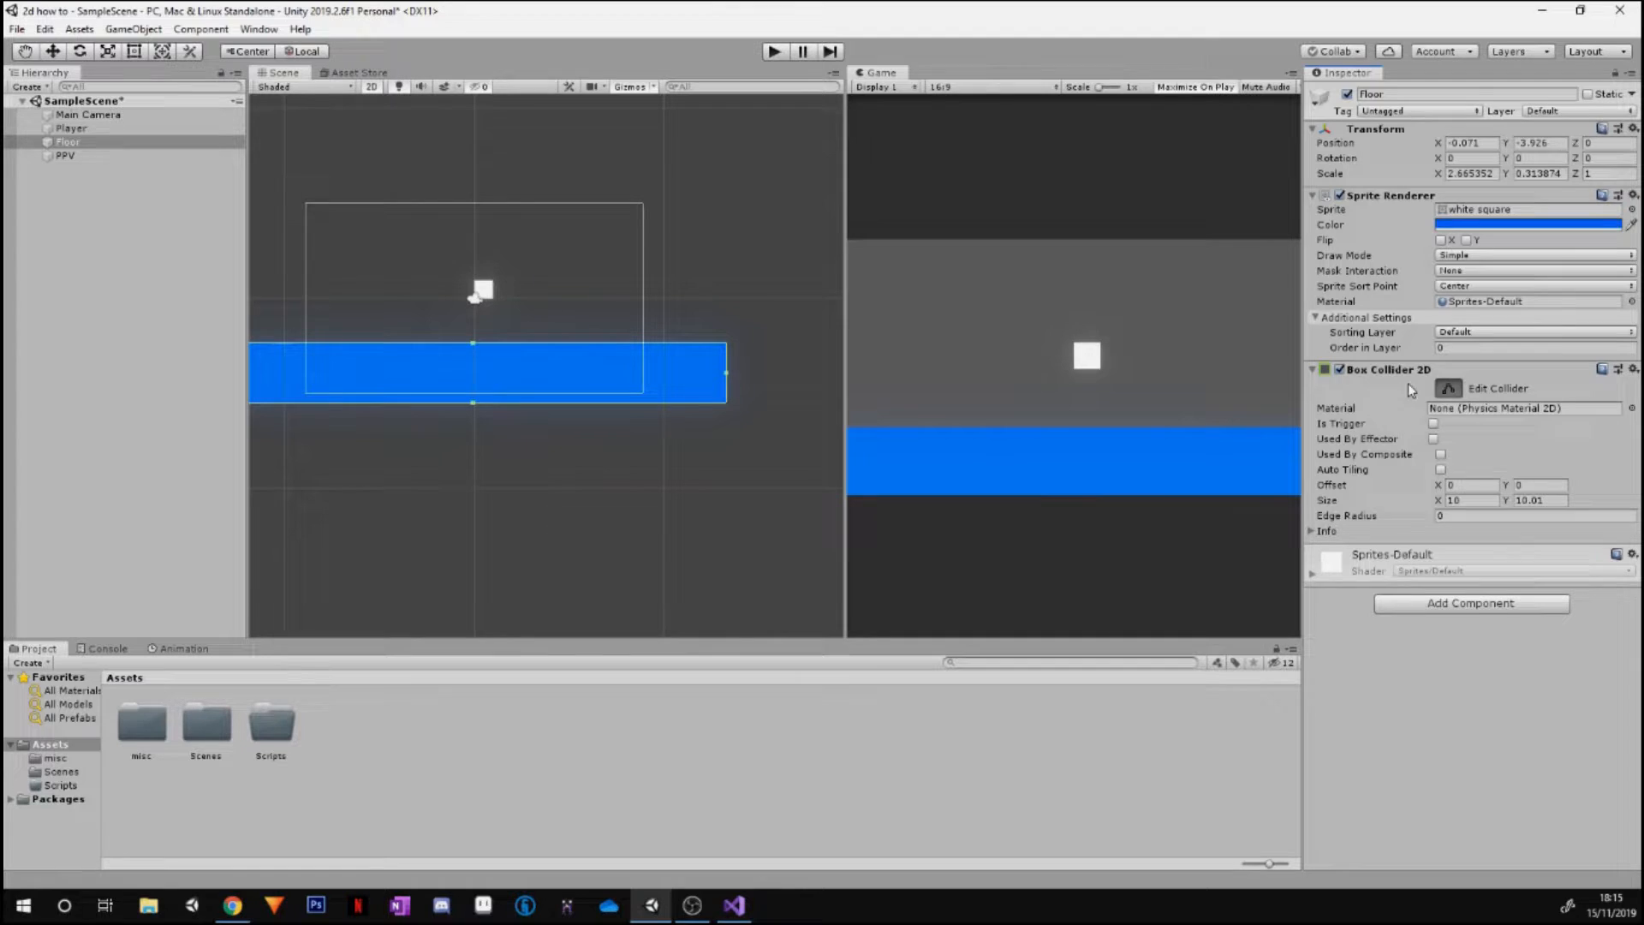
left_click(89, 180)
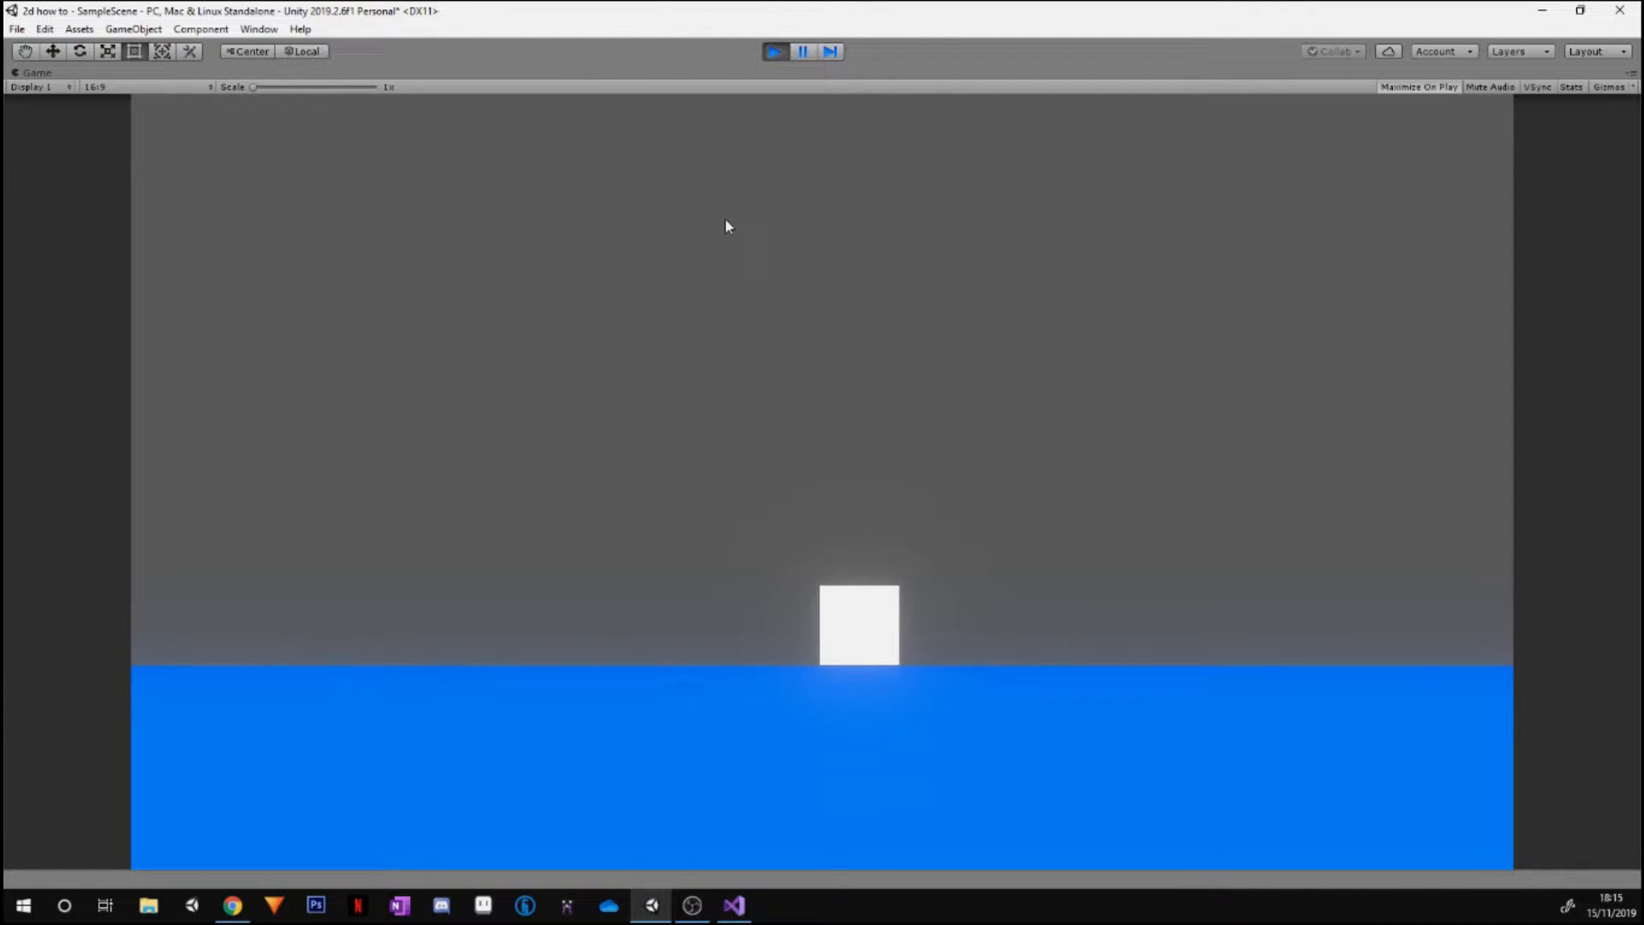
Stop the test run, create a C# script named PlayerMovement in Scripts, and open it
left_click(774, 51)
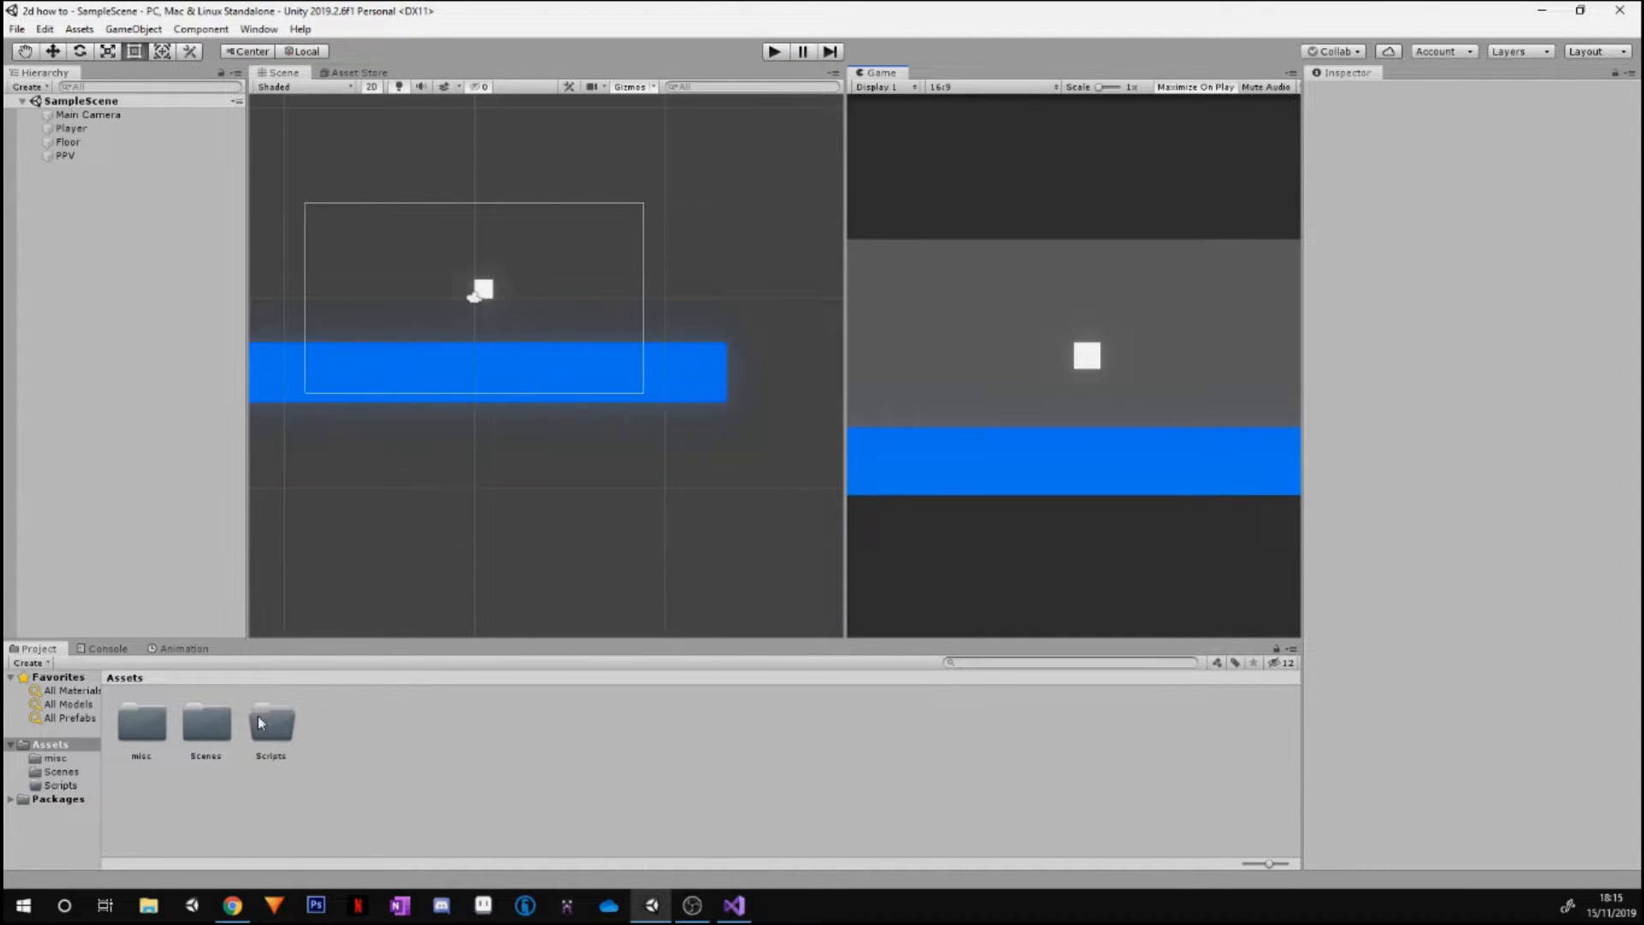
right_click(270, 722)
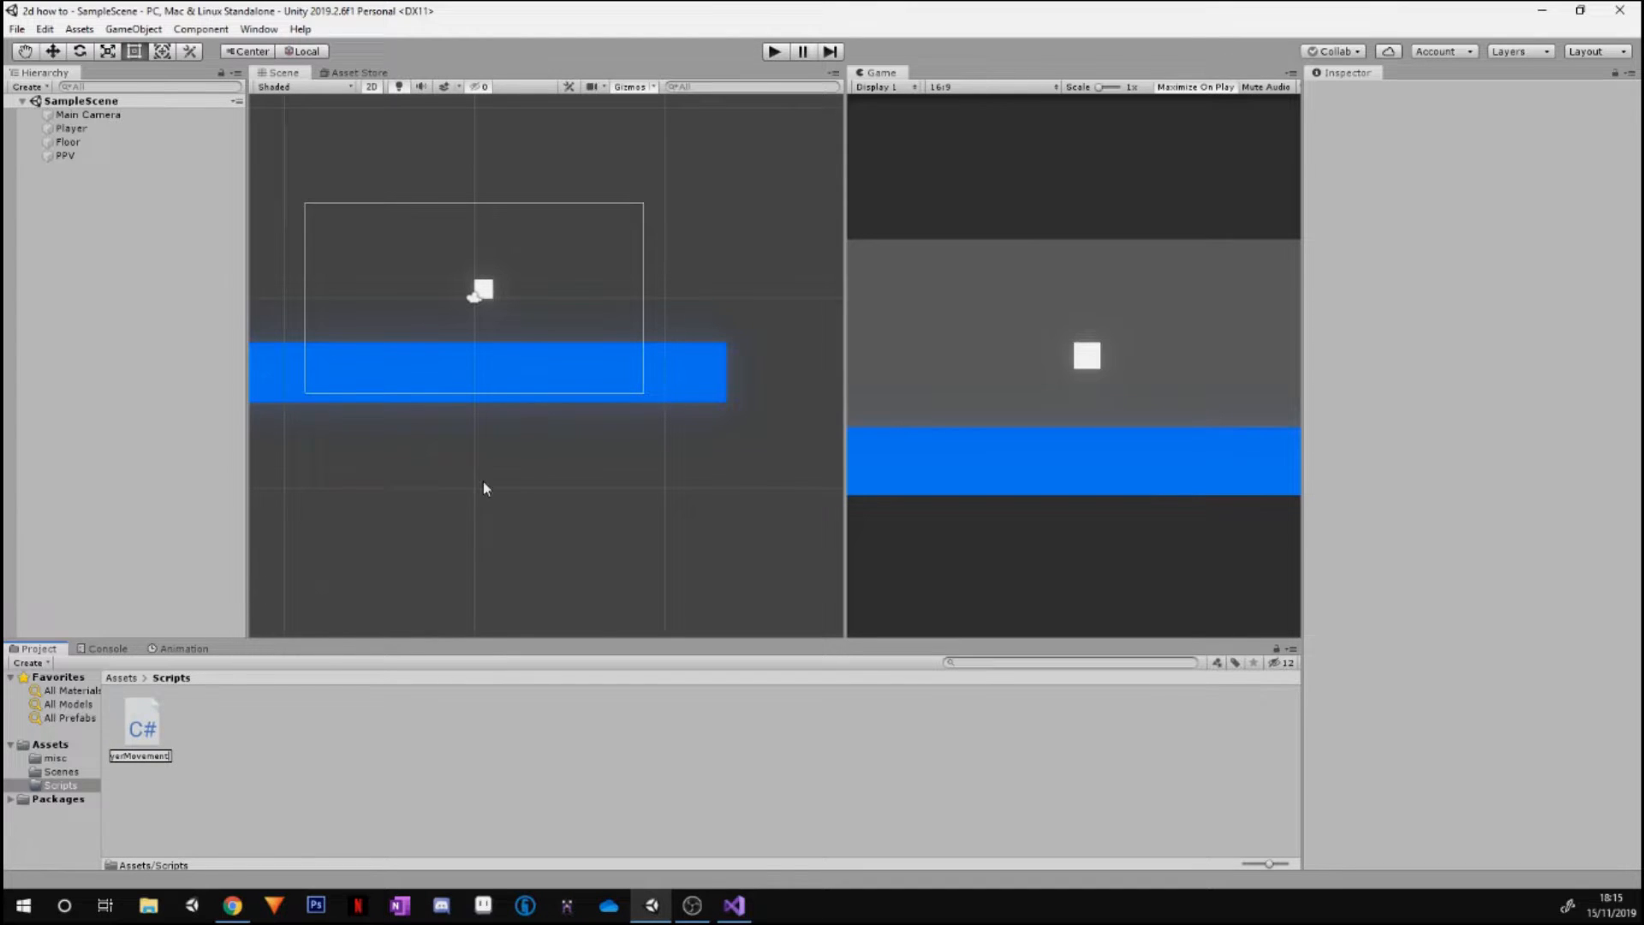
double_click(142, 723)
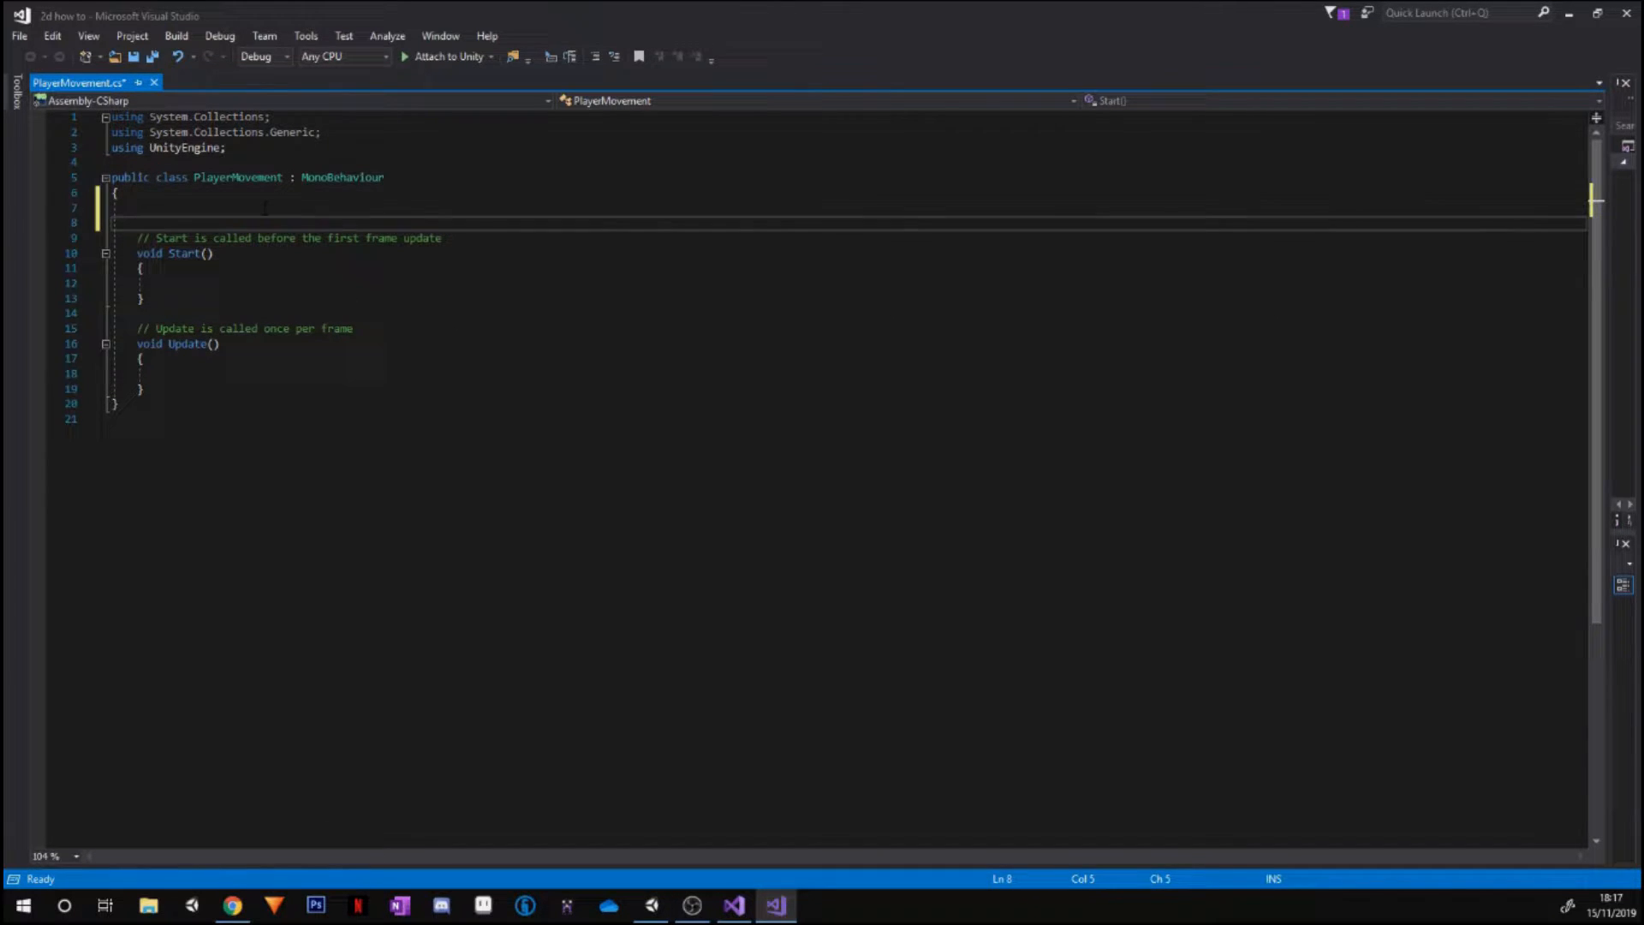
Declare public float speed and public float jump fields in PlayerMovement
type("public float")
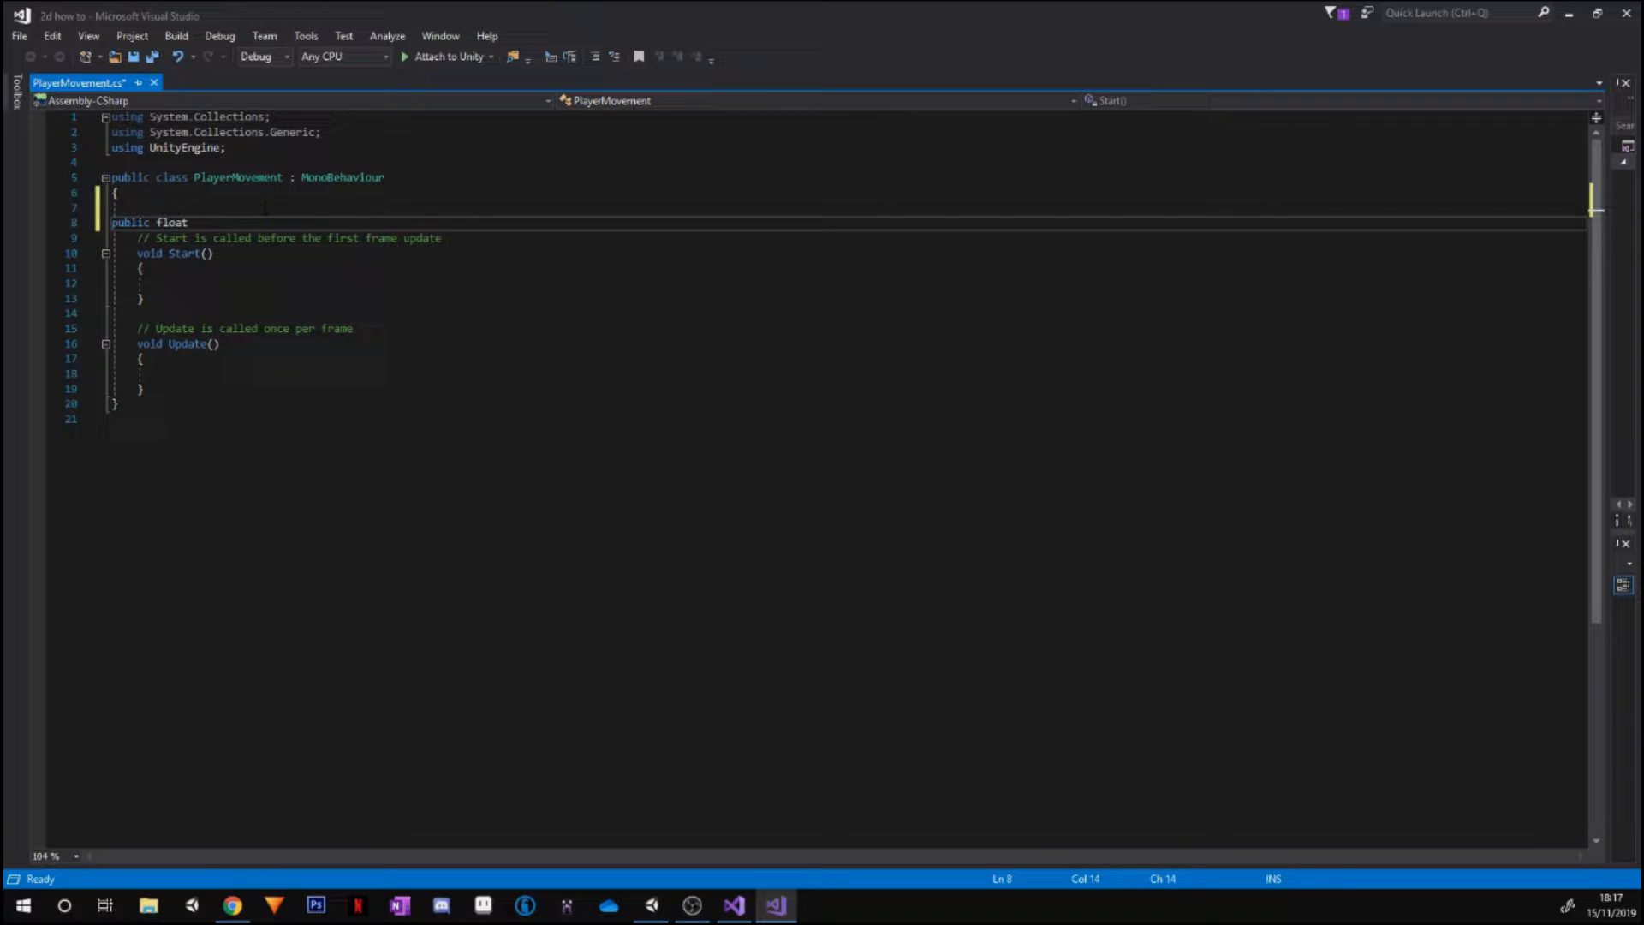
type("spp")
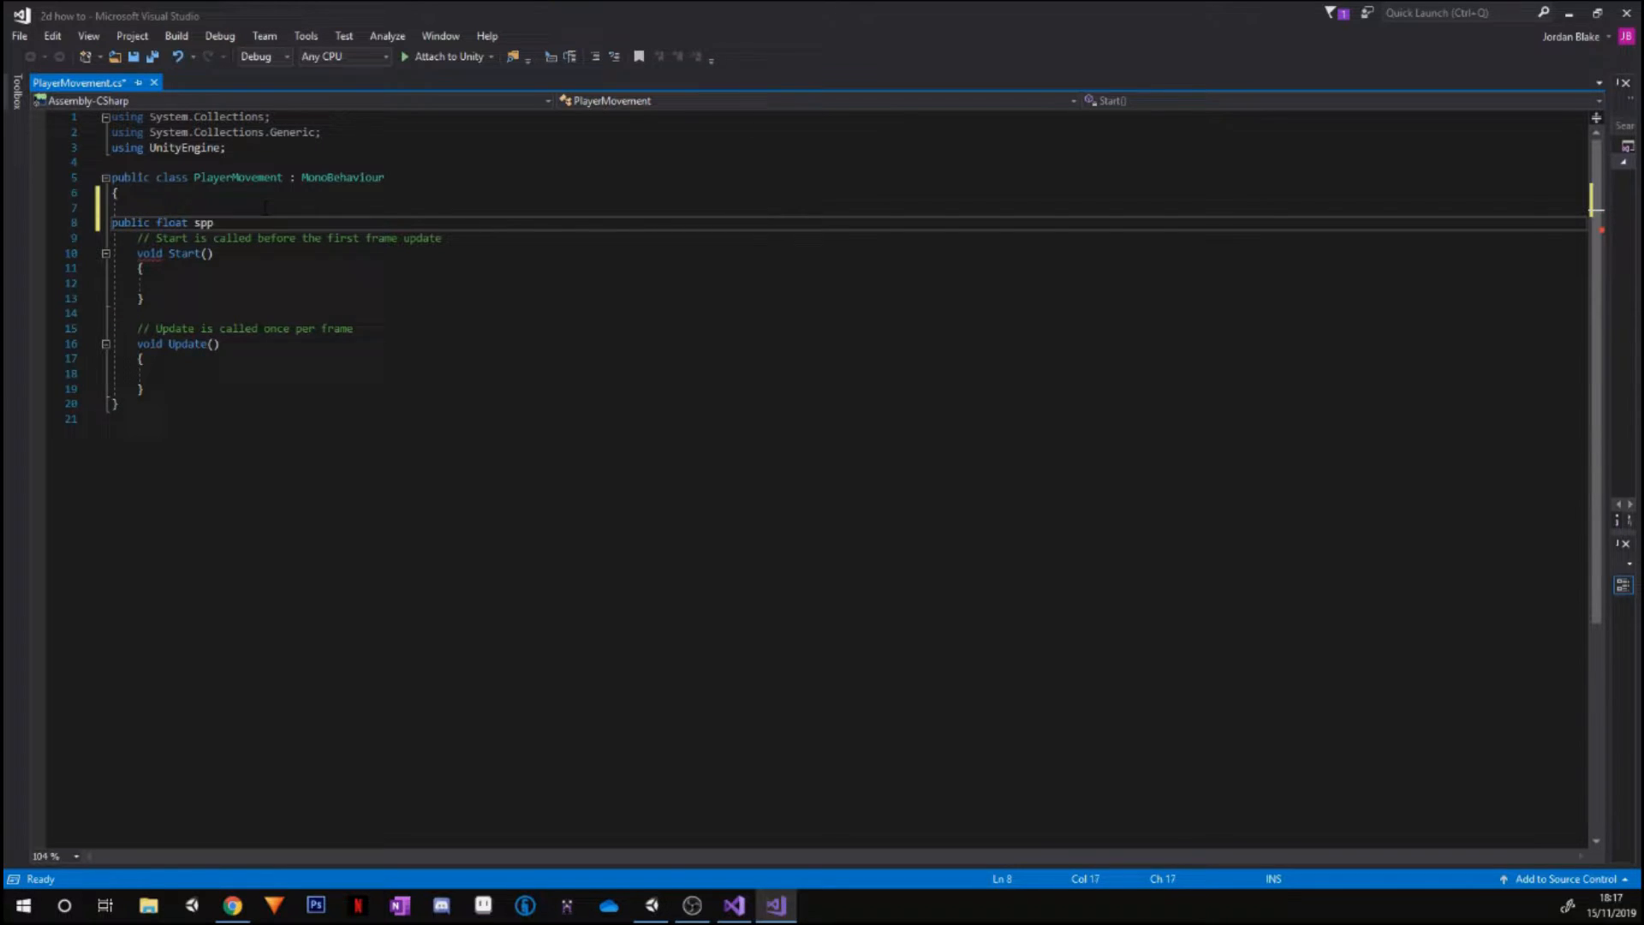
type("eed")
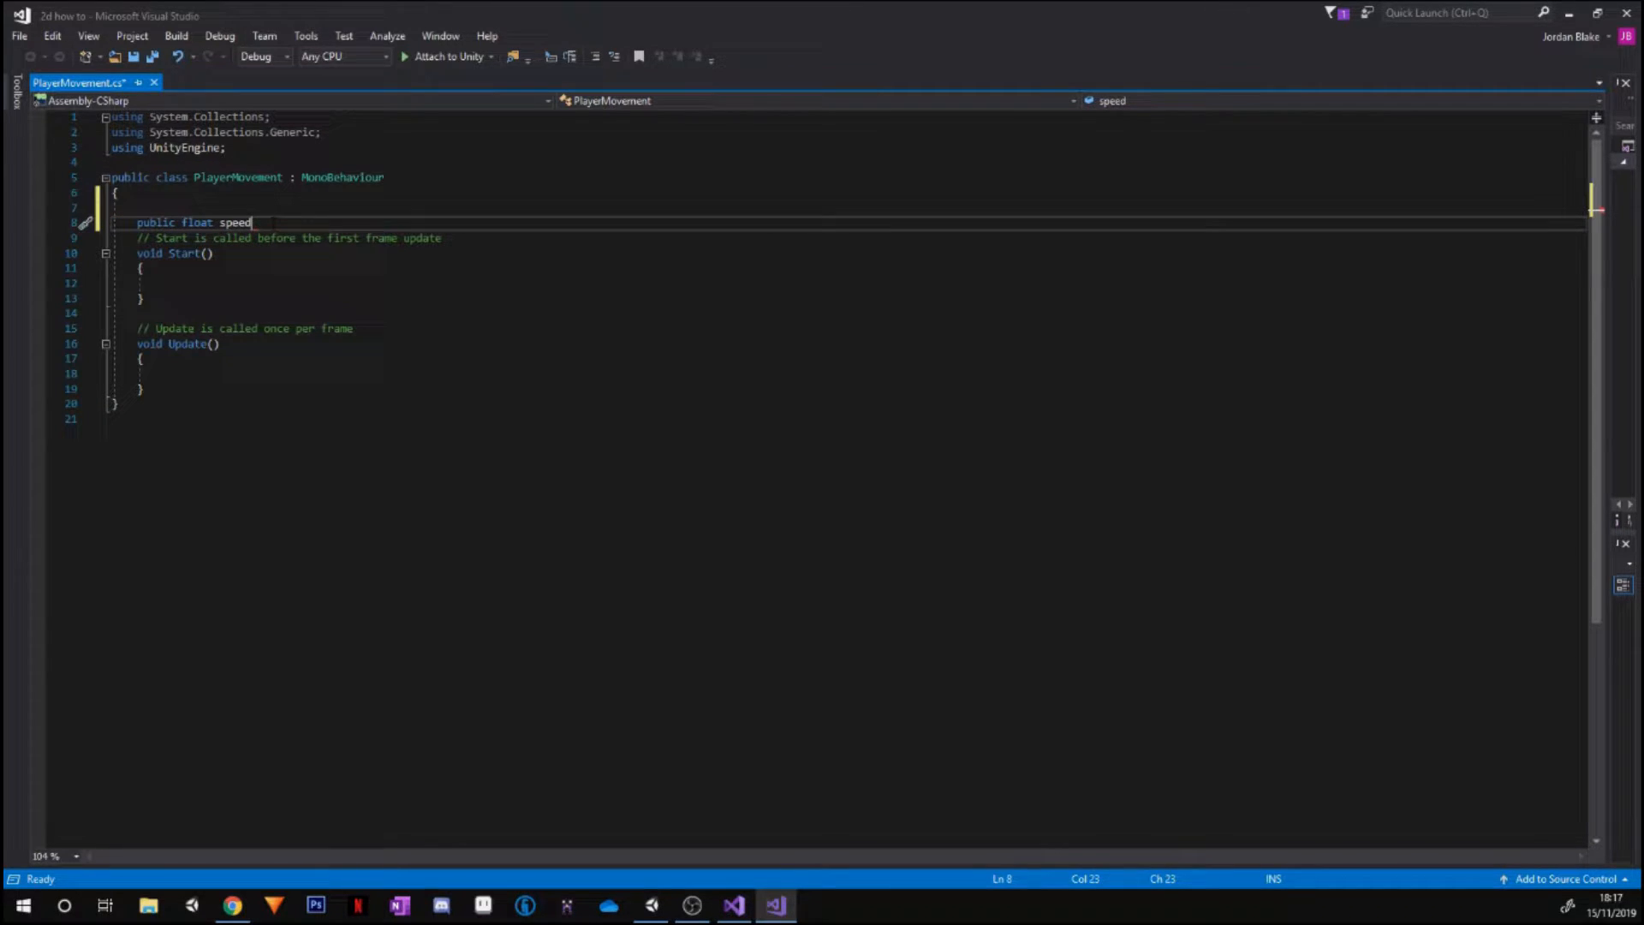
type(";")
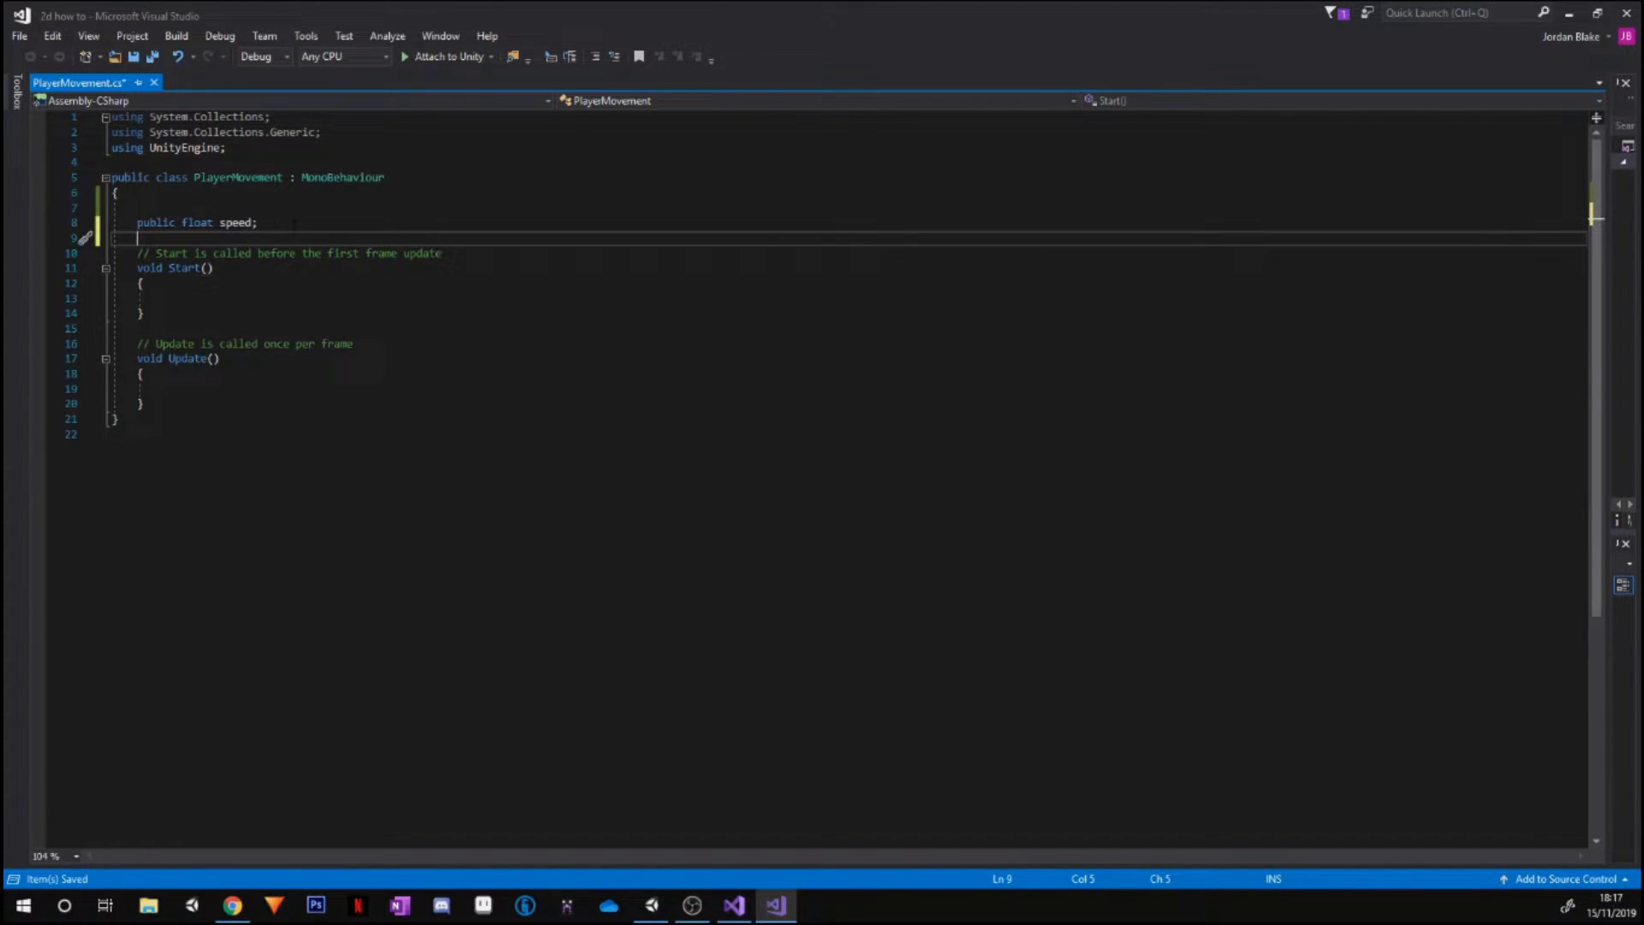
type("public float")
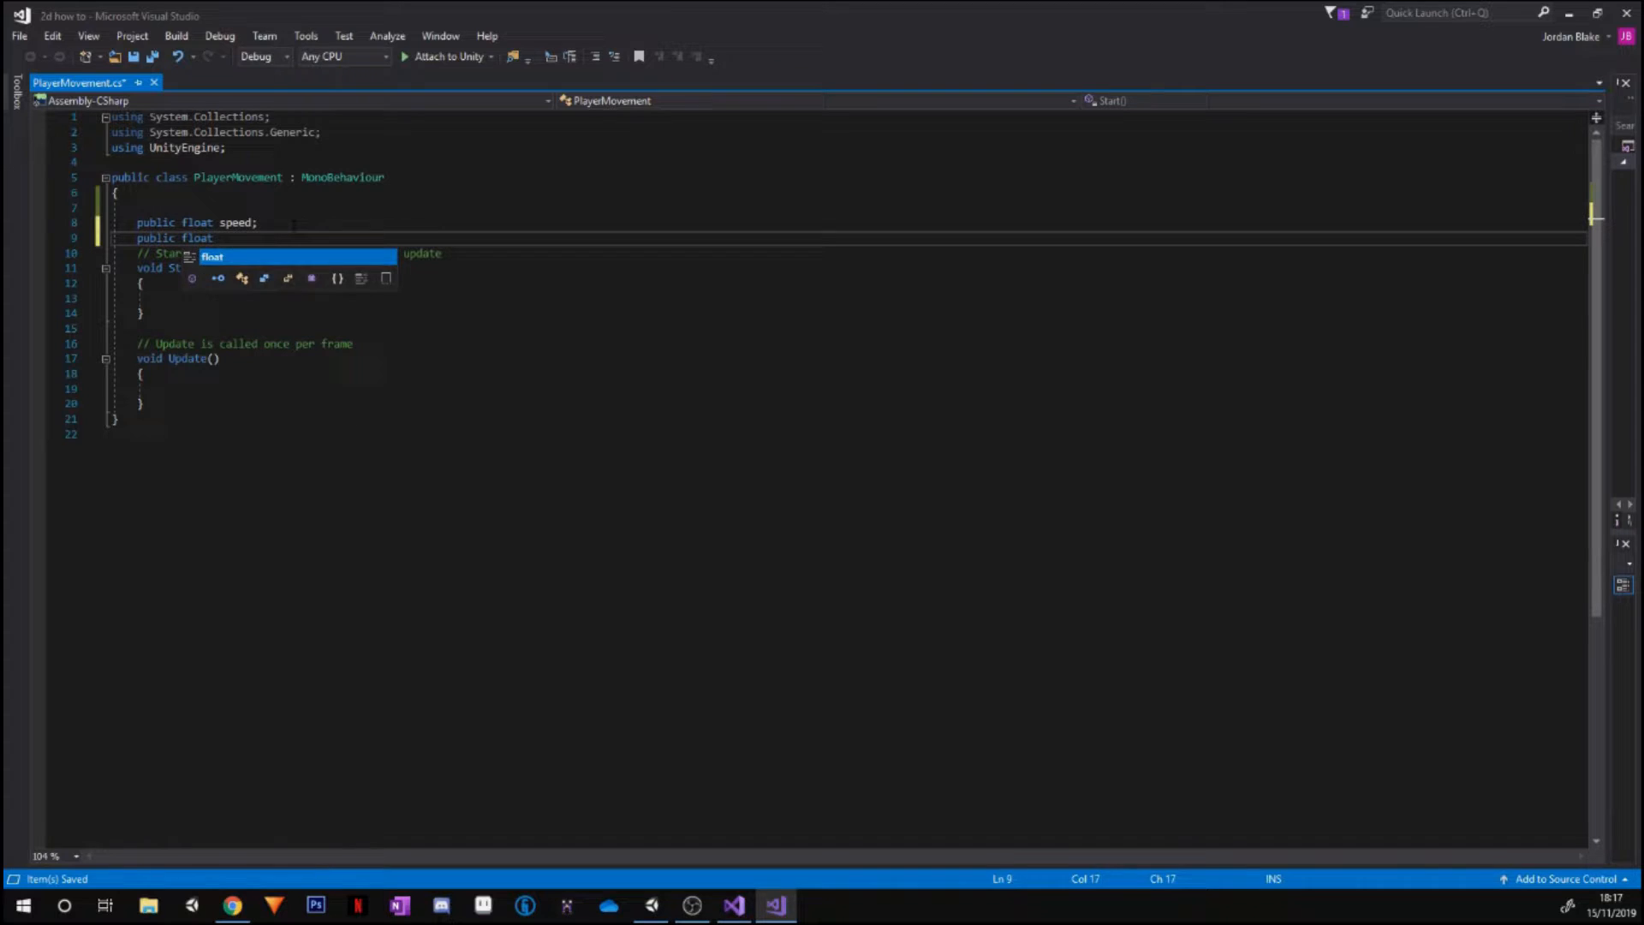
type("jump;")
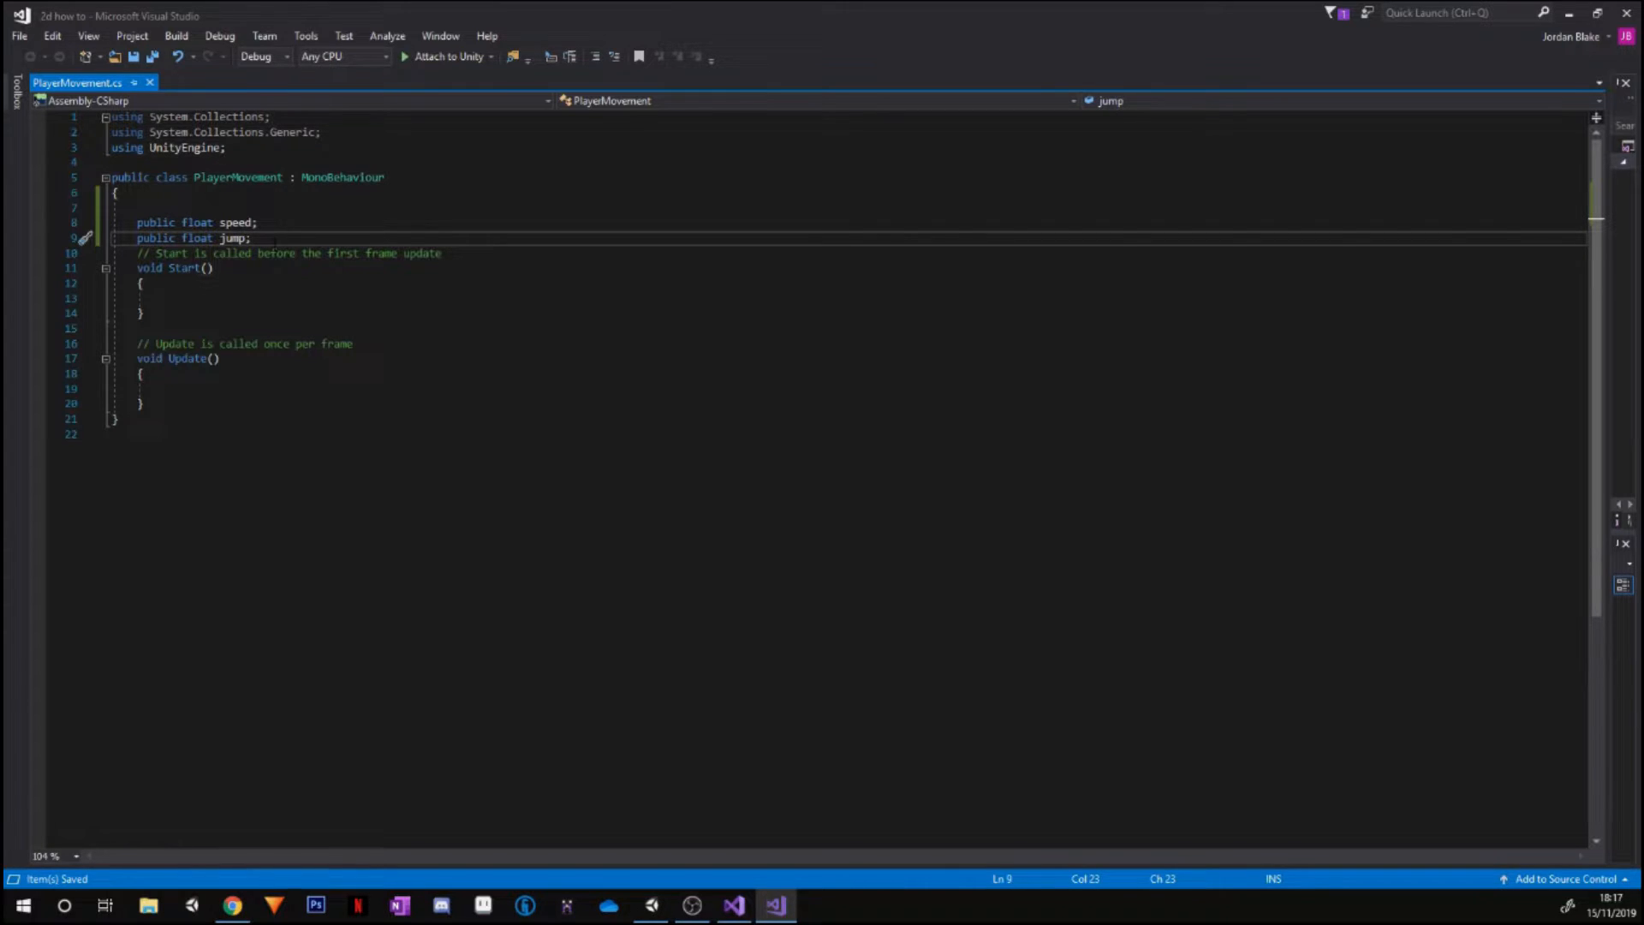
Declare private float move and begin a private Rigidbody2D field
type("pr1")
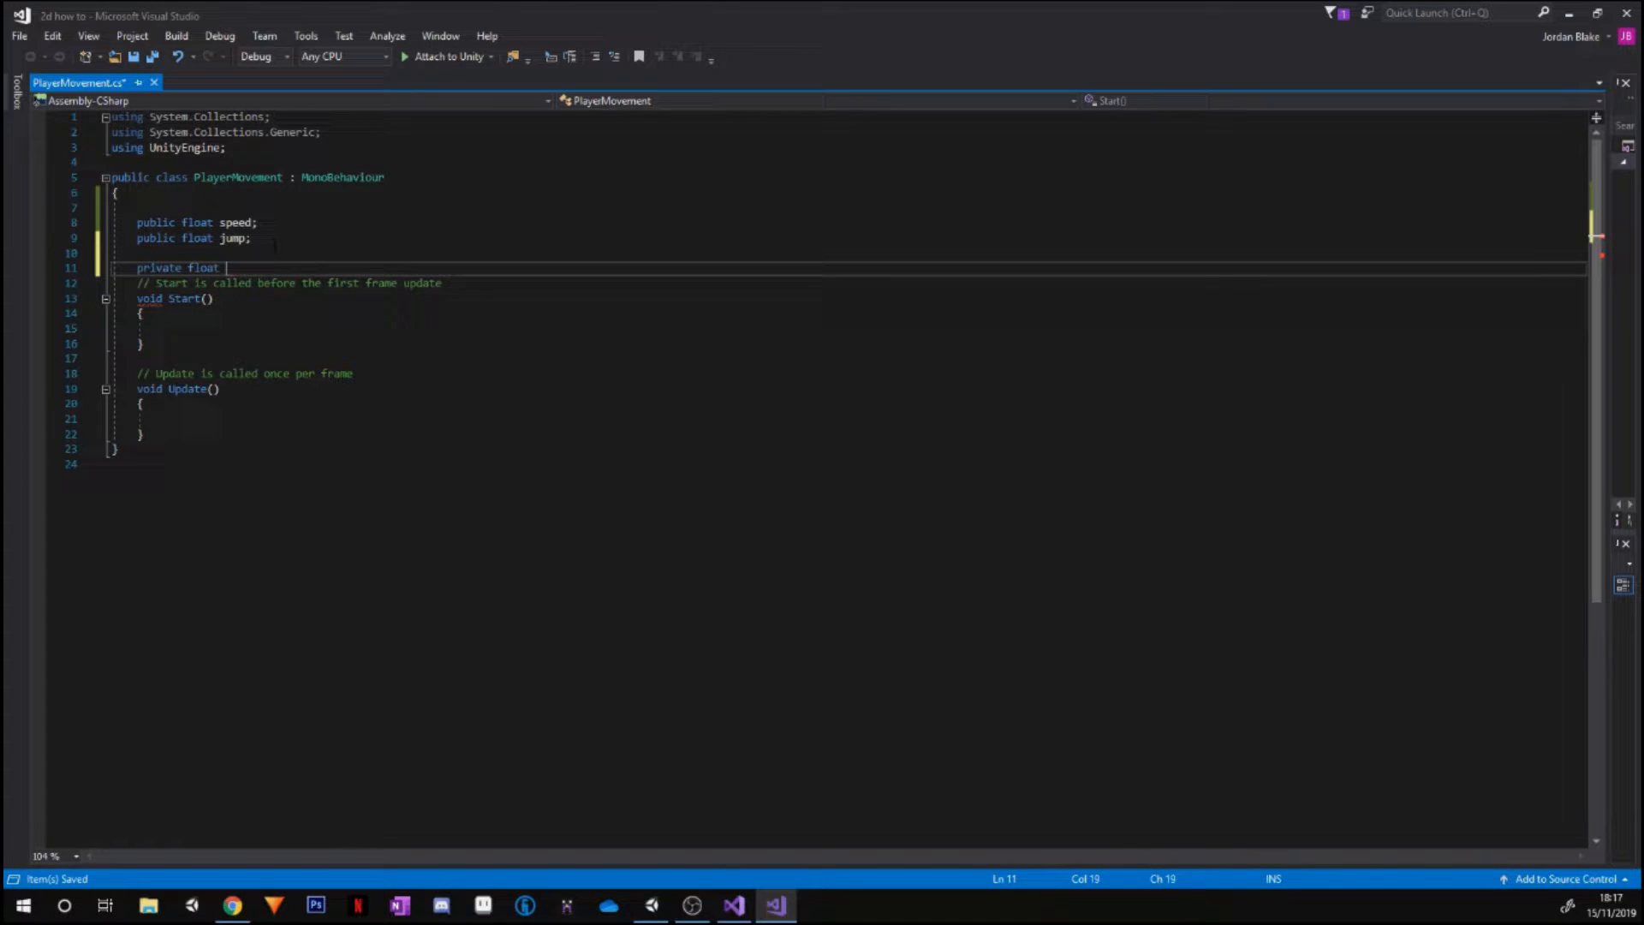
type("move;")
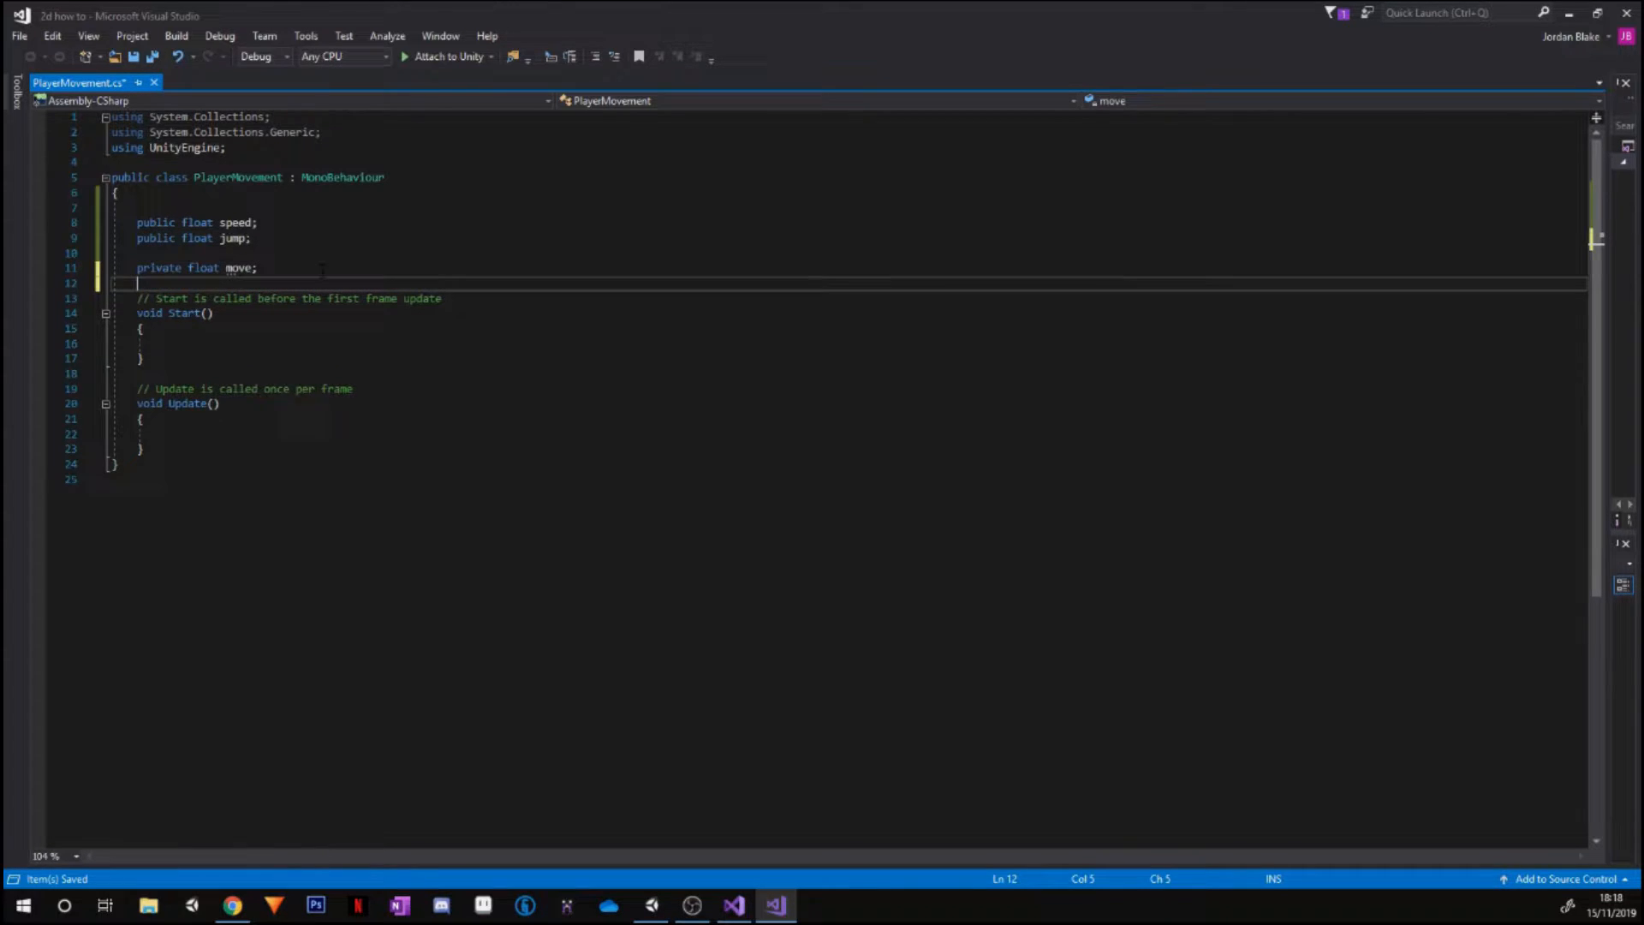
type("private")
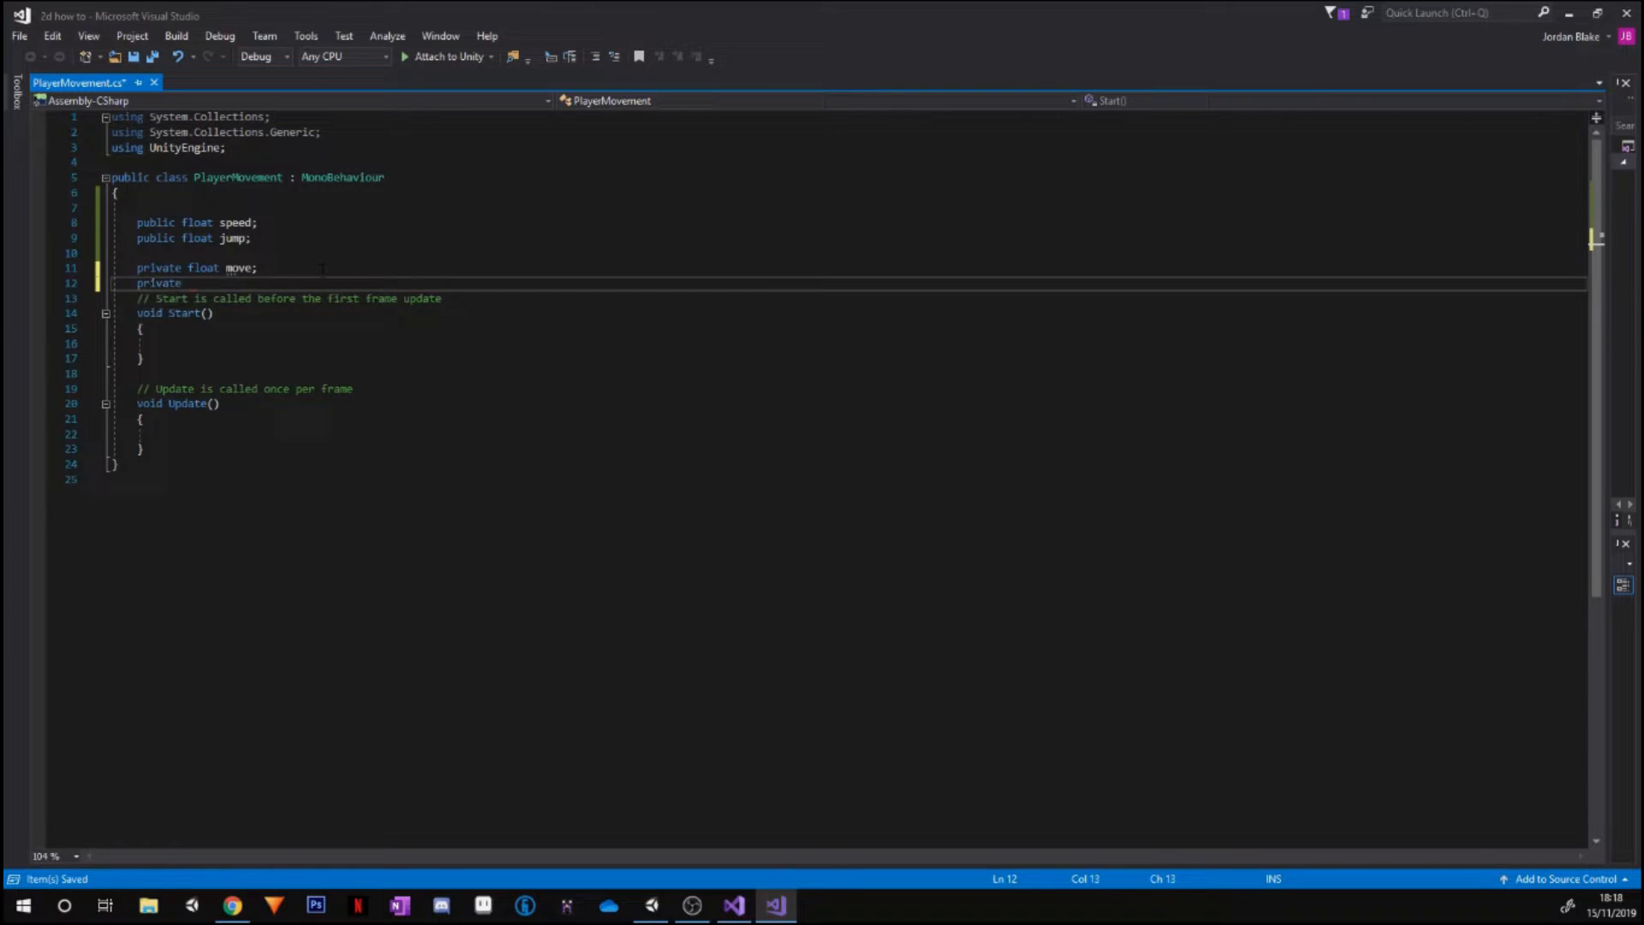
type("Rigidbody2D rb;")
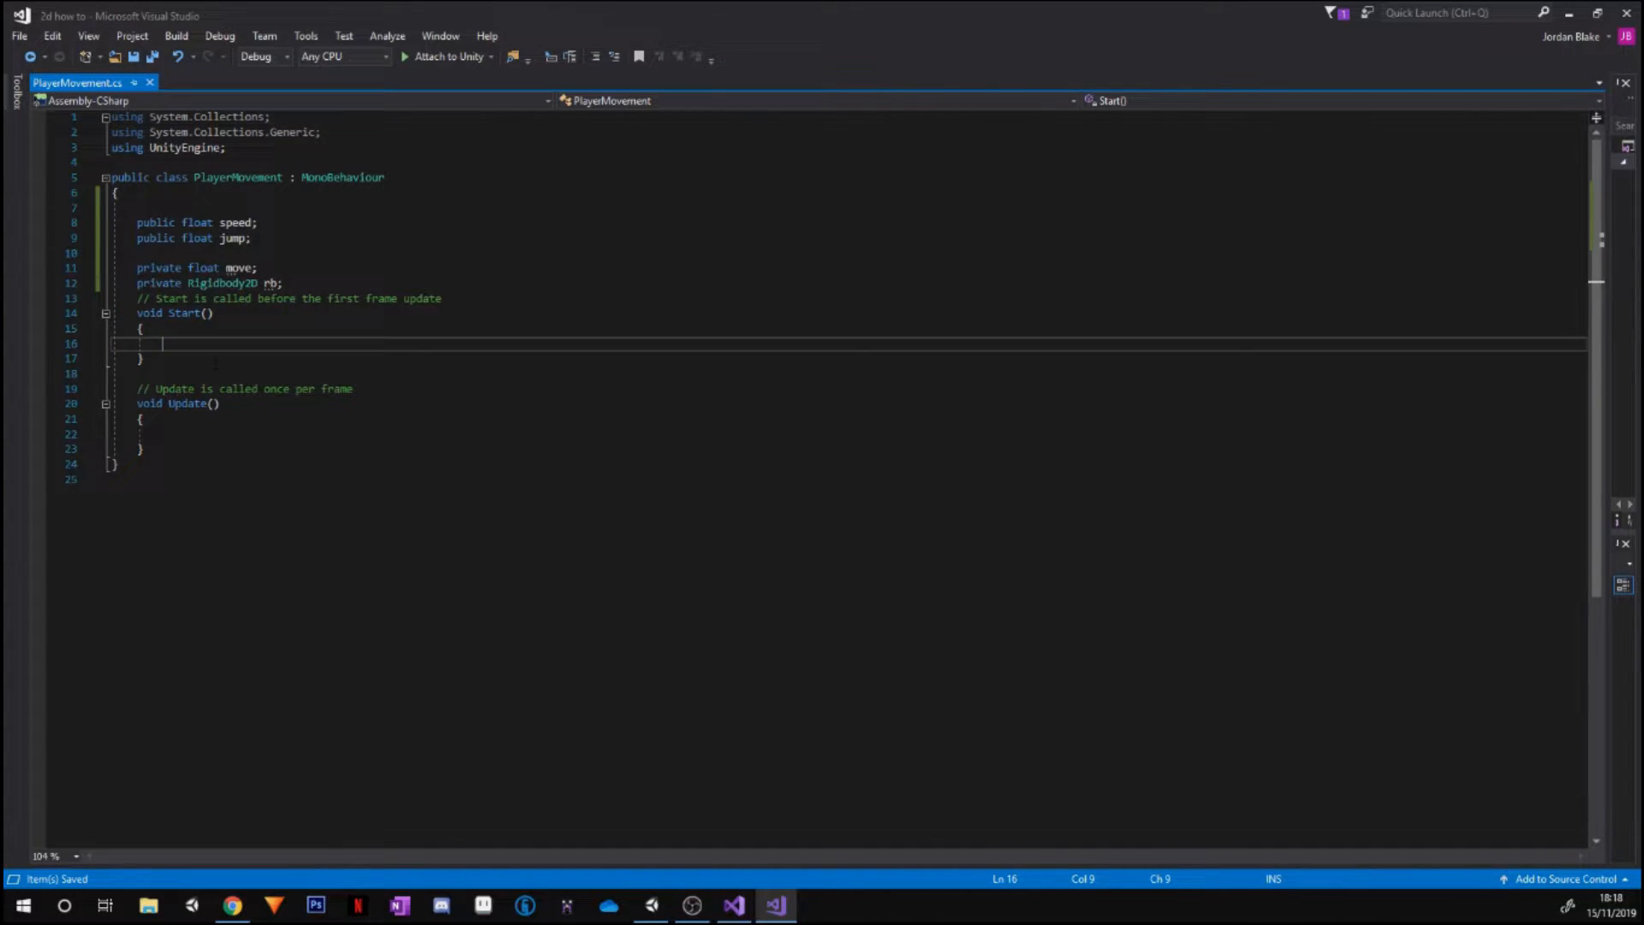
Write rb = GetComponent<Rigidbody2D>(); inside Start
type("rb = GetComponent<>")
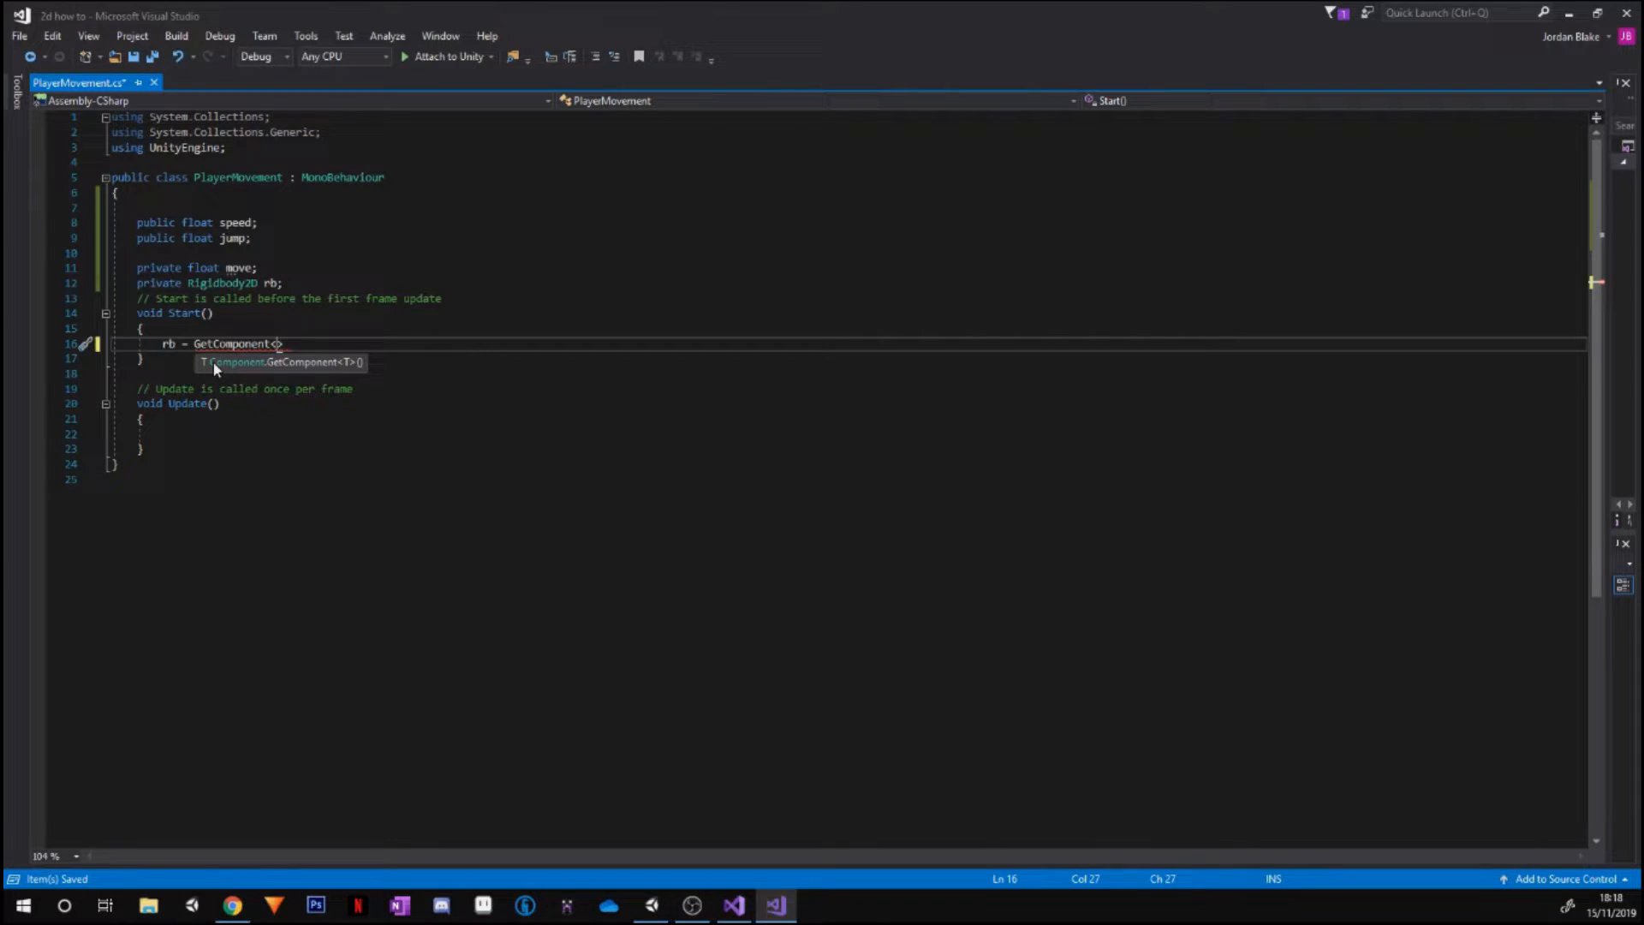
type("Rigidbody2D")
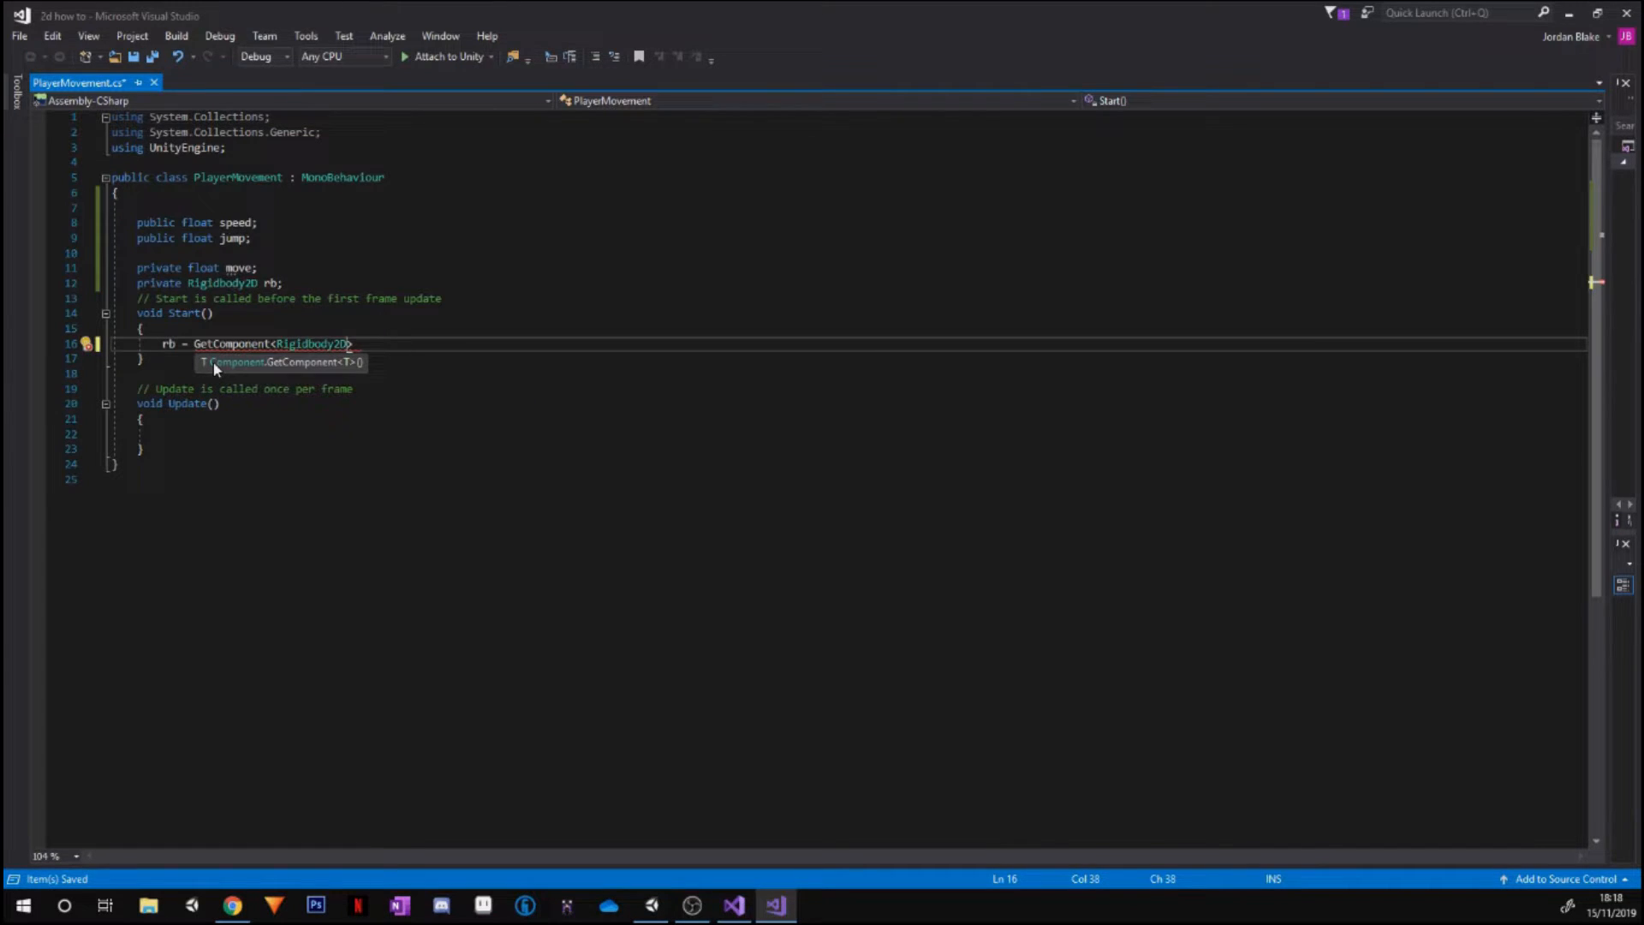
type("()")
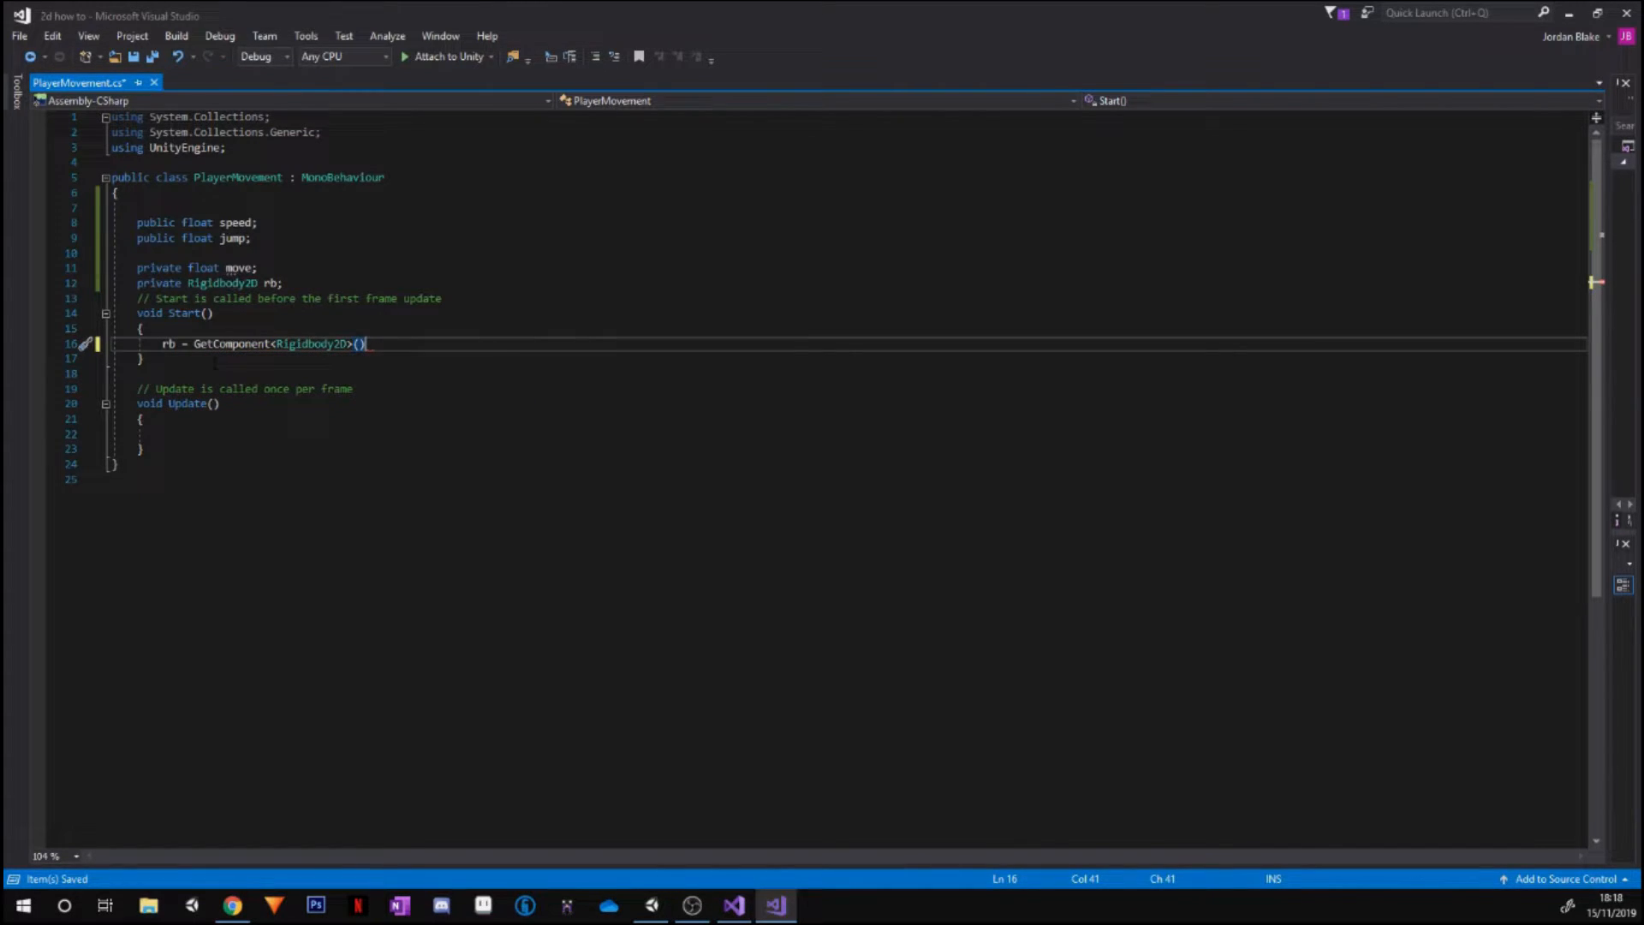
type(";")
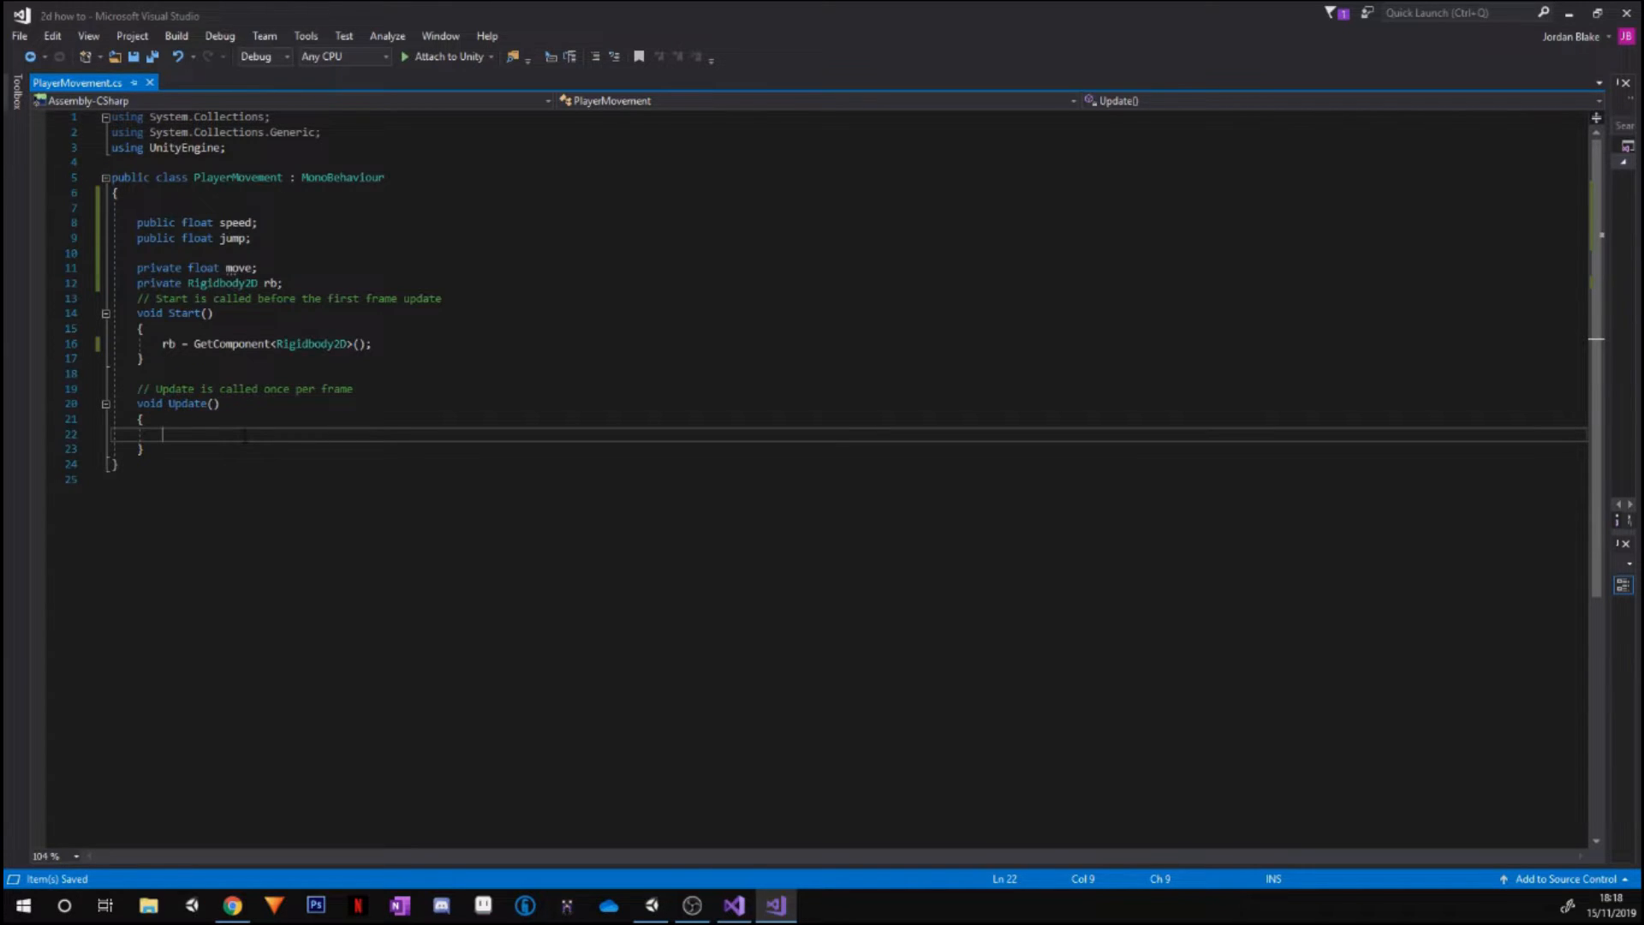
Write move = Input.GetAxisRaw("Horizontal"); in Update
type("move =")
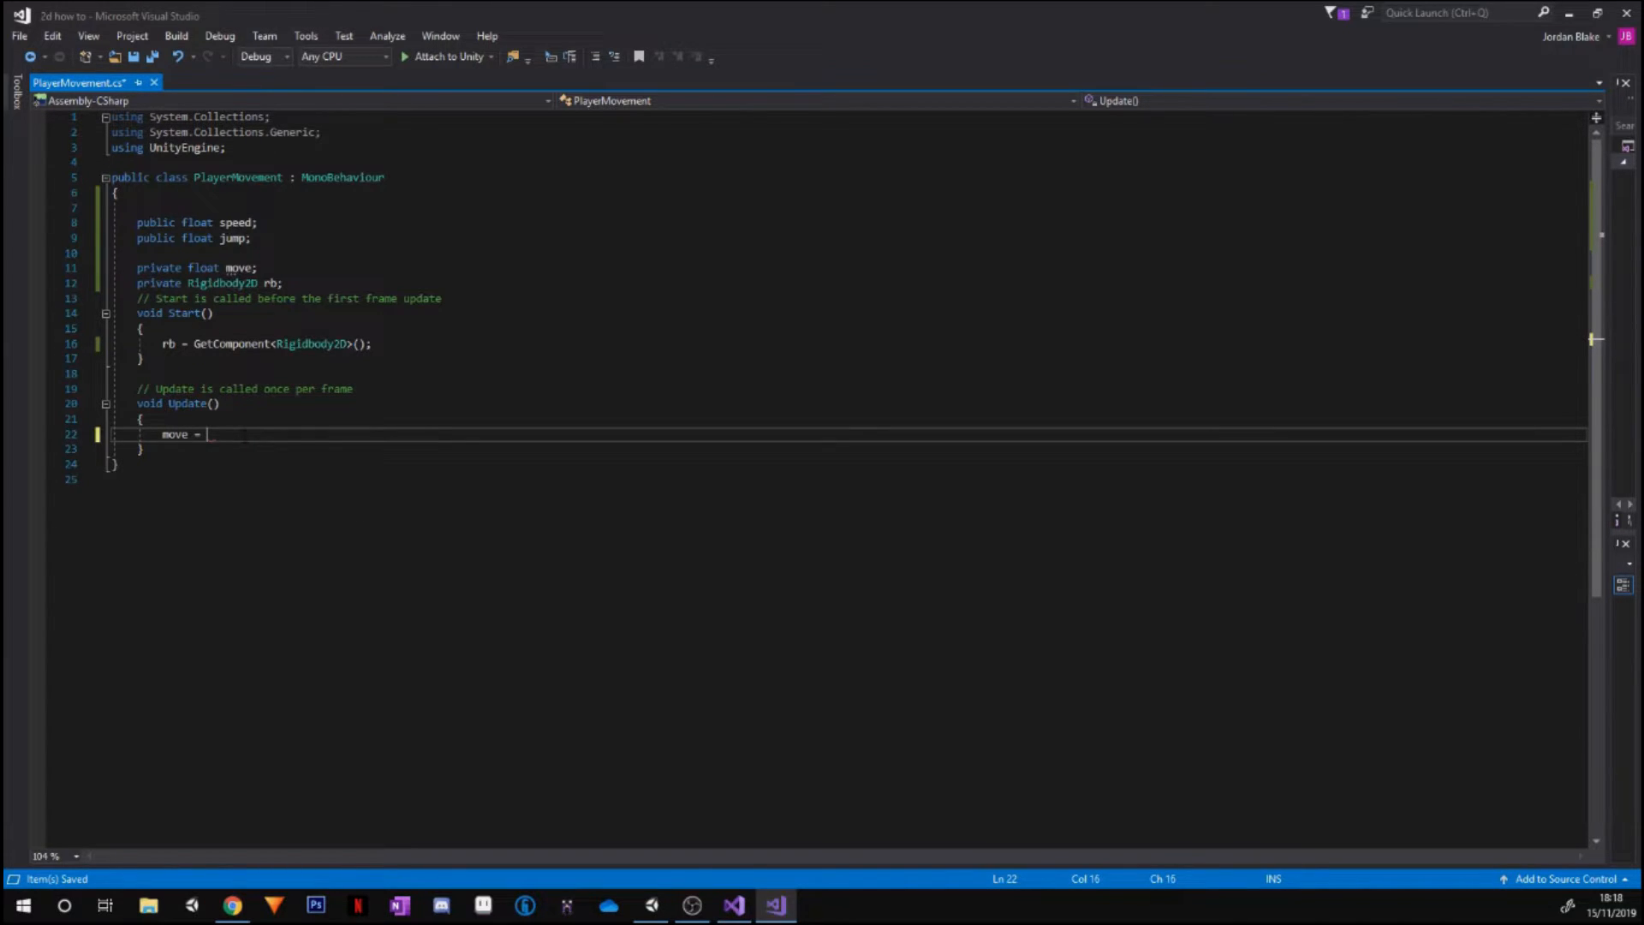
type("Input.get")
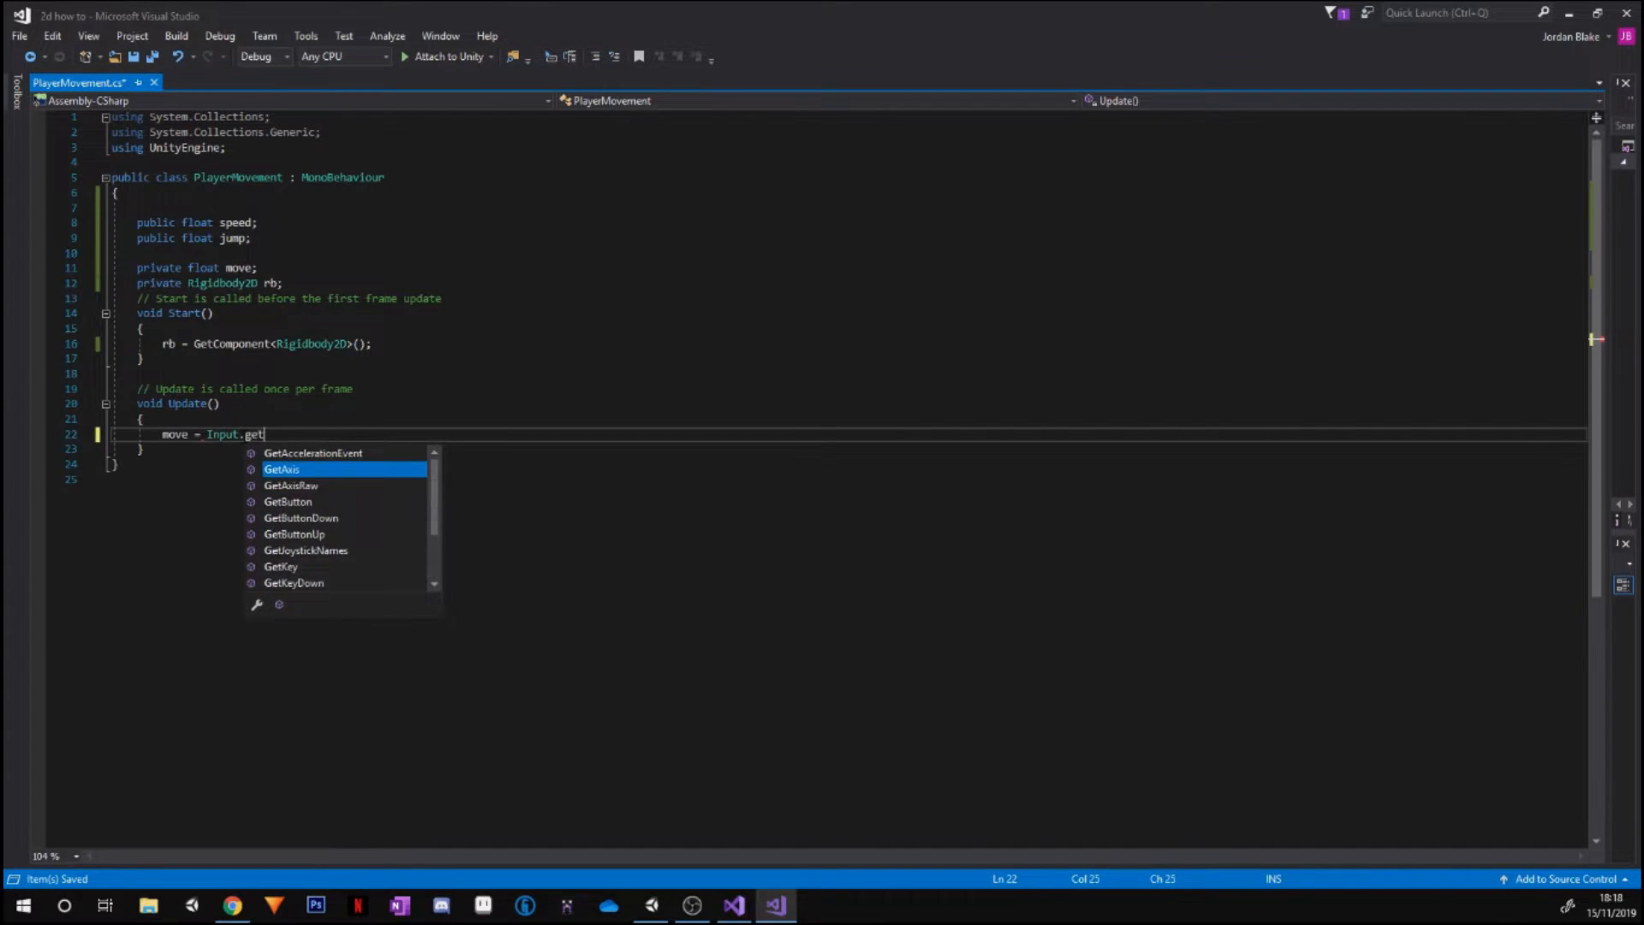
type("Axis")
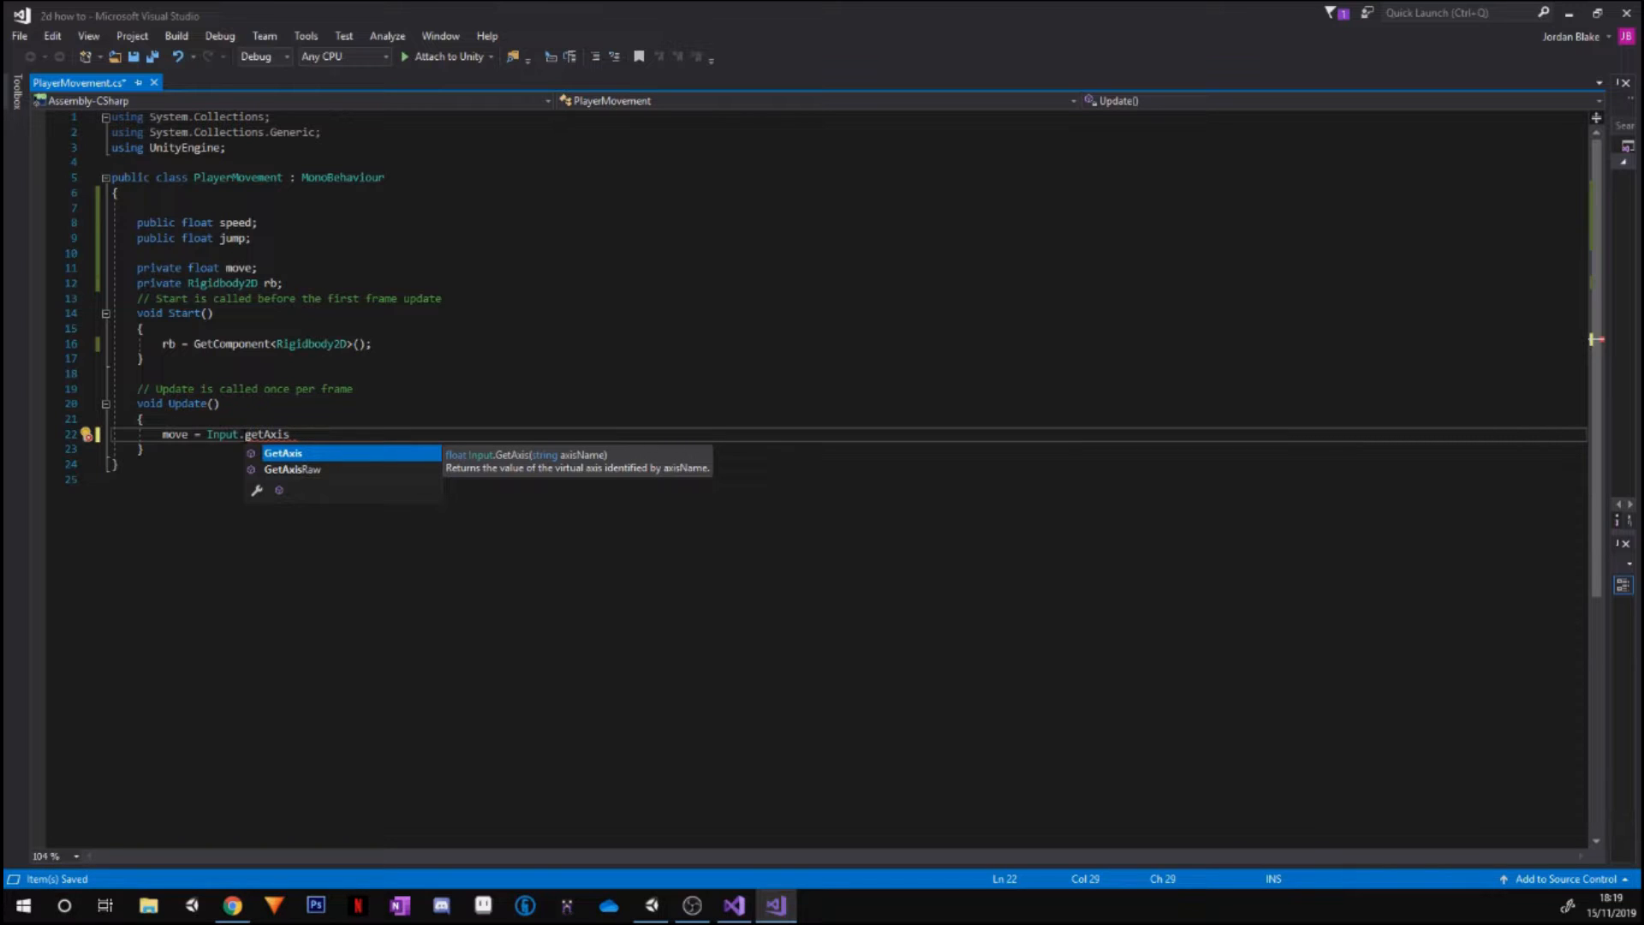
type("Raw")
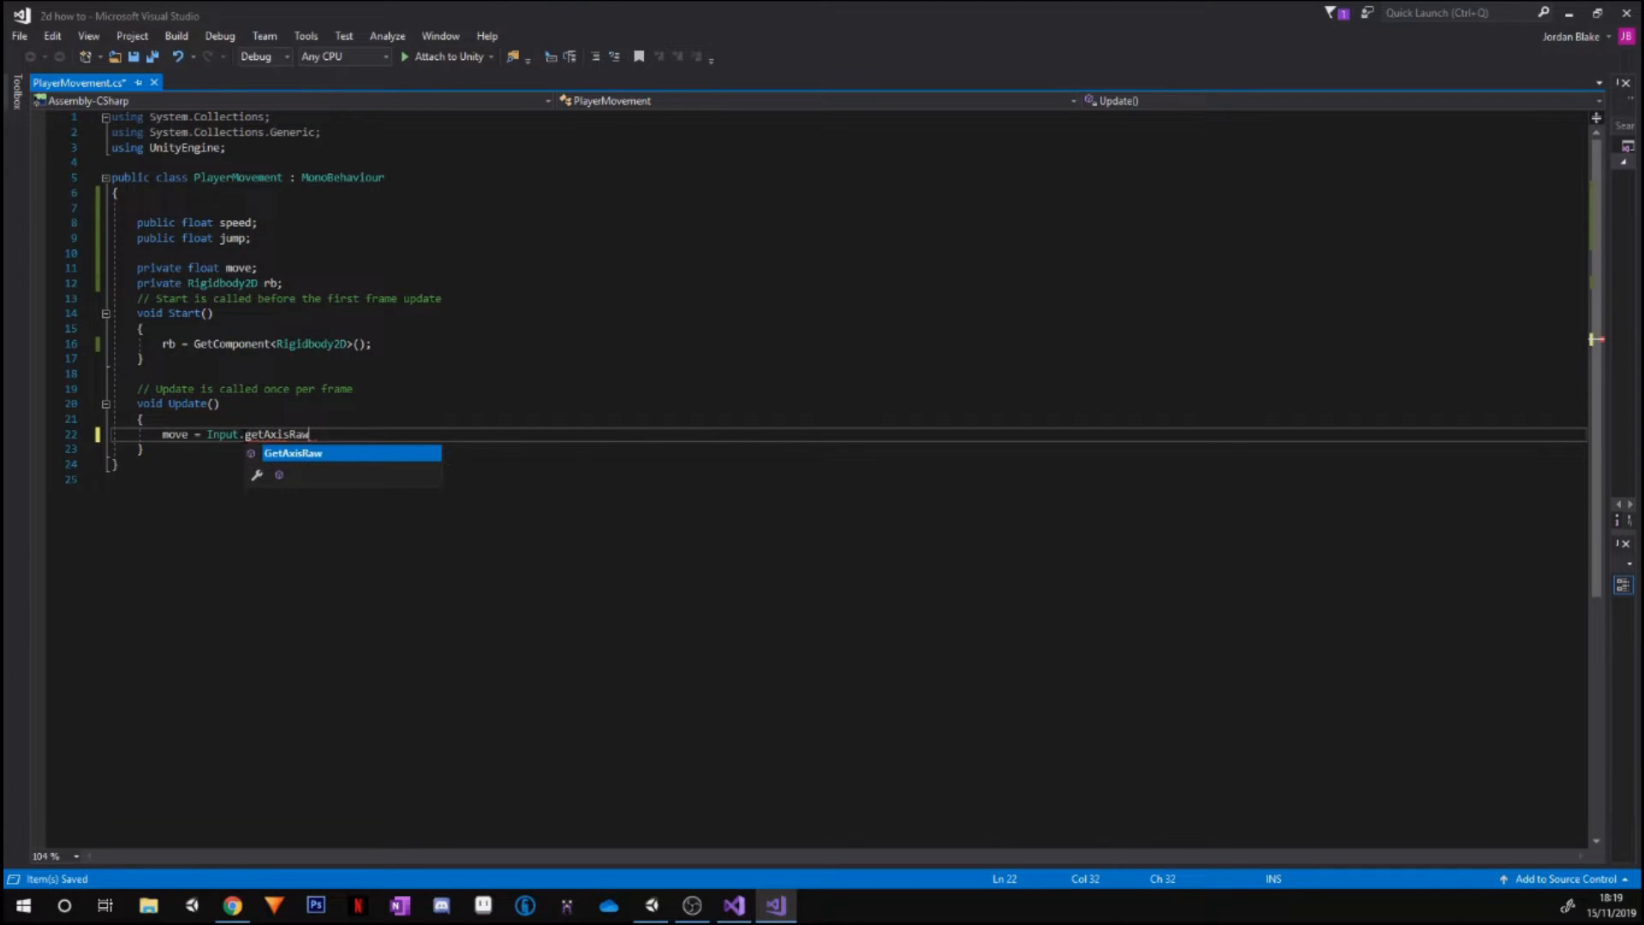
key("Tab")
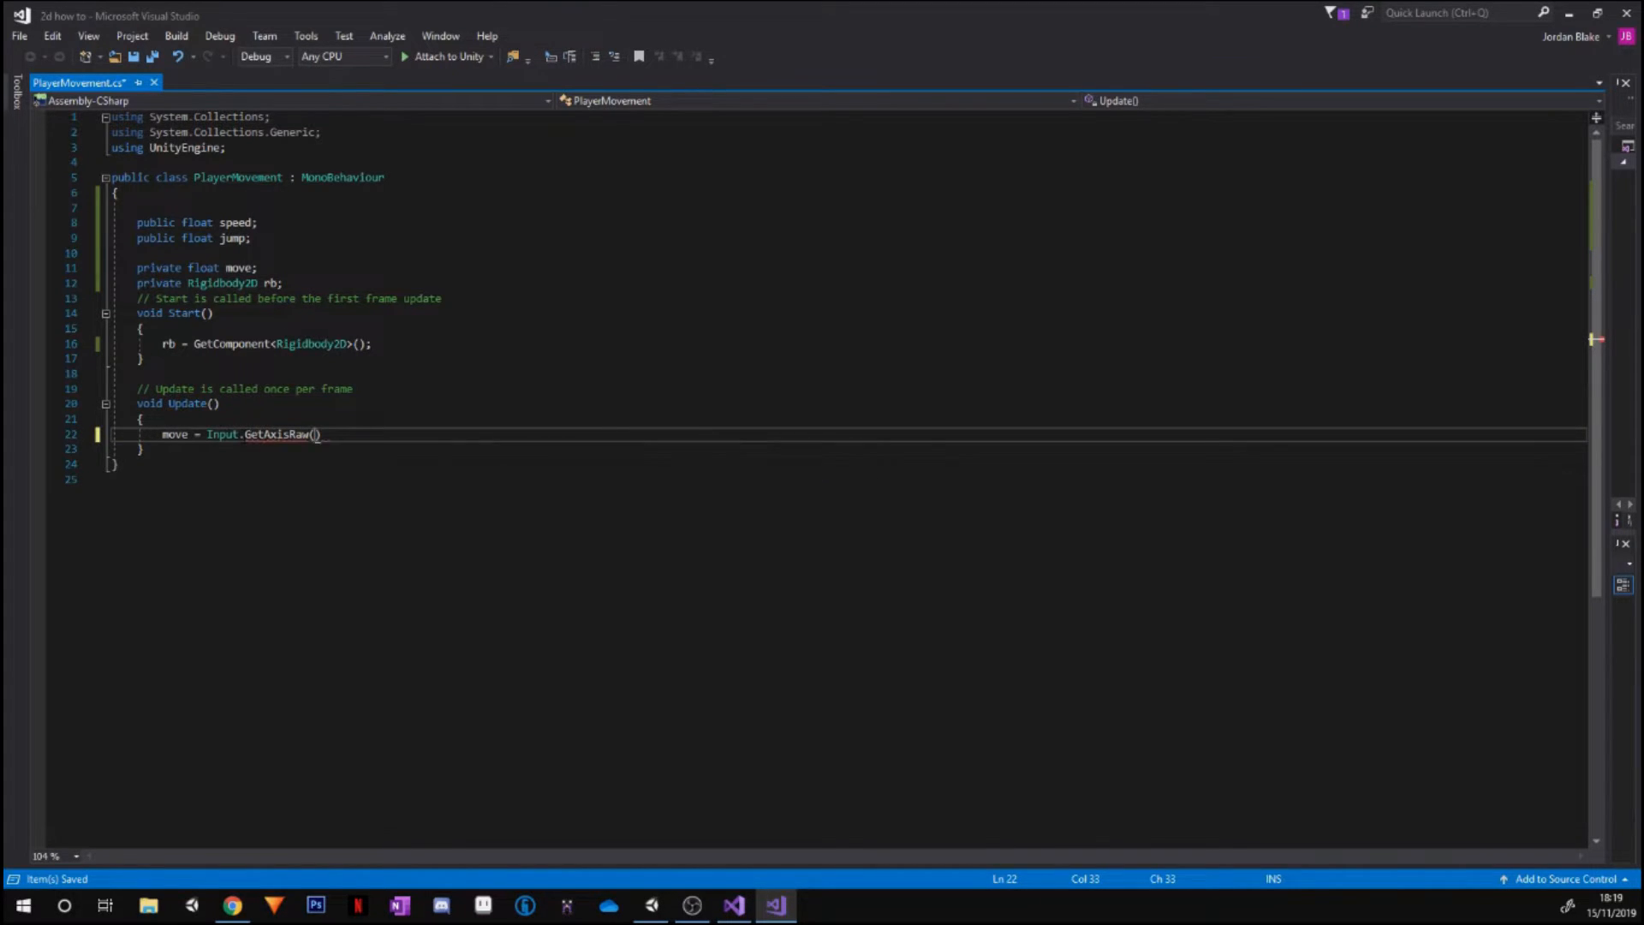
type("\"")
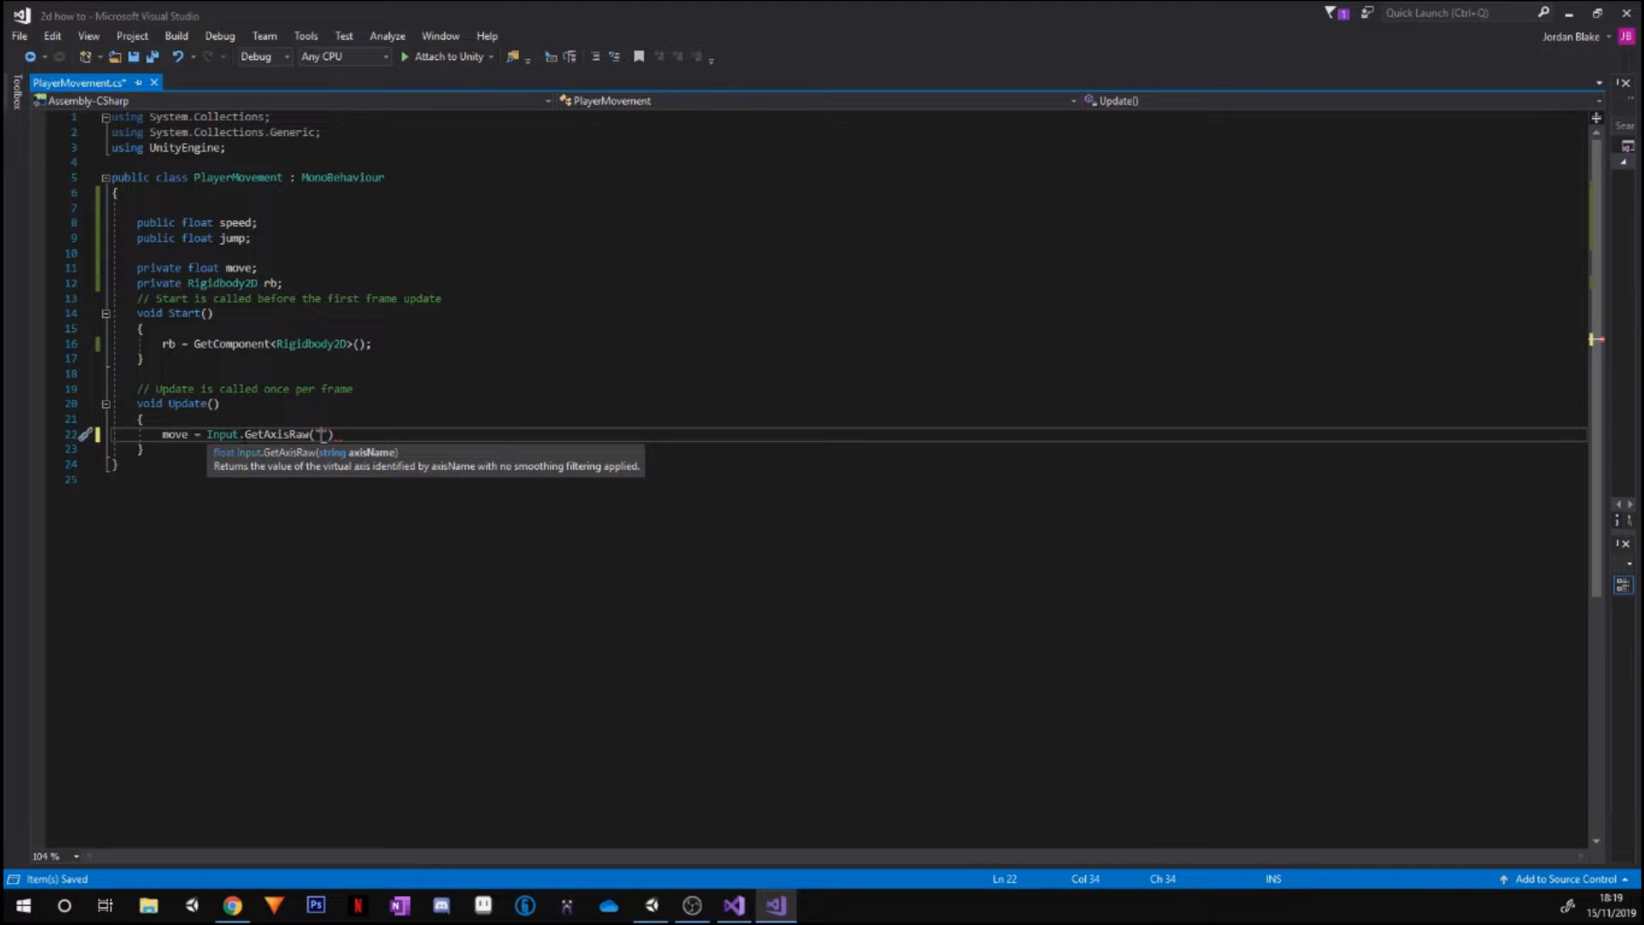
type("Horizo")
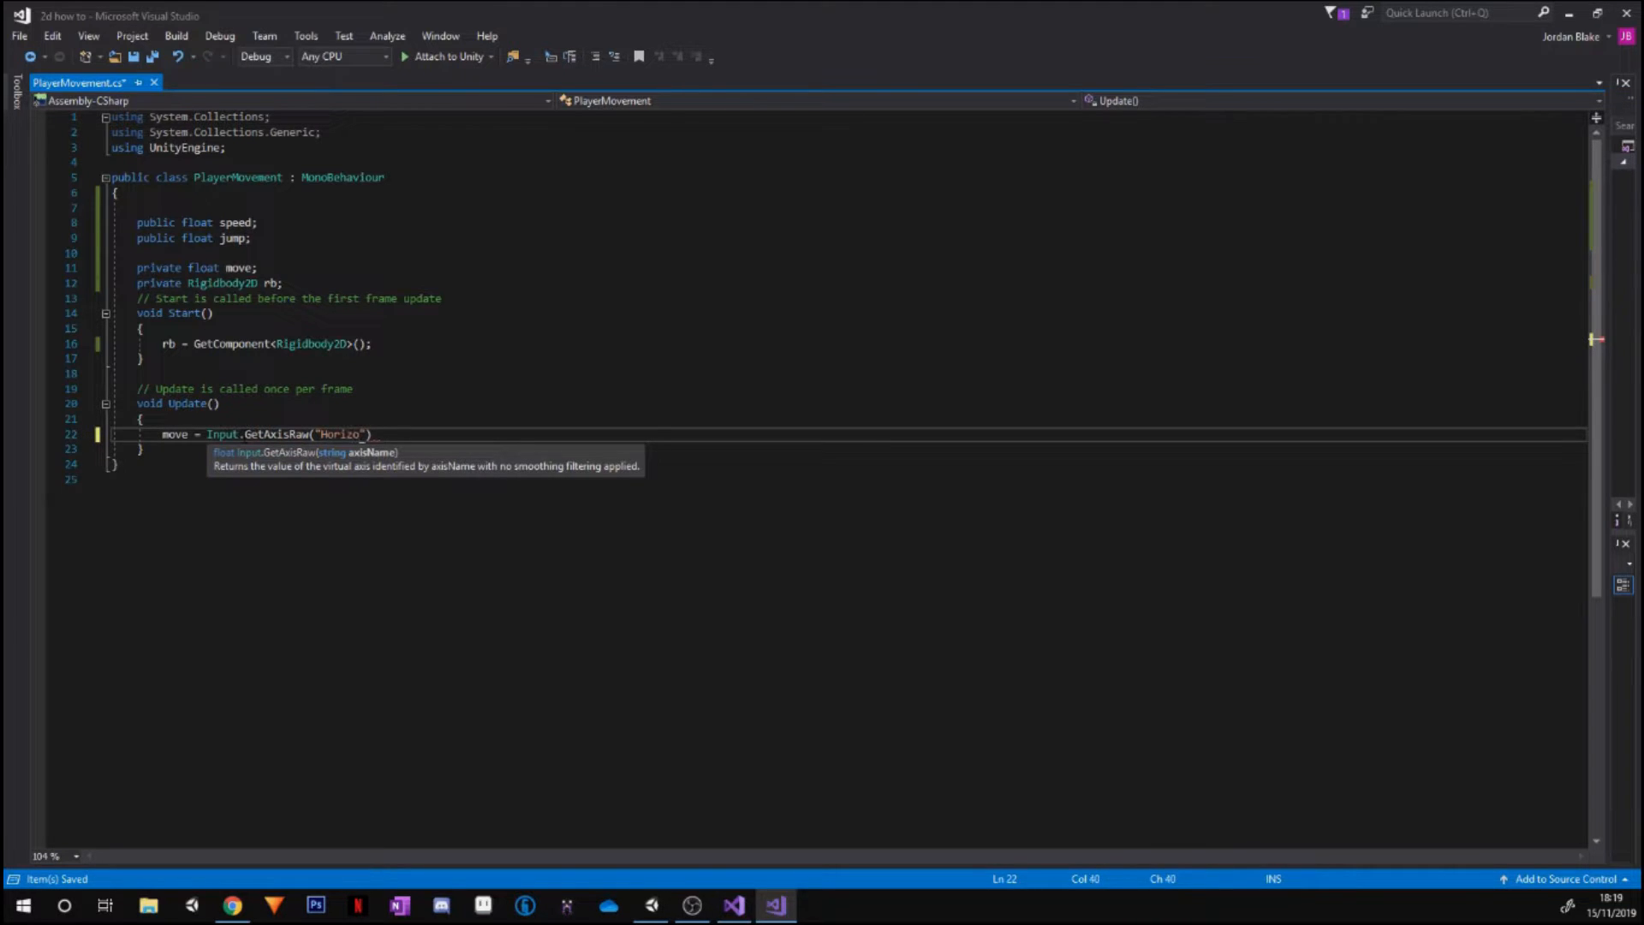
type("ntal)")
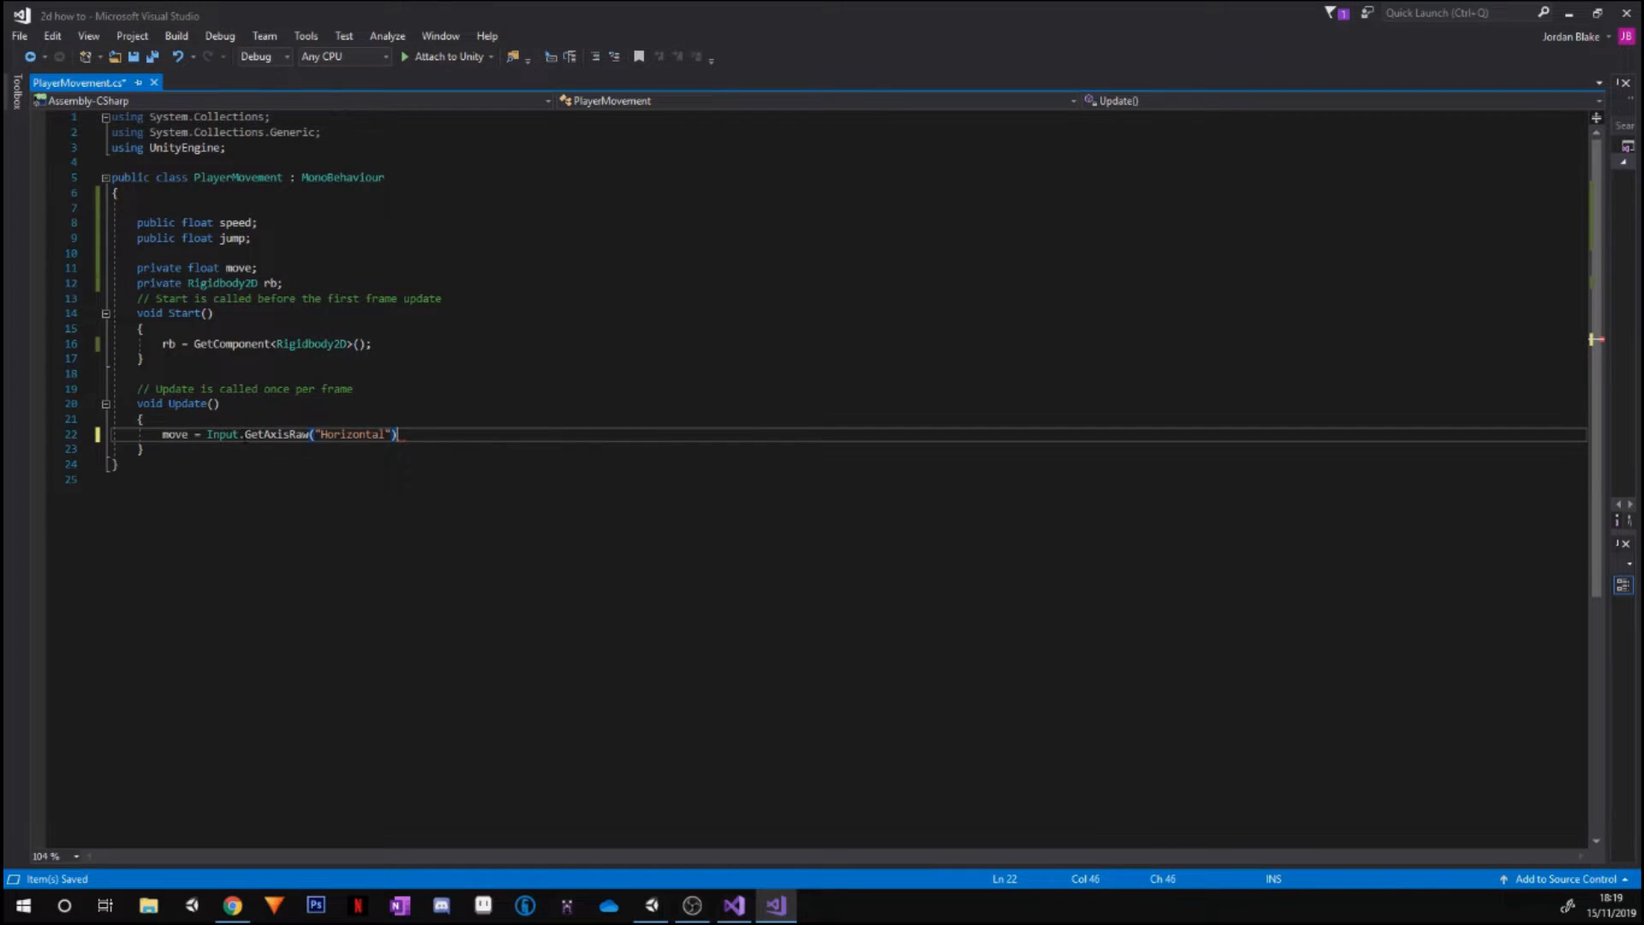
type(";")
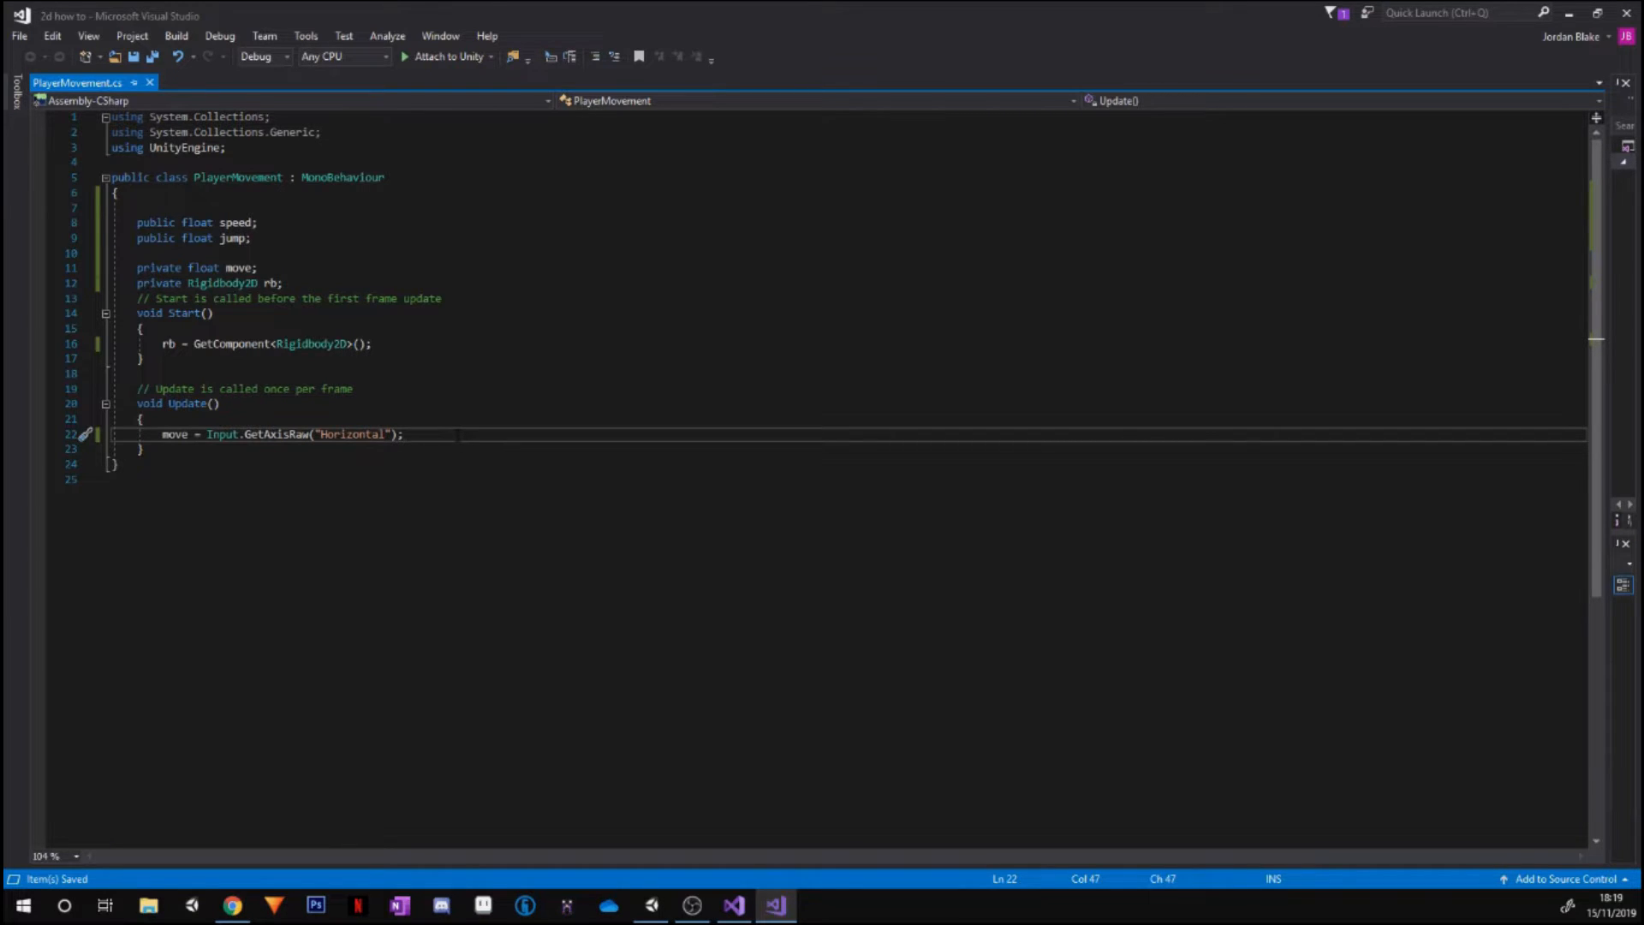
Write rb.velocity = new Vector2(move * speed, rb.velocity.y); on the next line
key("Enter")
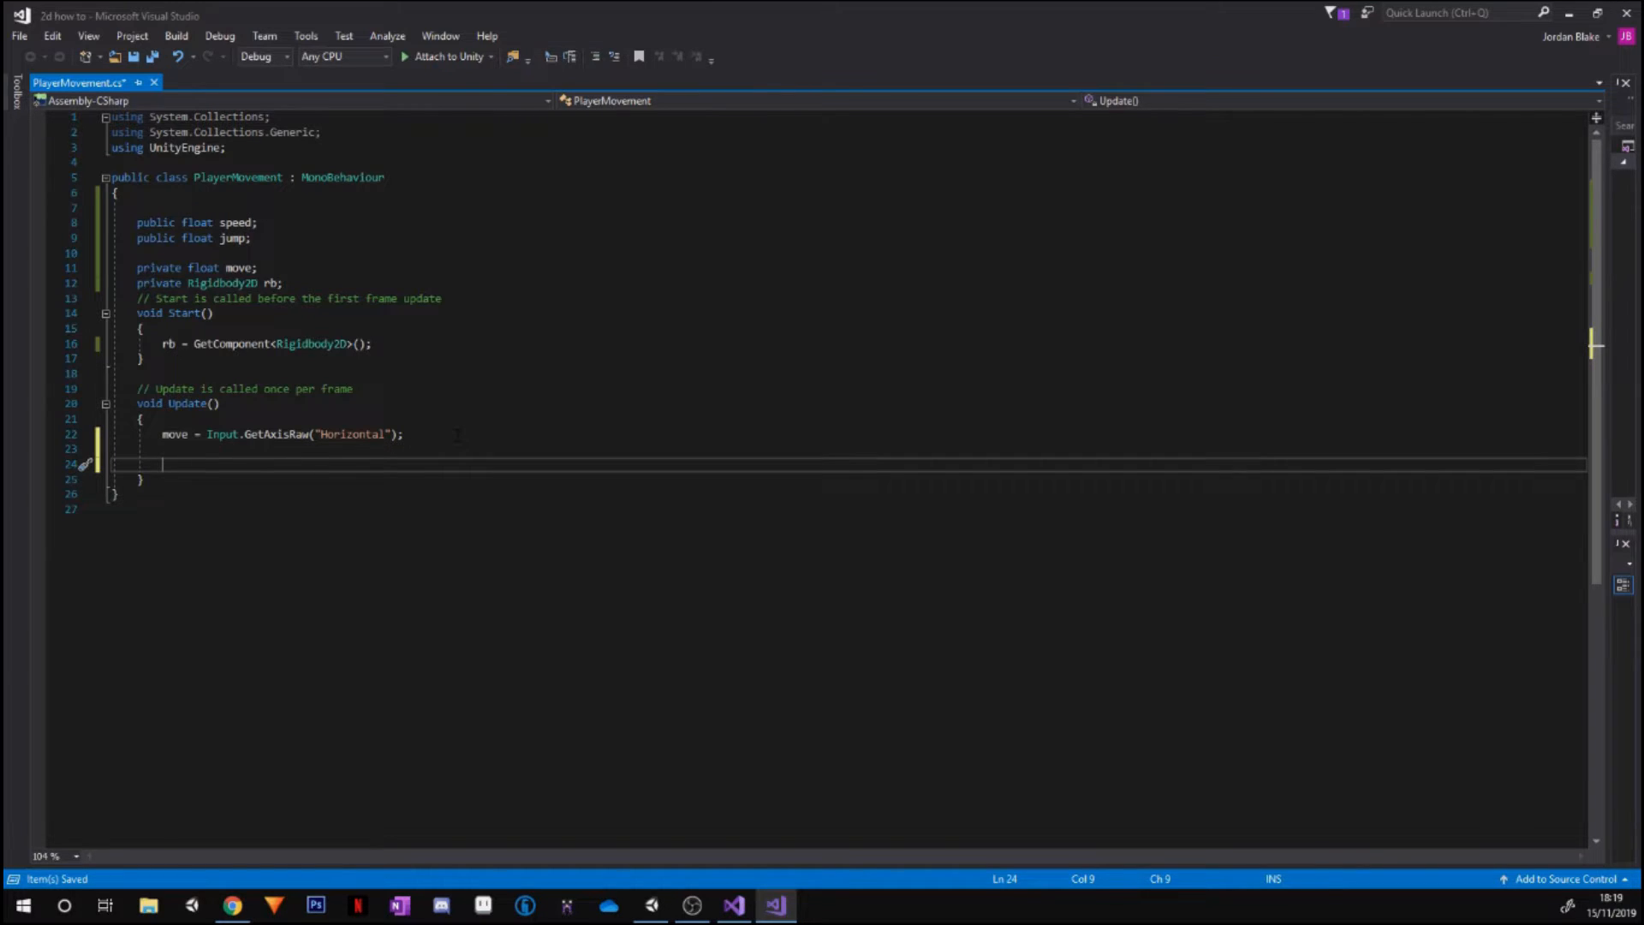
type("rb.velocity =")
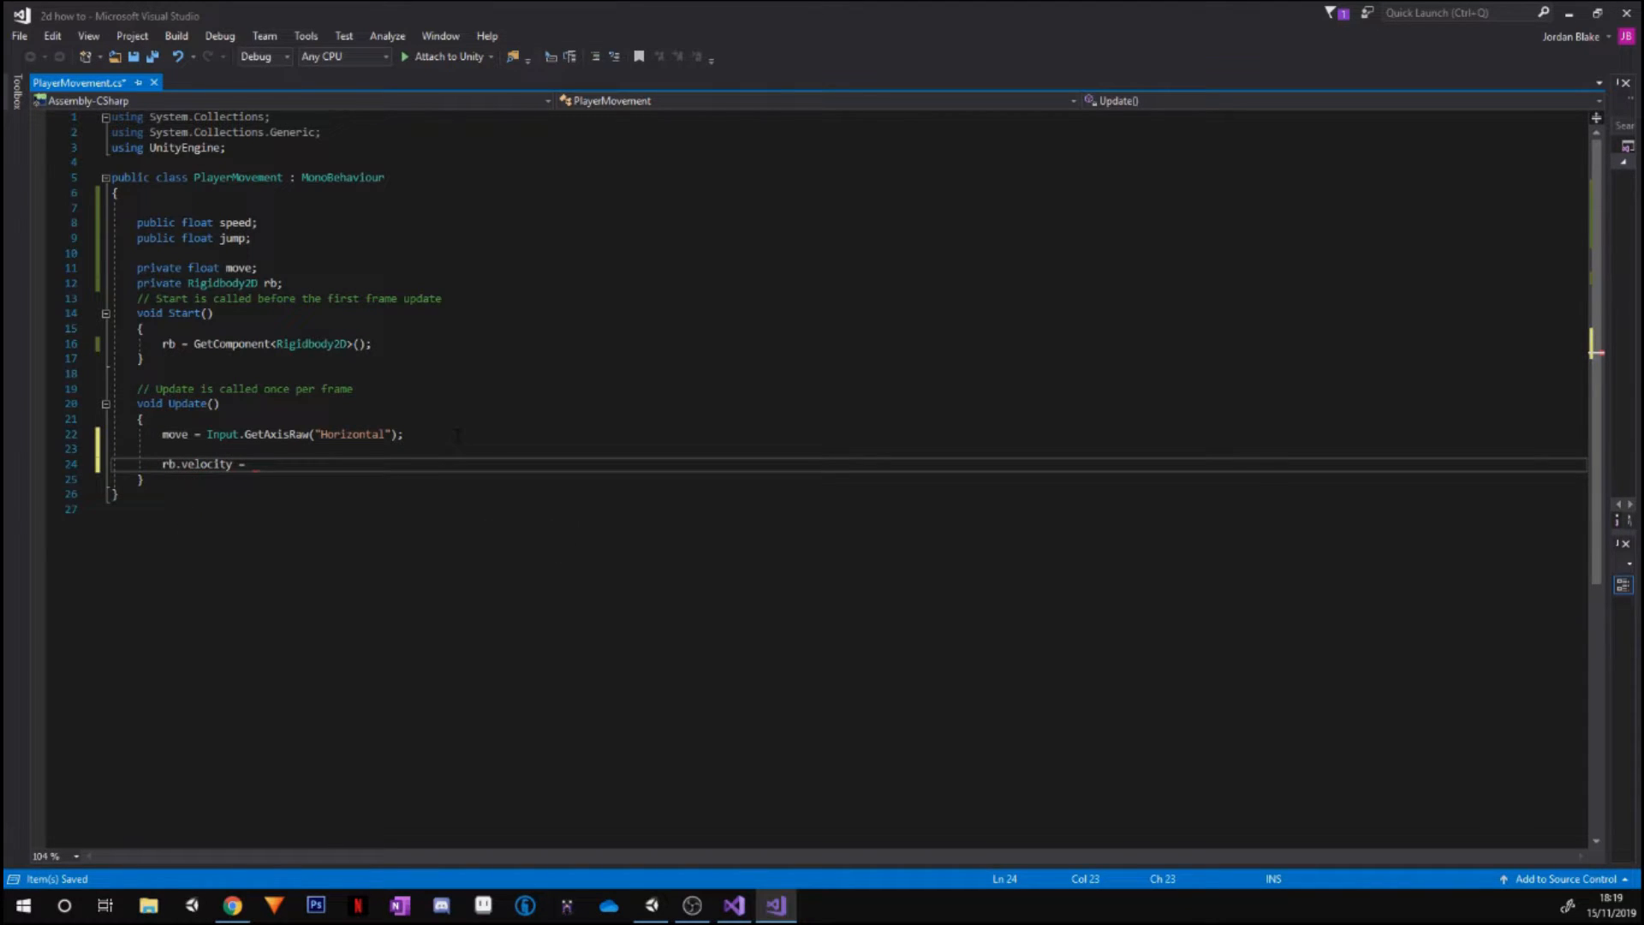
type("new Vector2(")
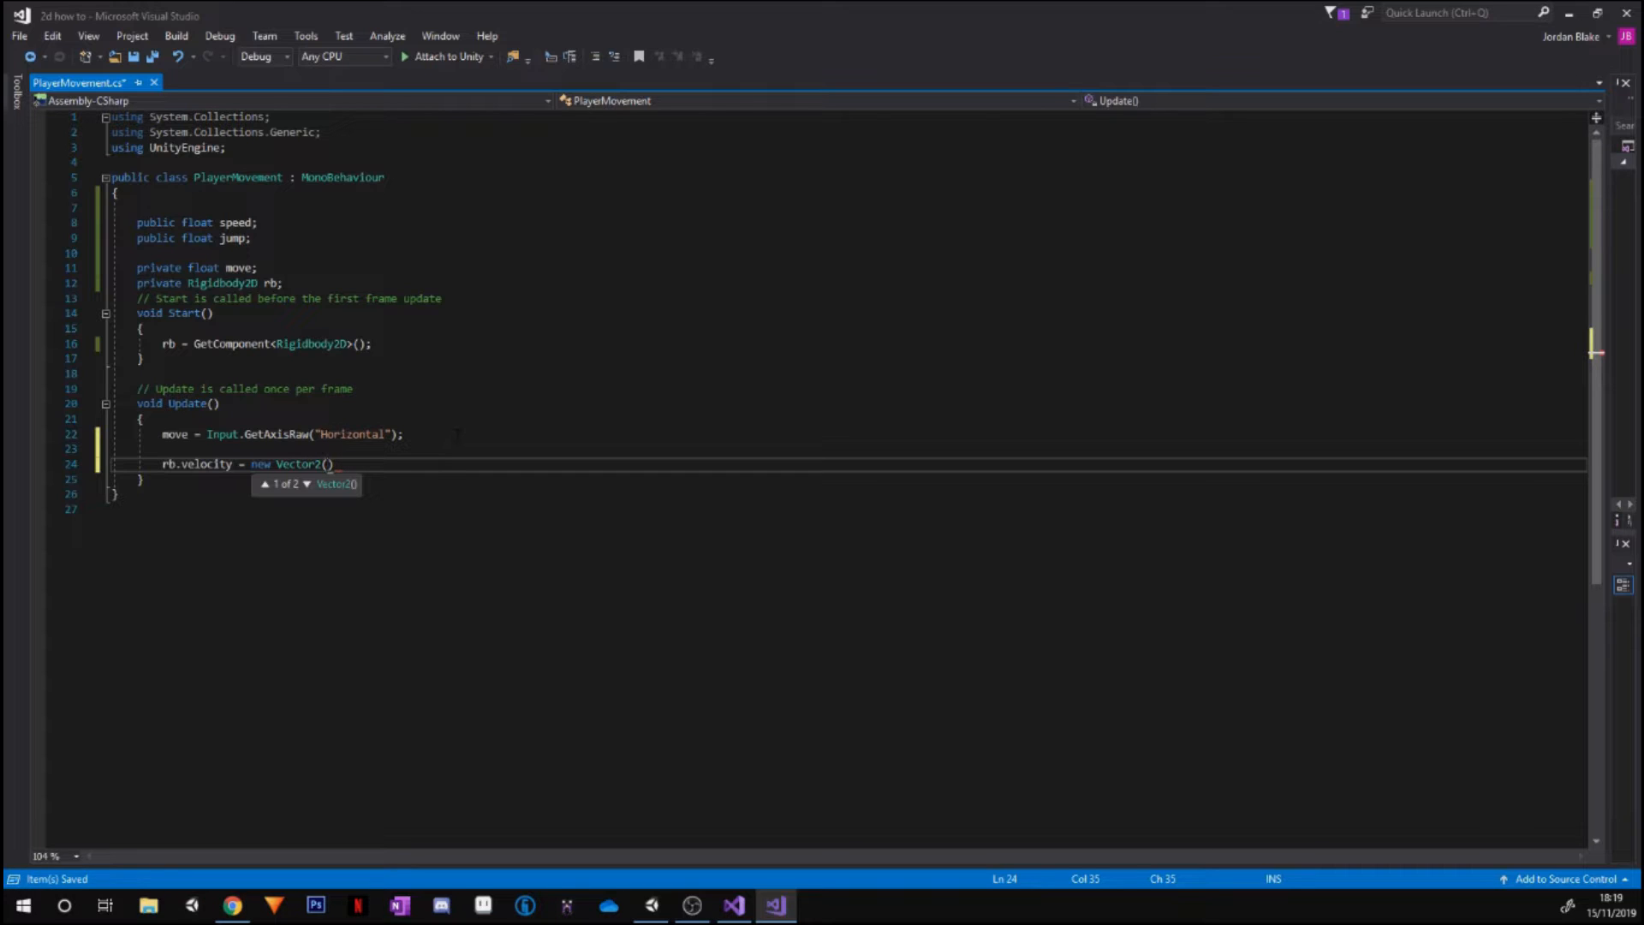
type("moev")
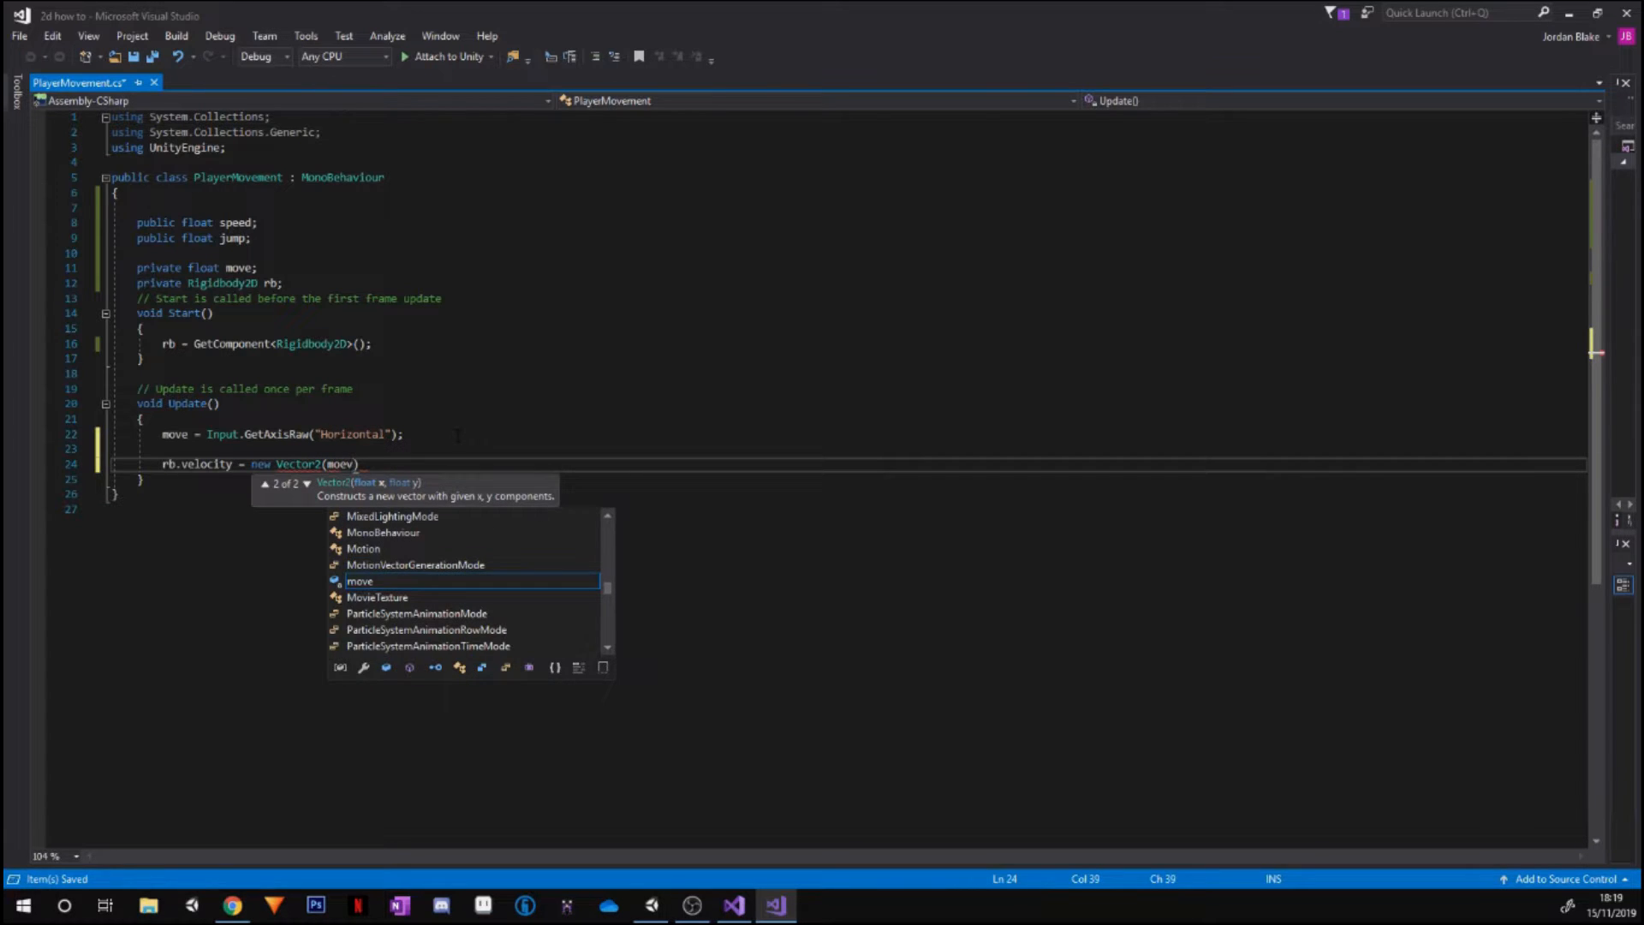
type("move")
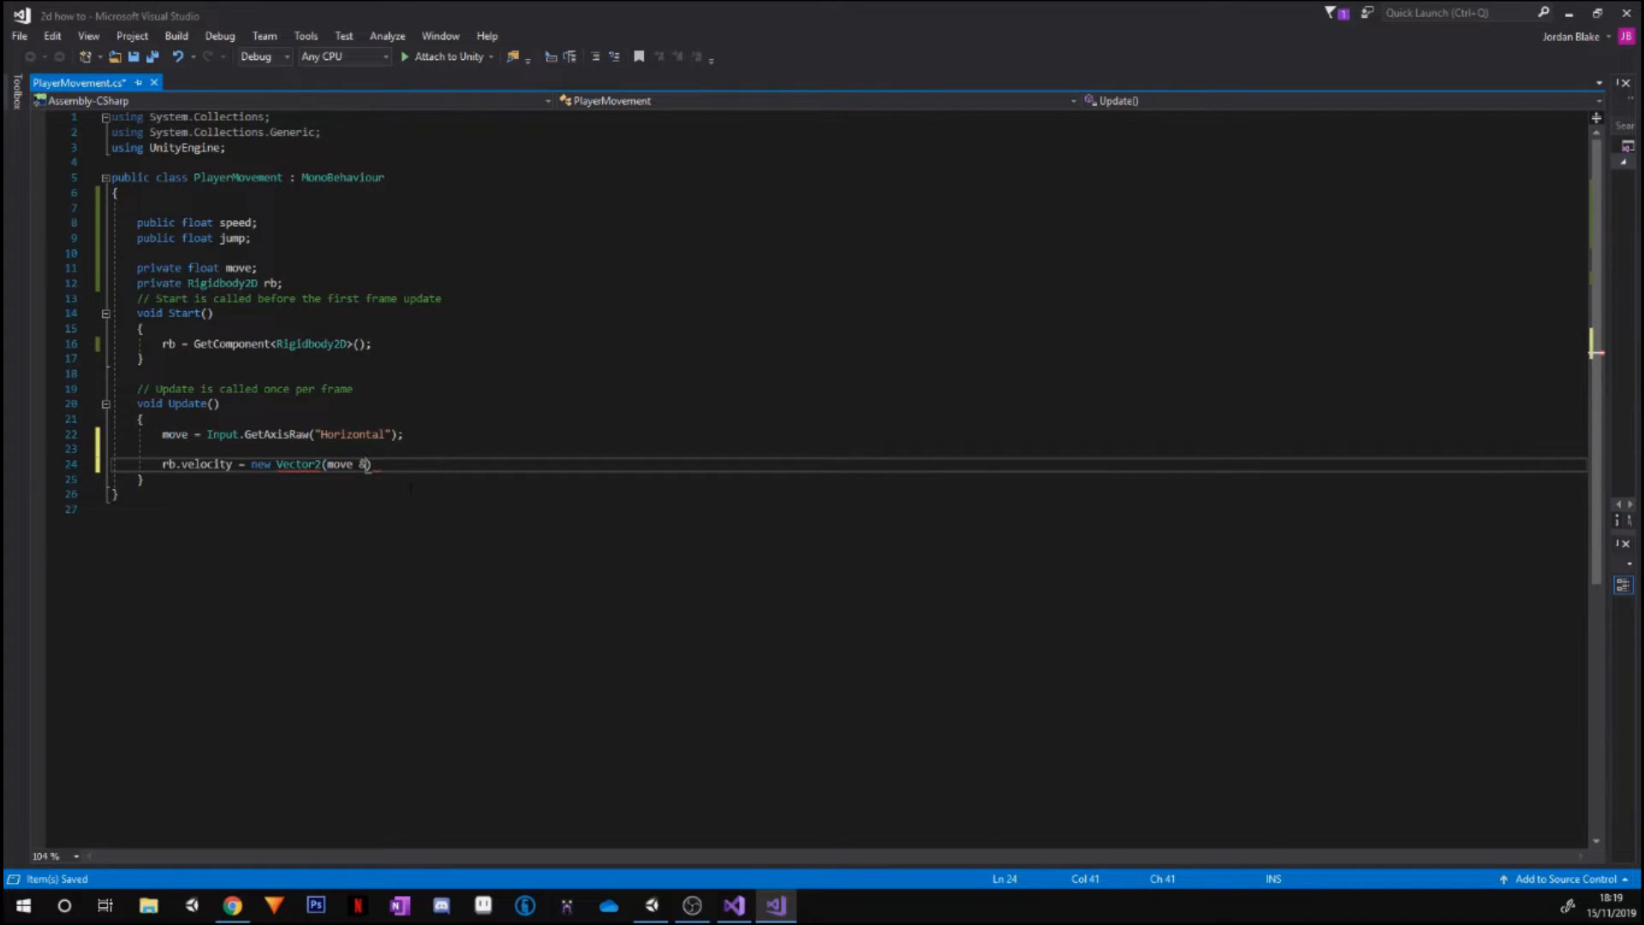
type("* spe")
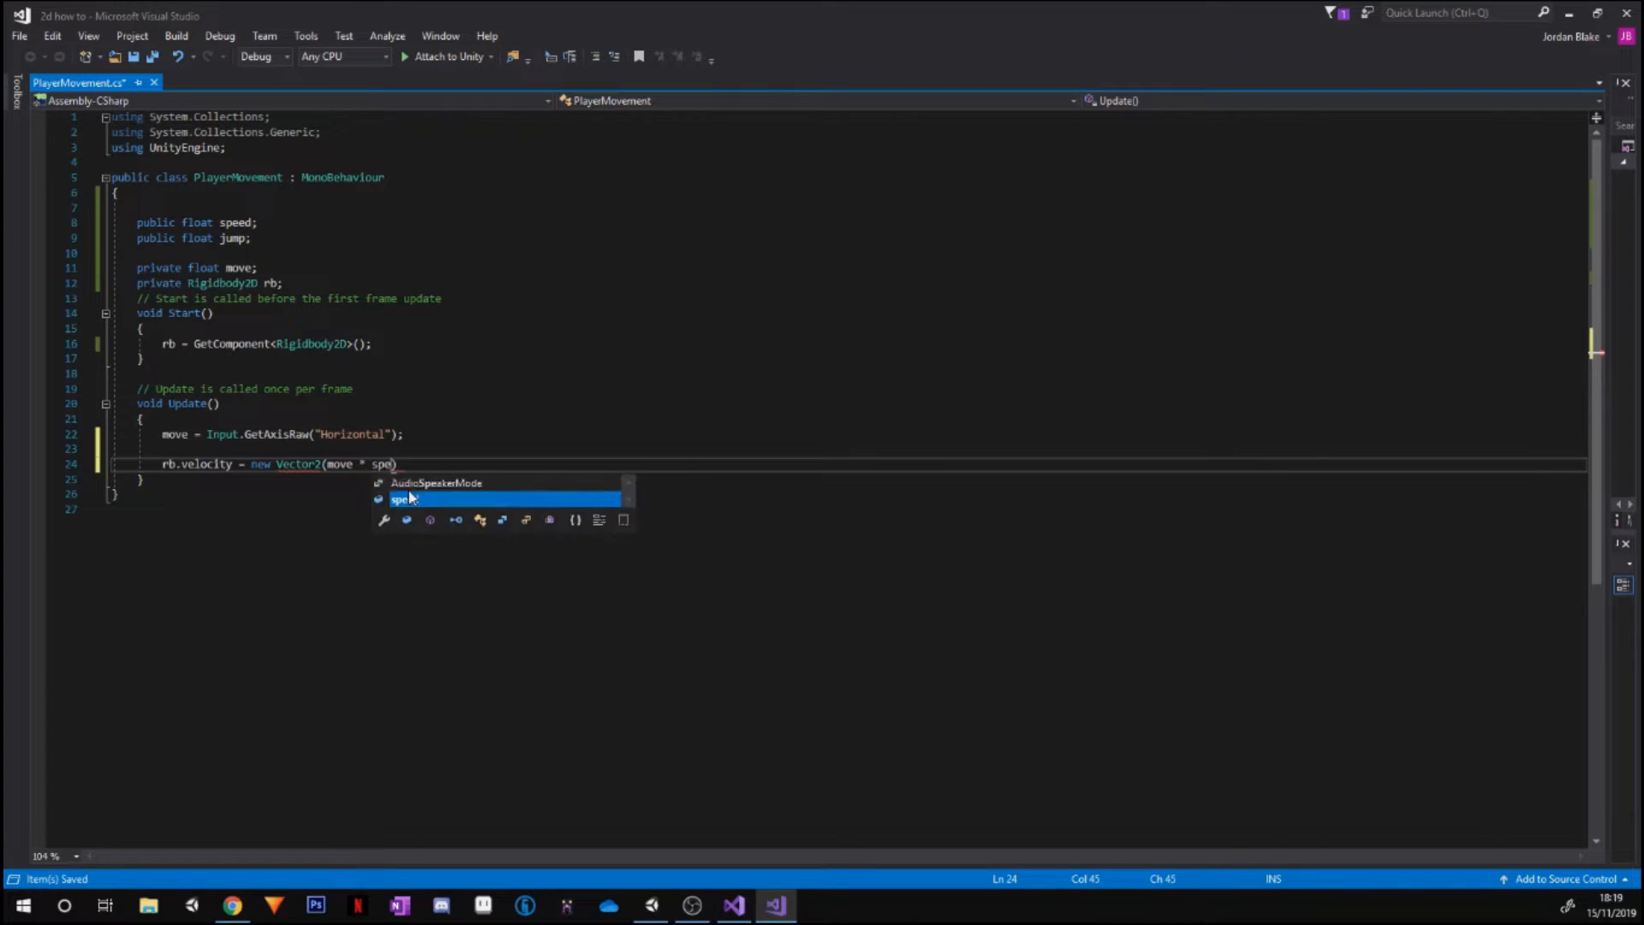
key("Tab")
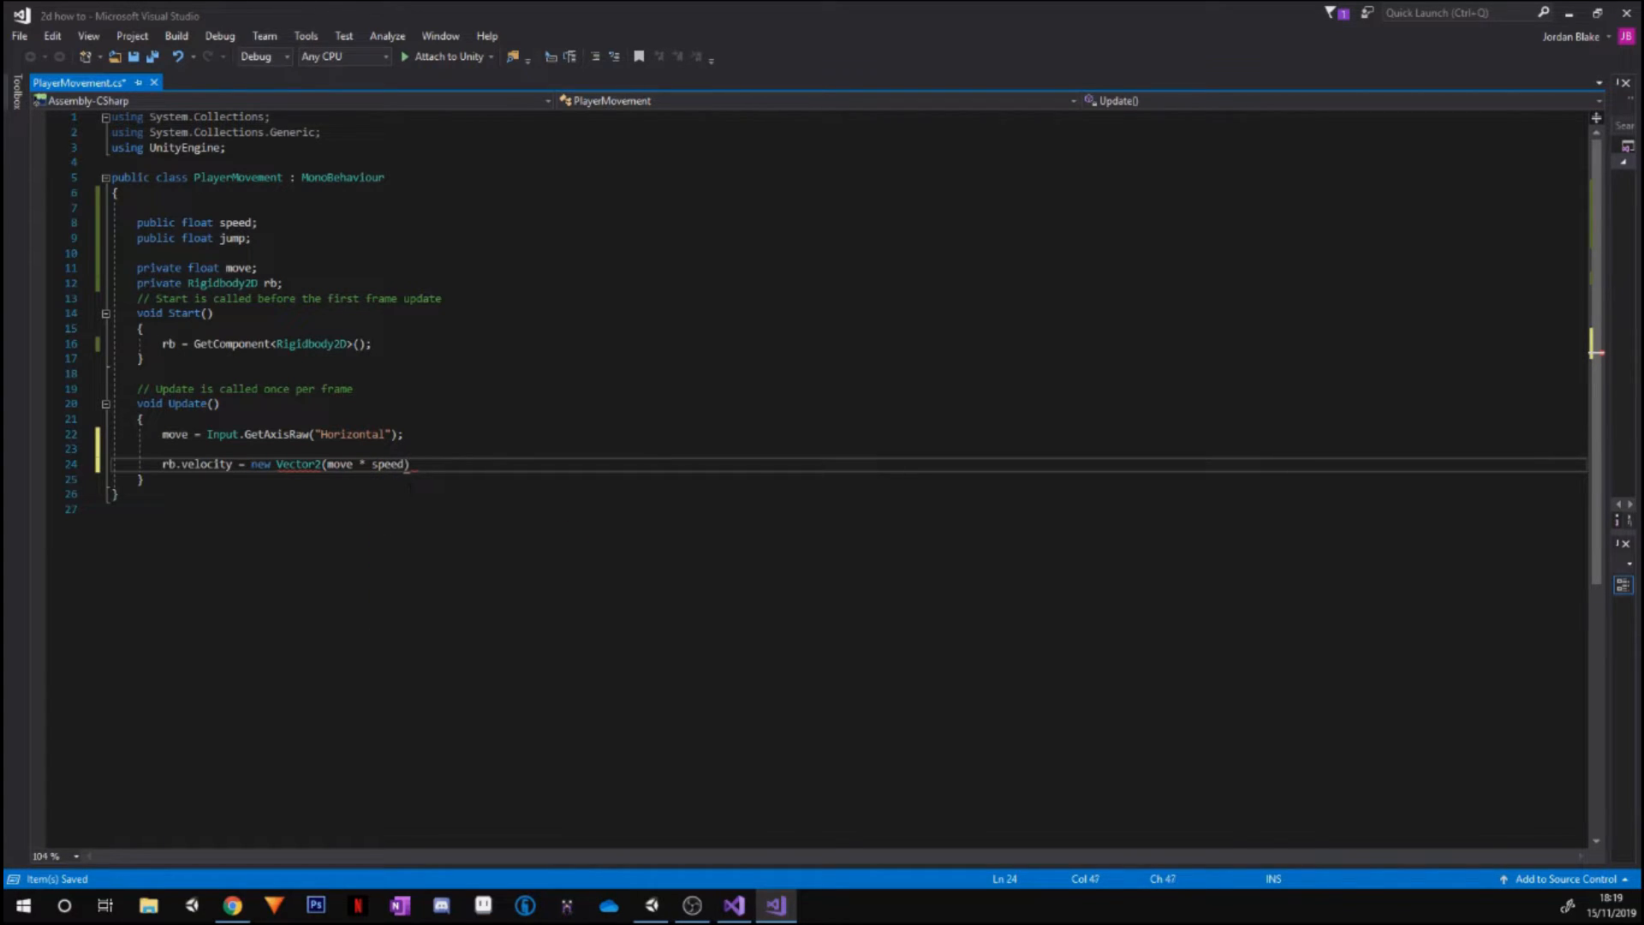
type(", rb.")
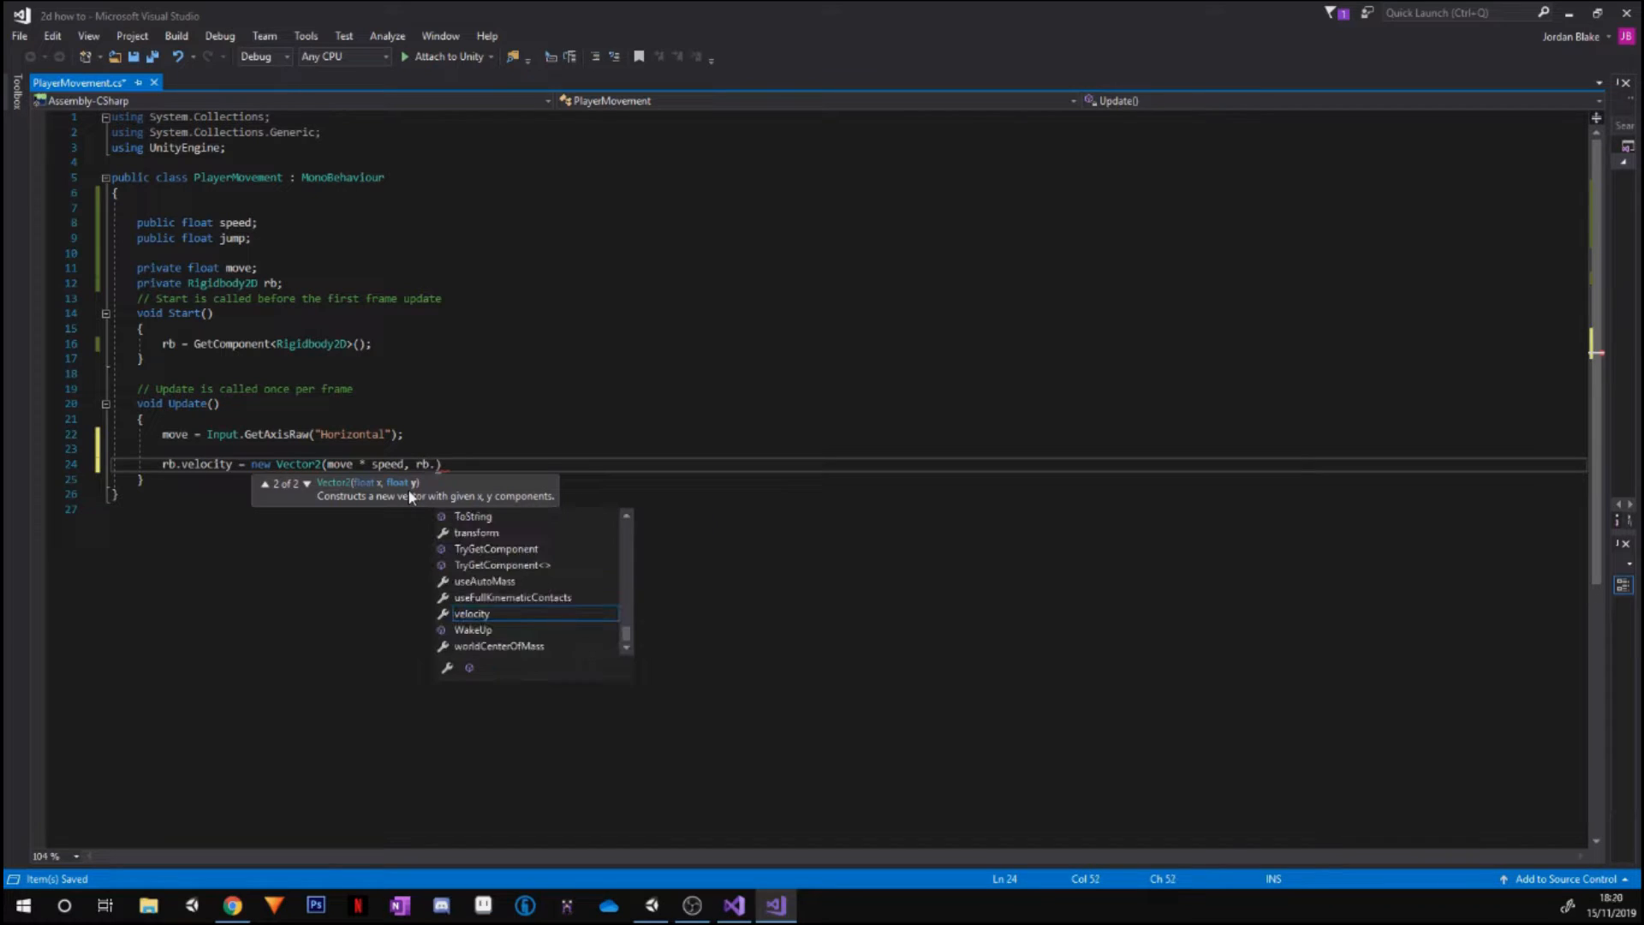
type("velocity.y")
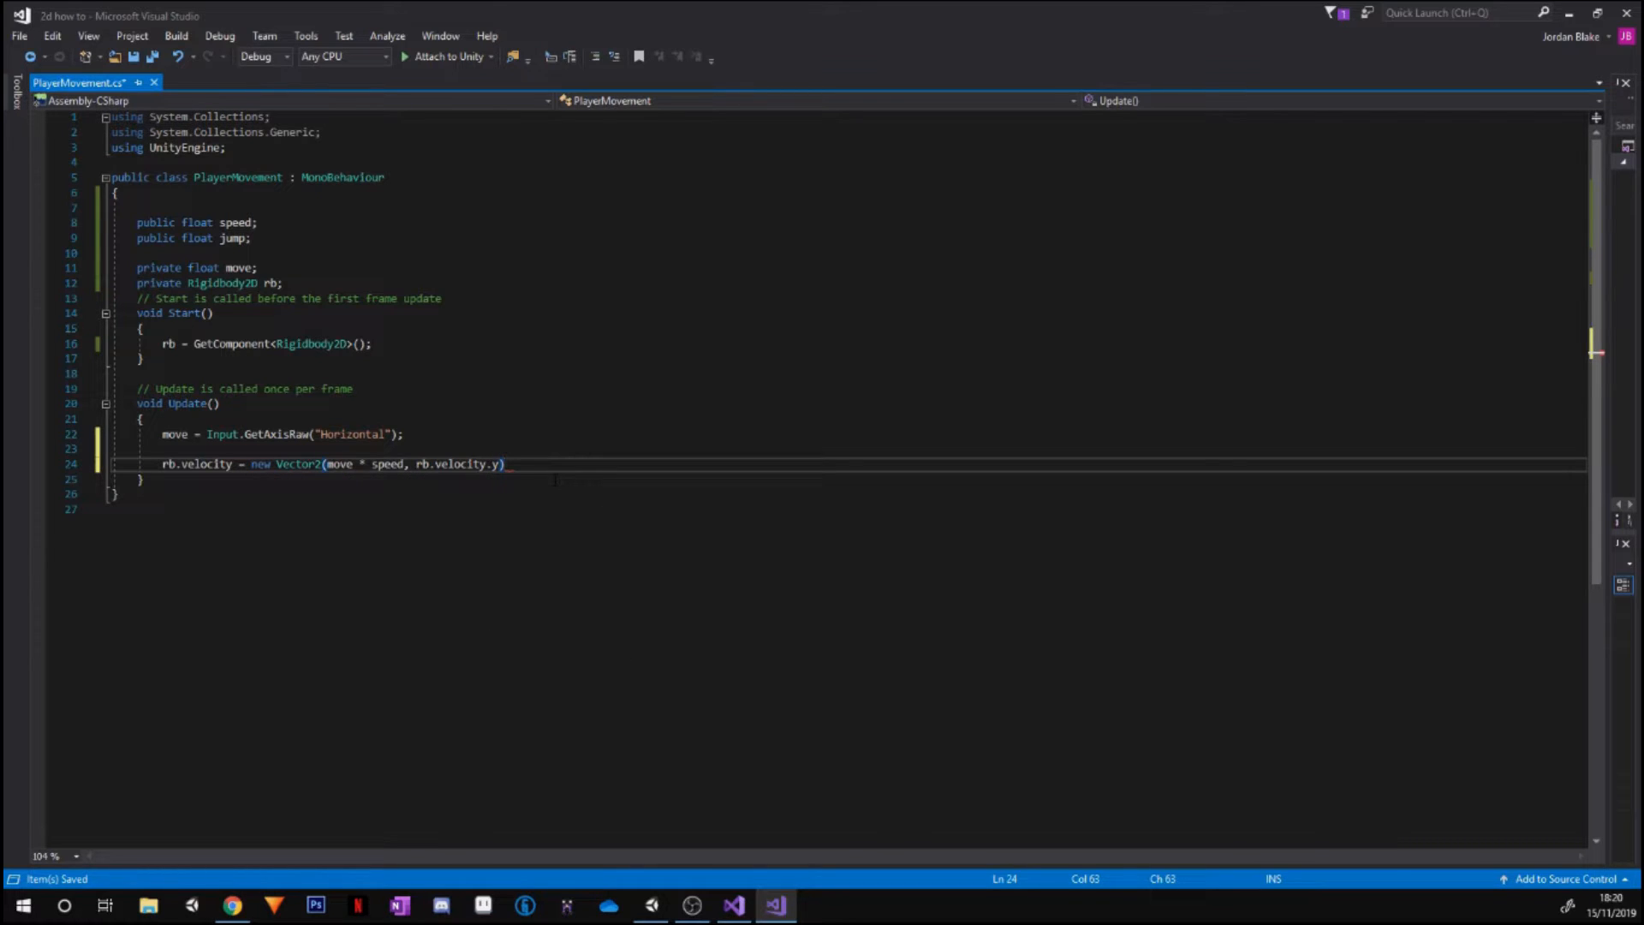
type(";")
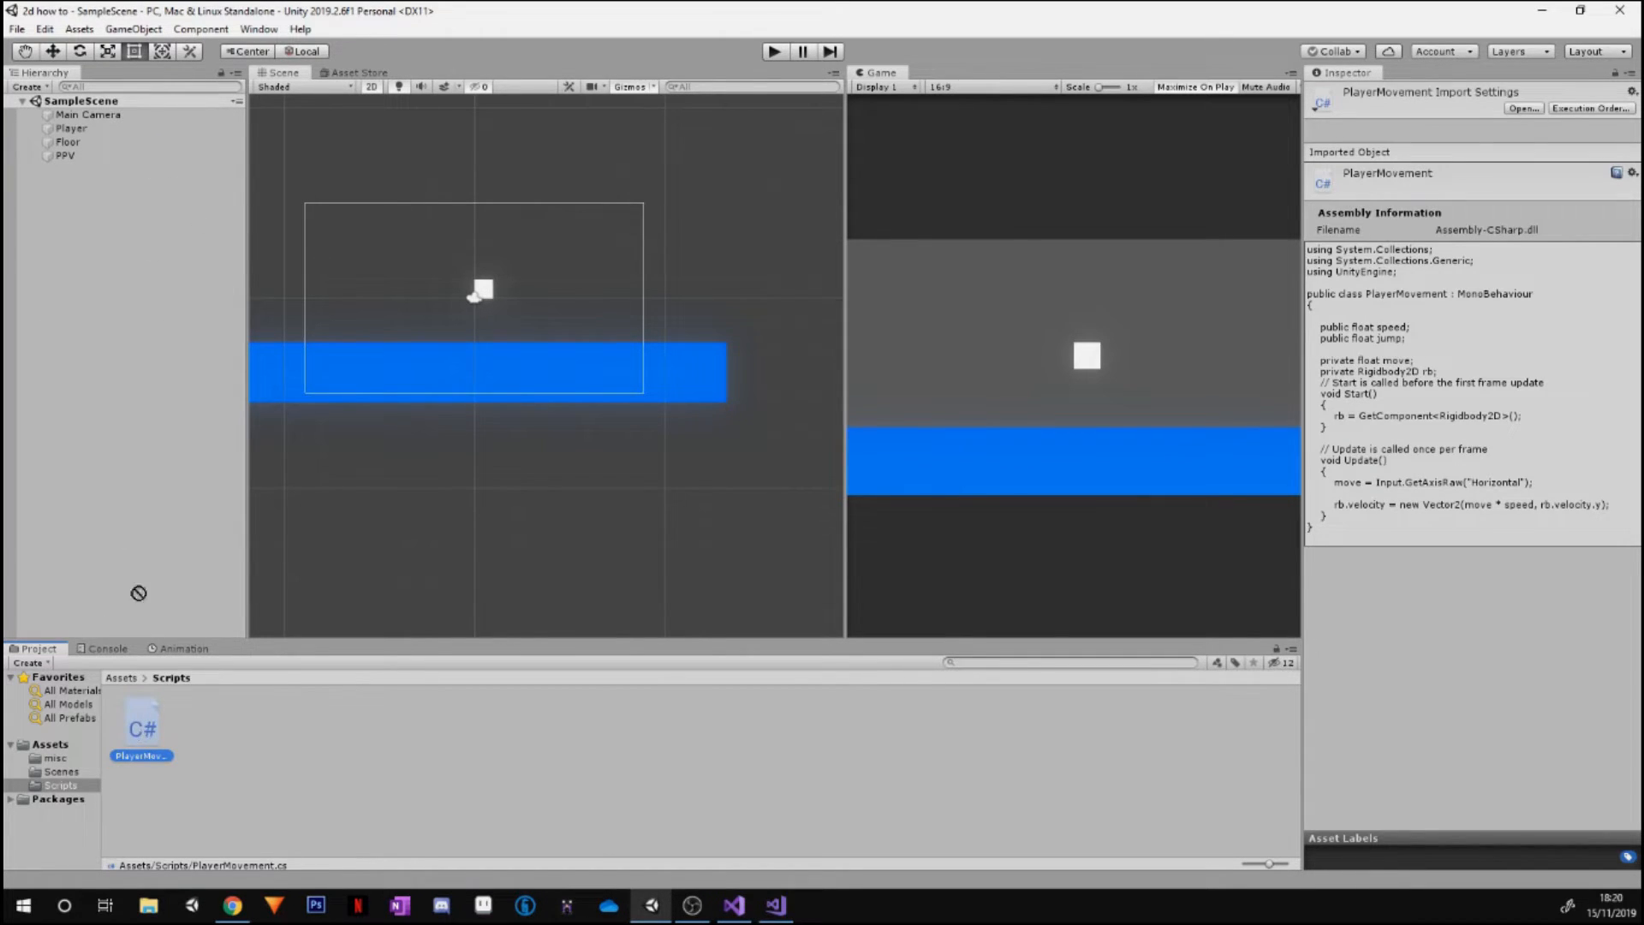
Select Player and set its Player Movement Jump value to 300
left_click(72, 127)
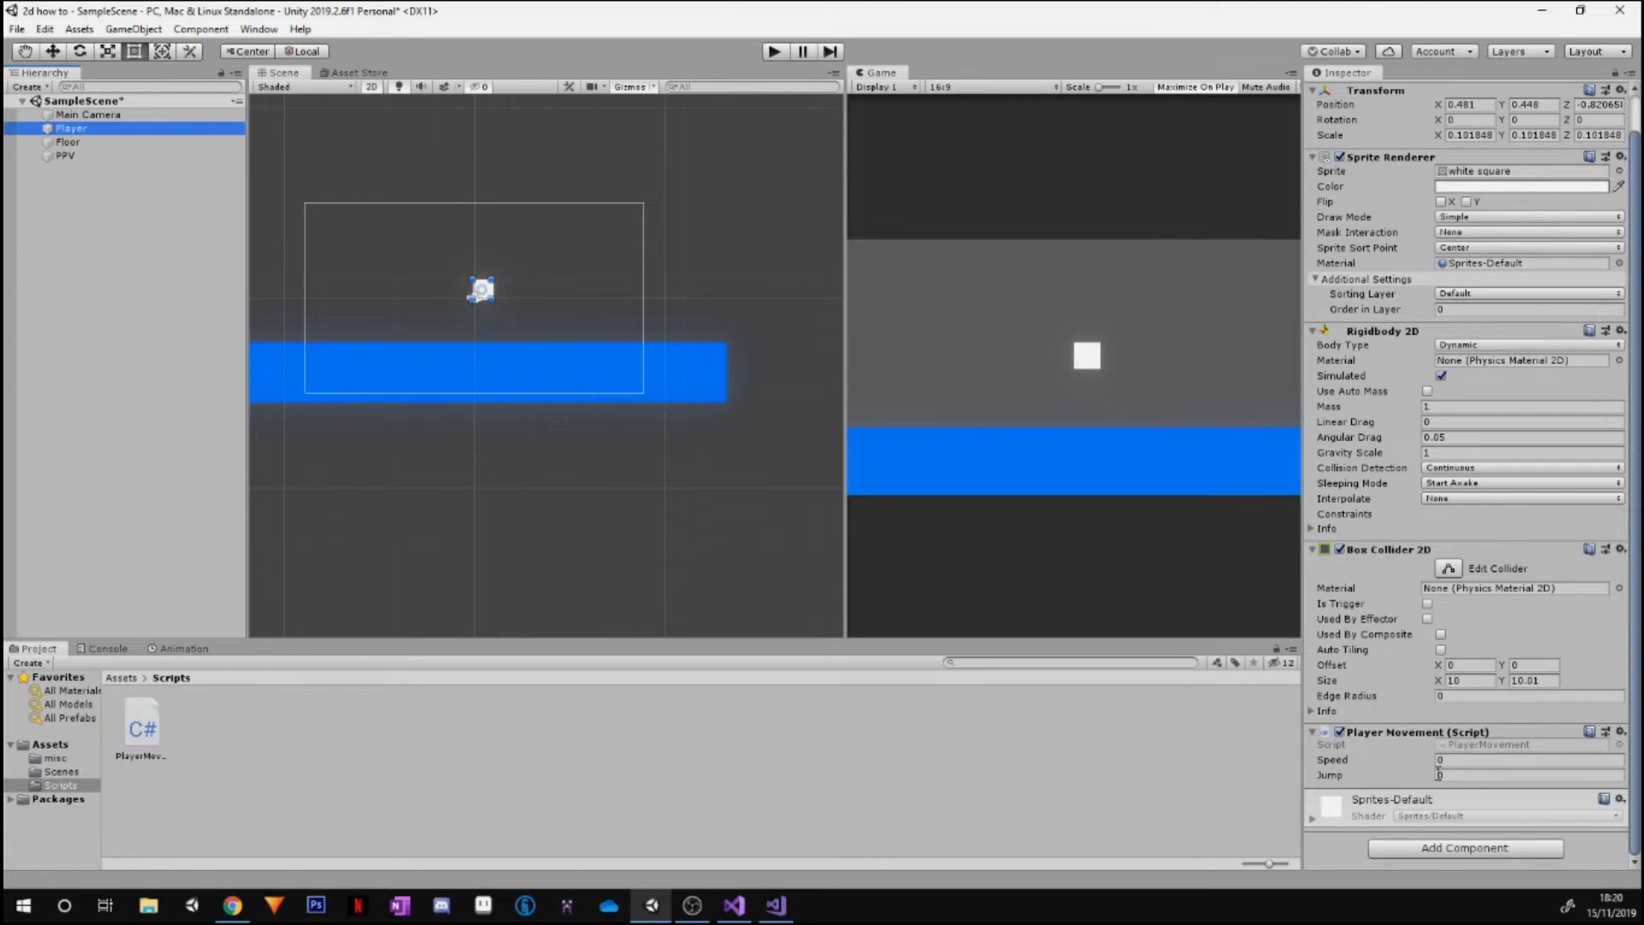
left_click(1525, 759)
type("5")
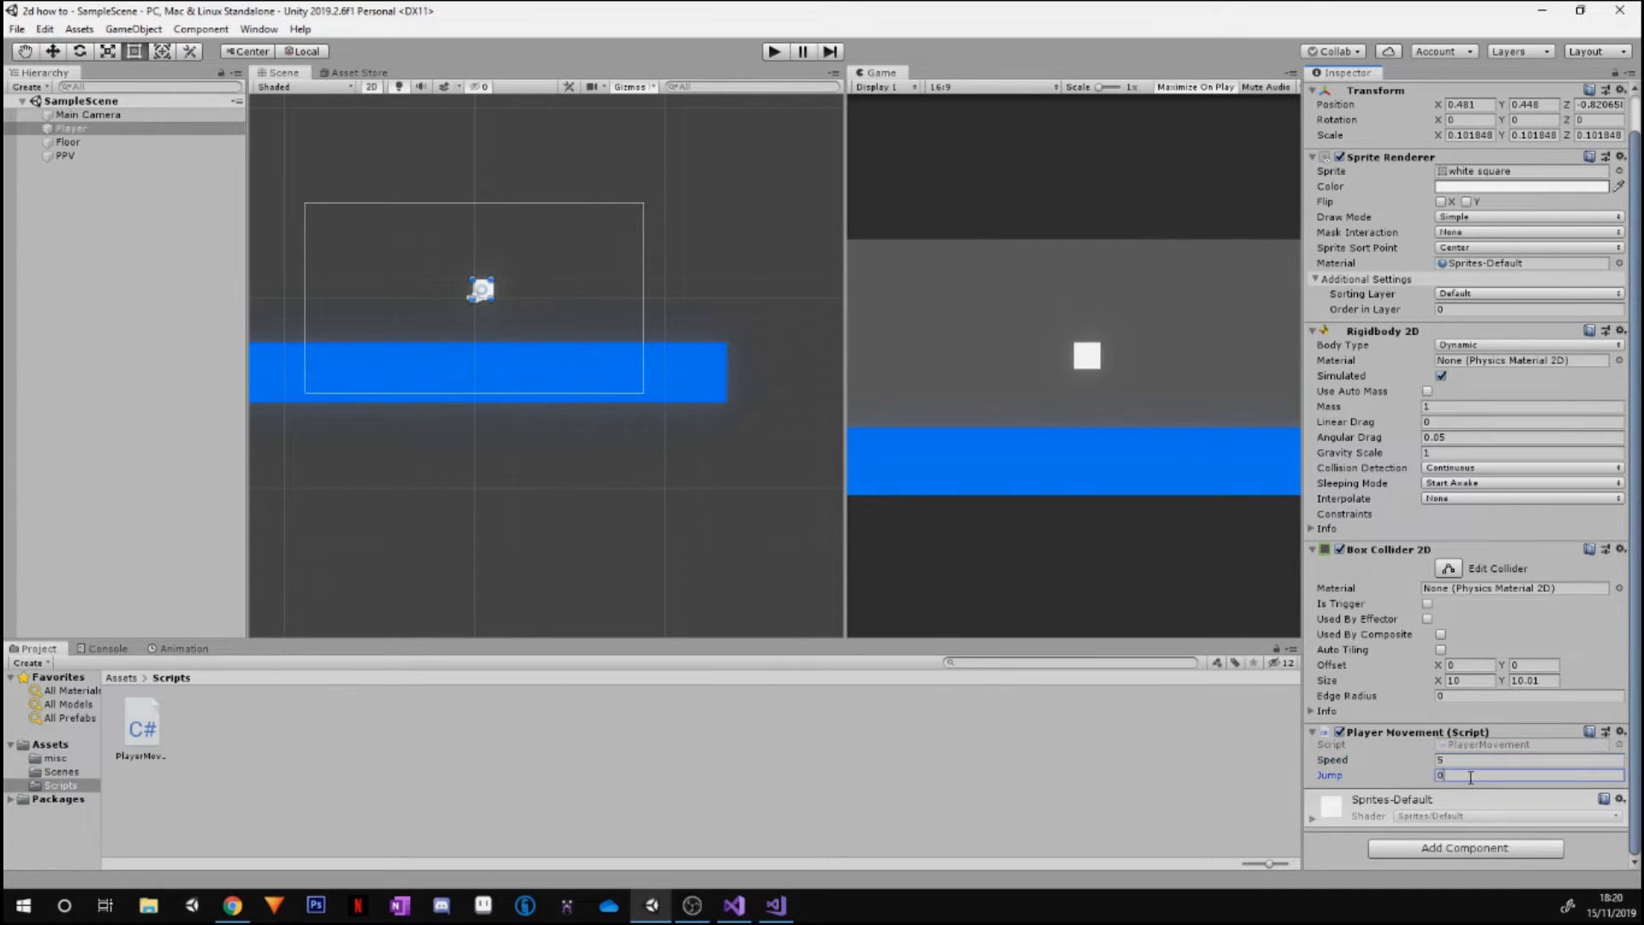
type("300")
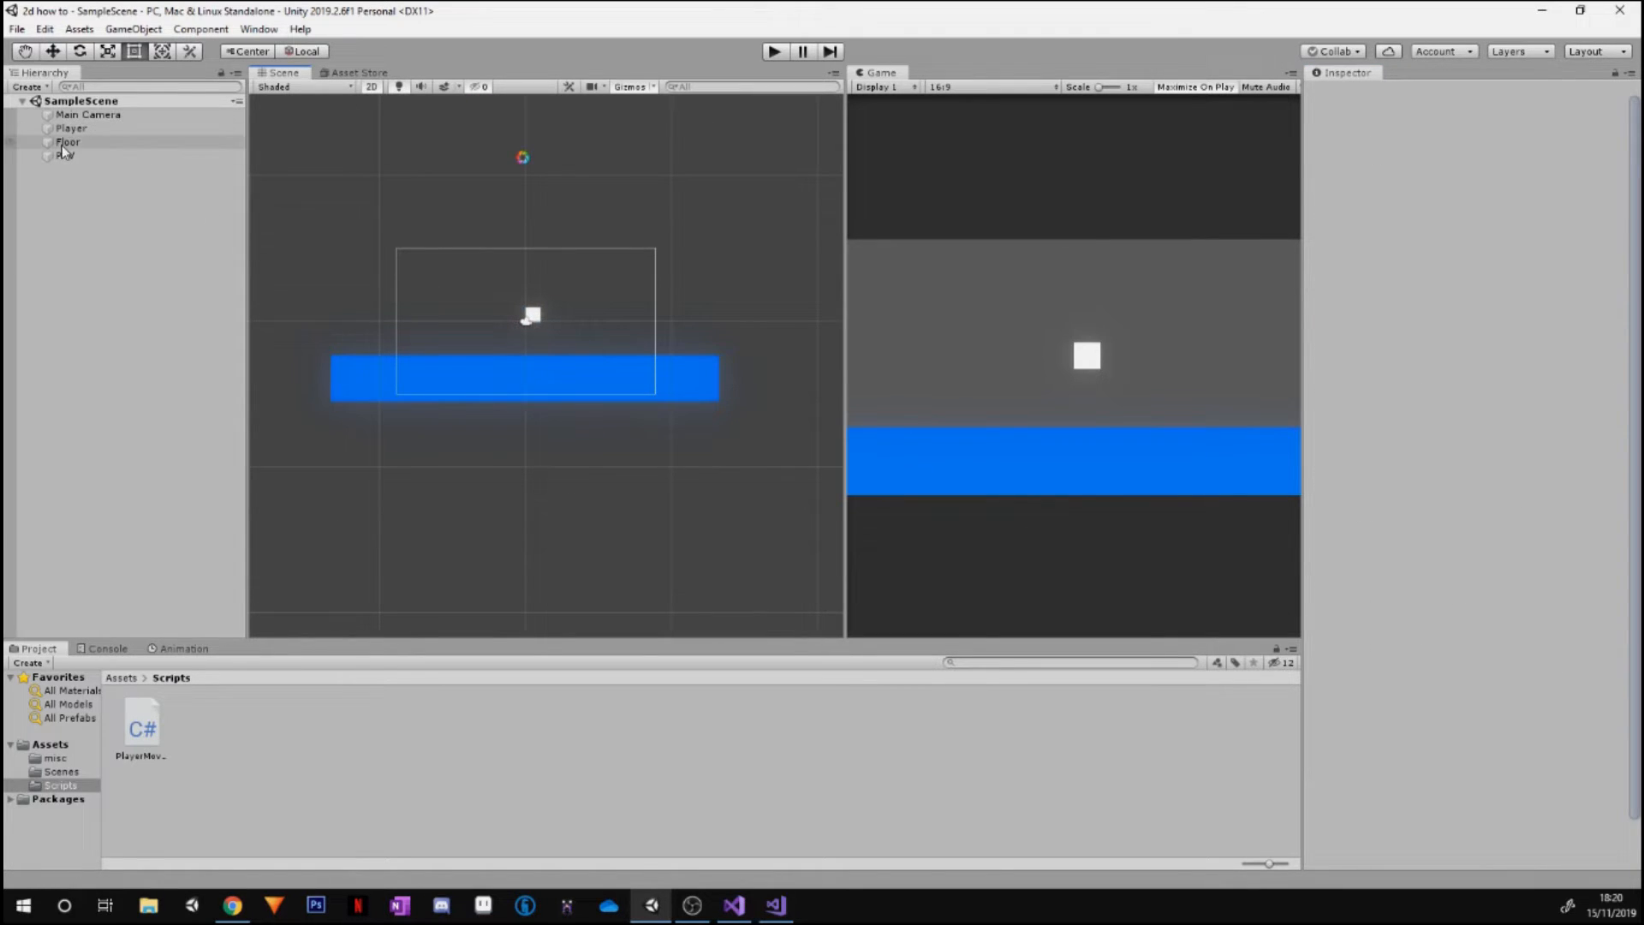
left_click(72, 126)
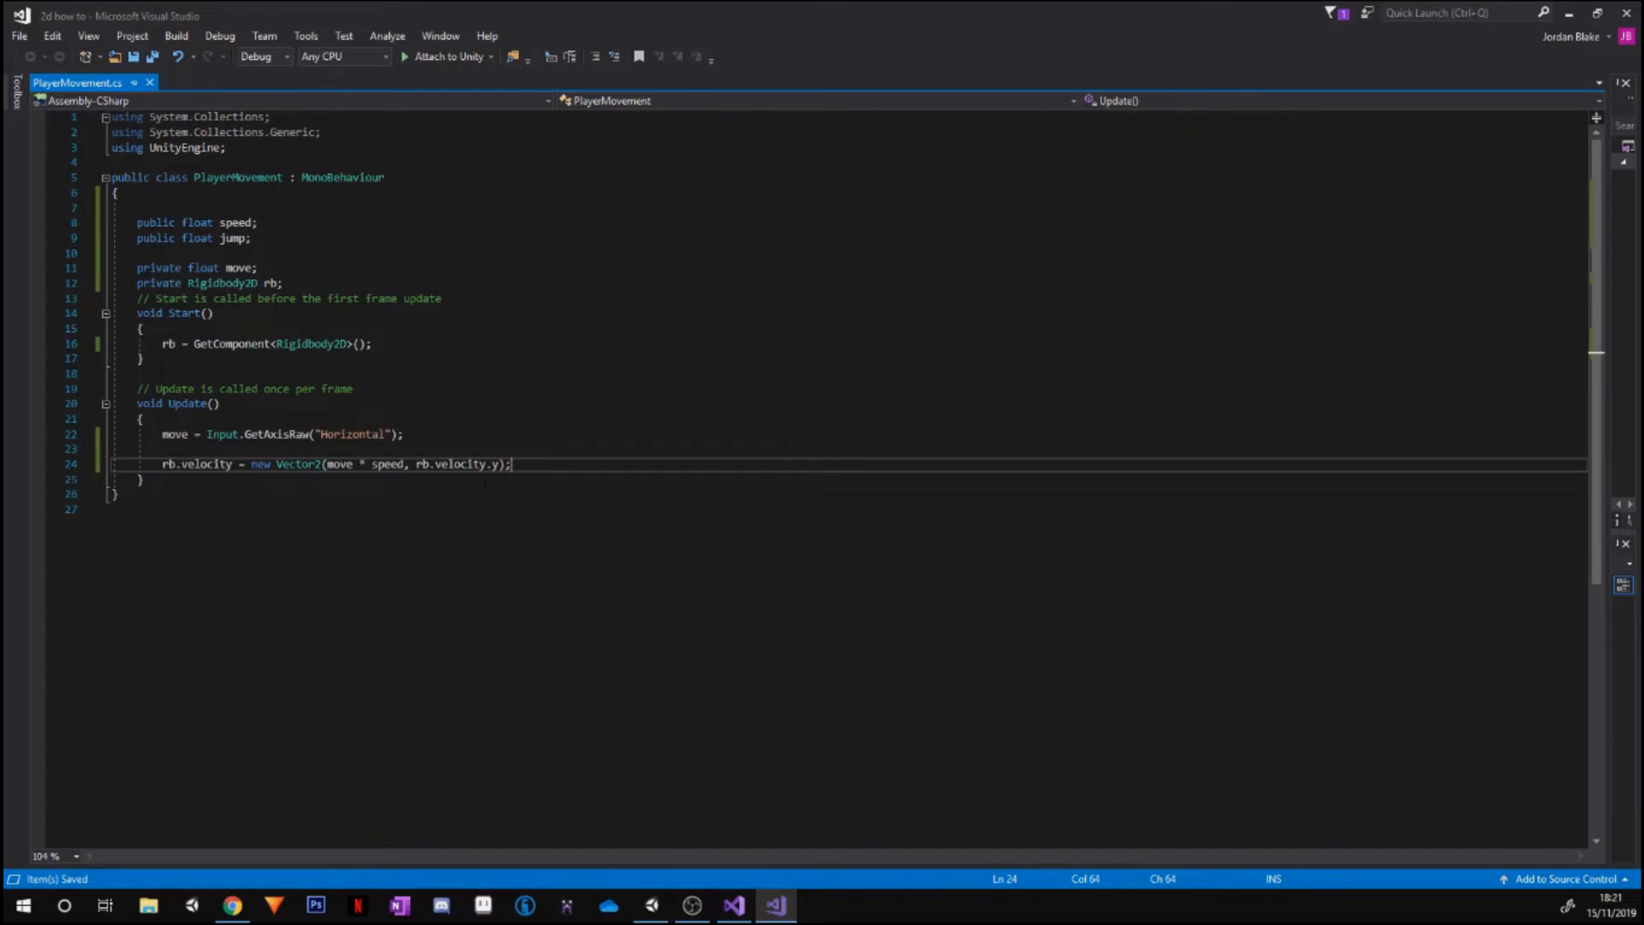
Write if (Input.GetButtonDown("Jump")) { in Update
key("enter")
type("if")
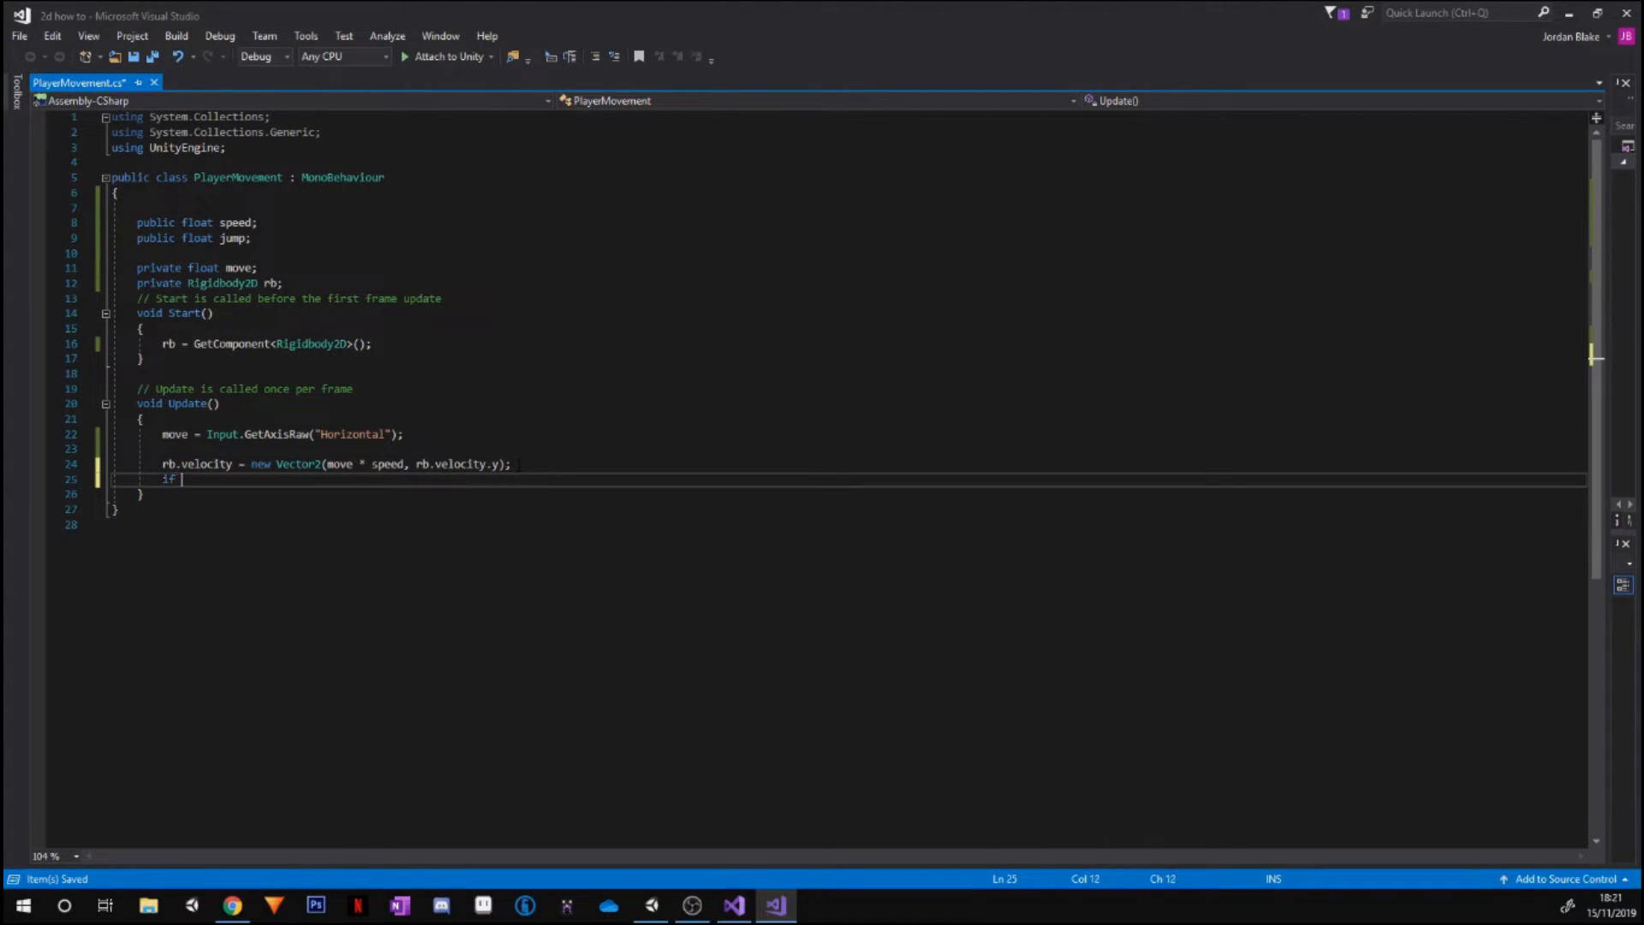
type("(in")
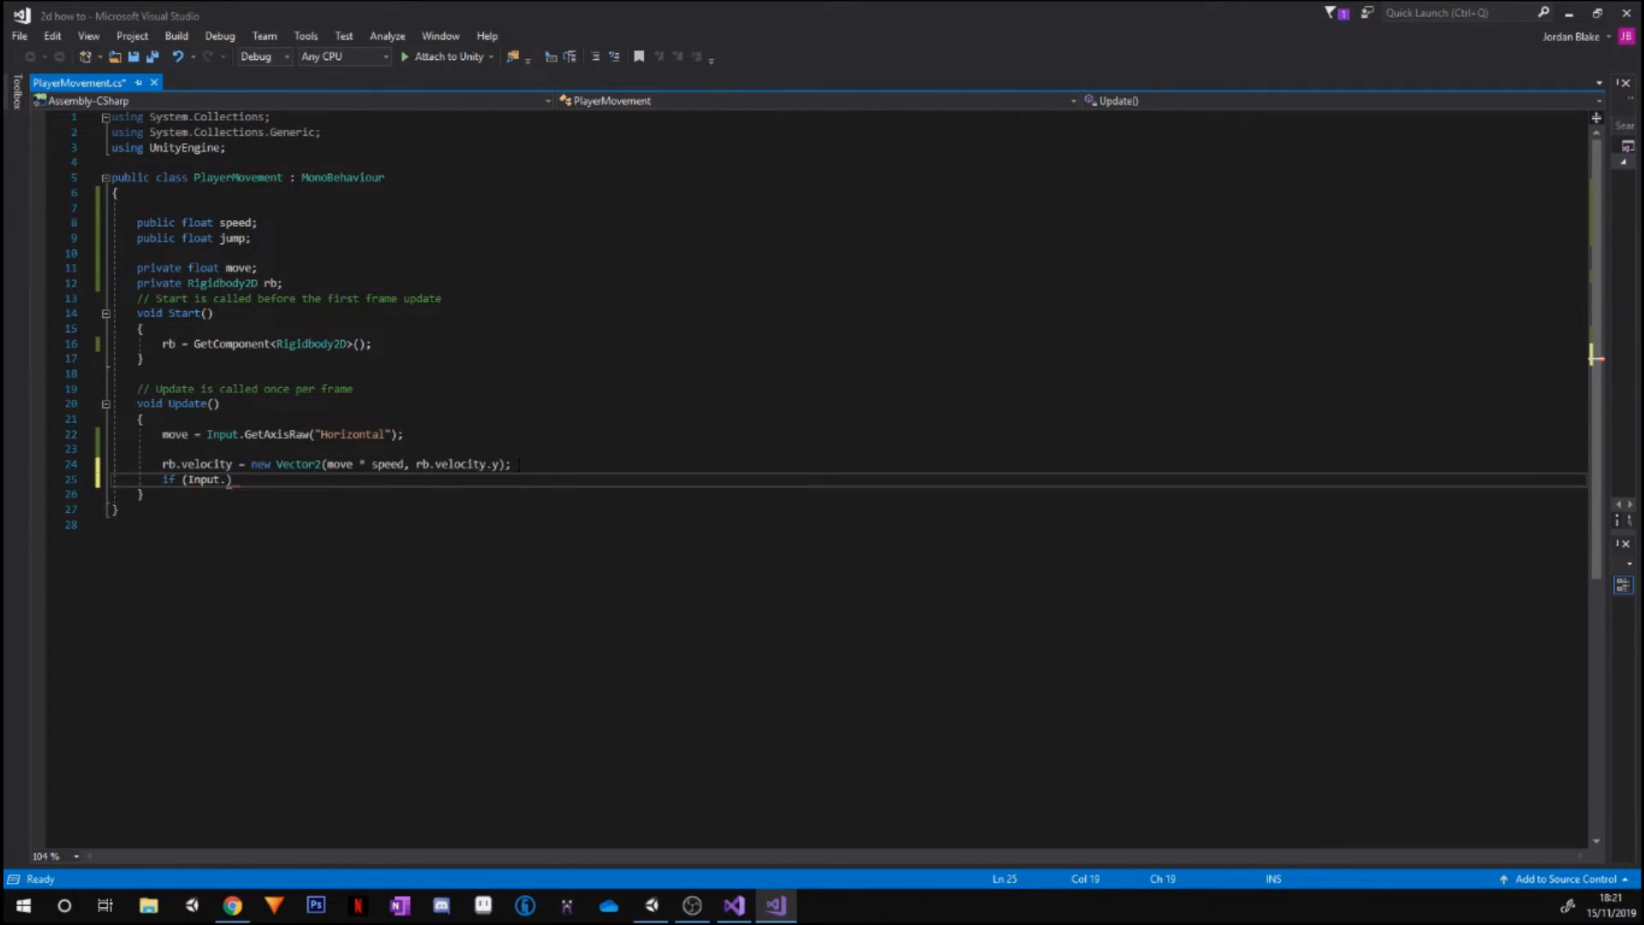
type("GetButton")
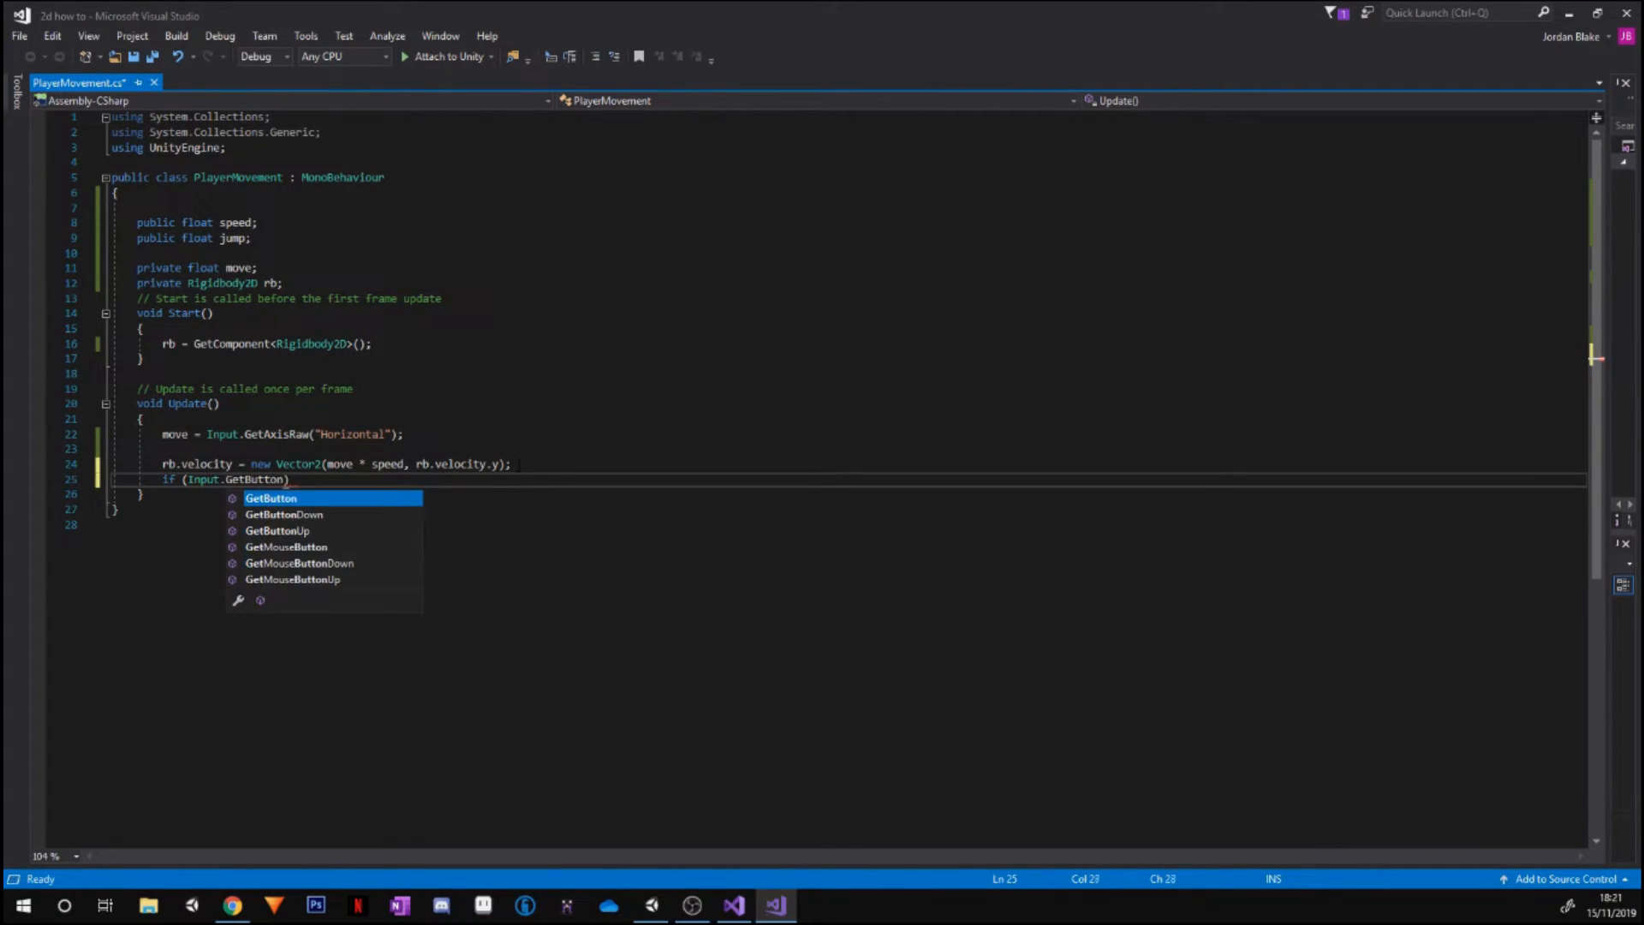
type("Down")
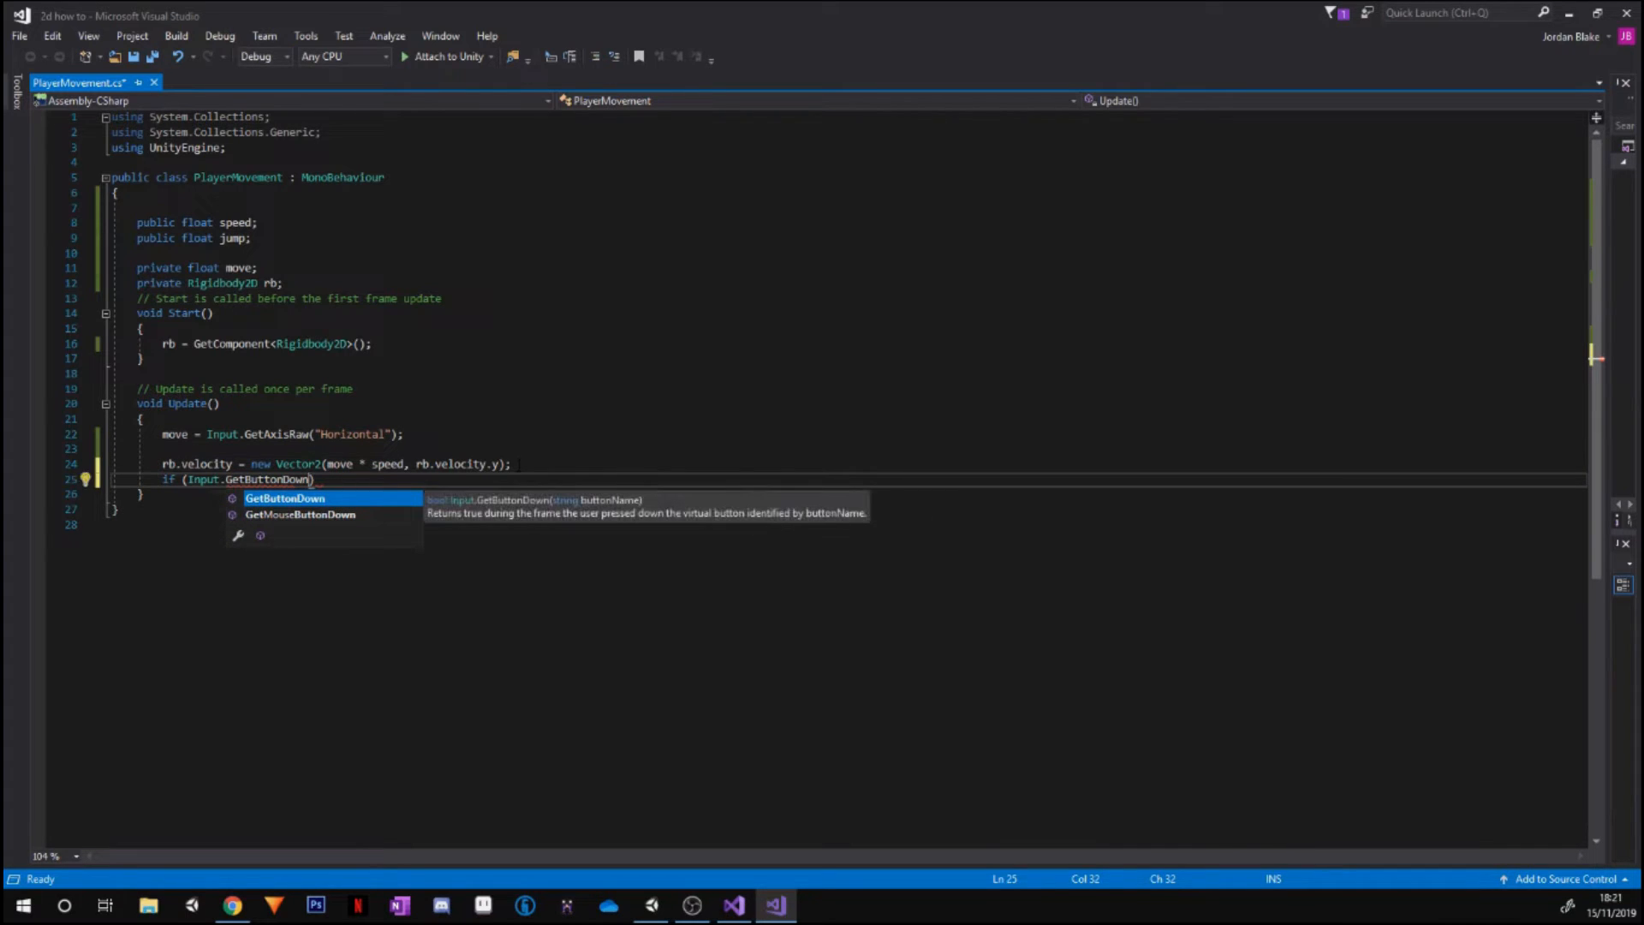
type(")")
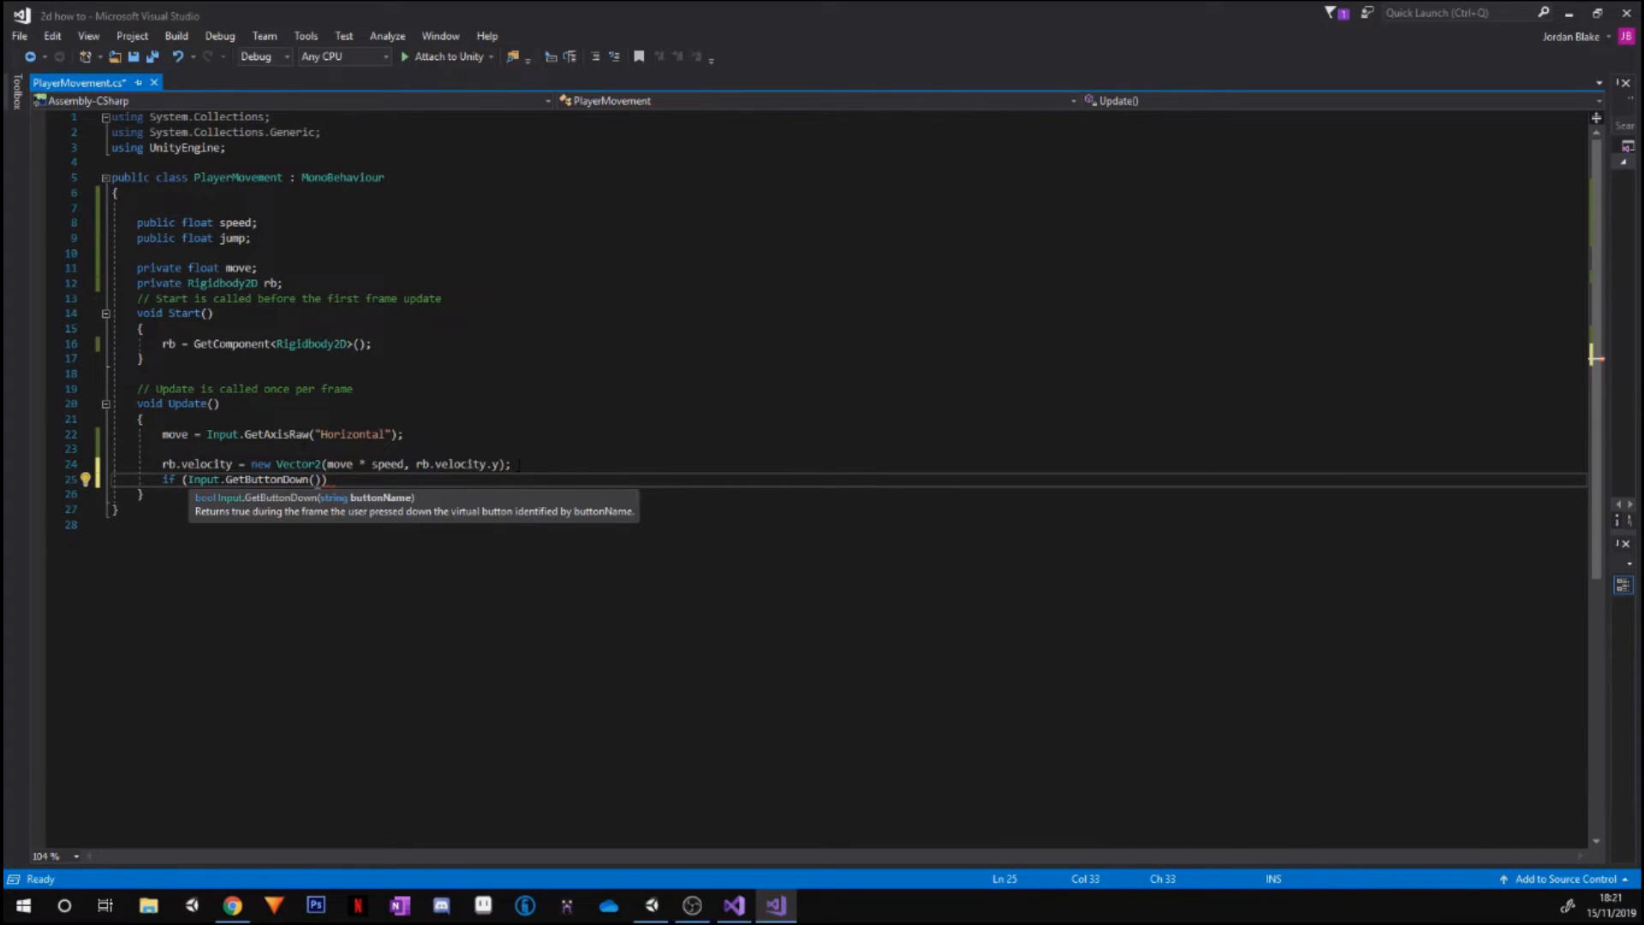
type("\"Jump\"")
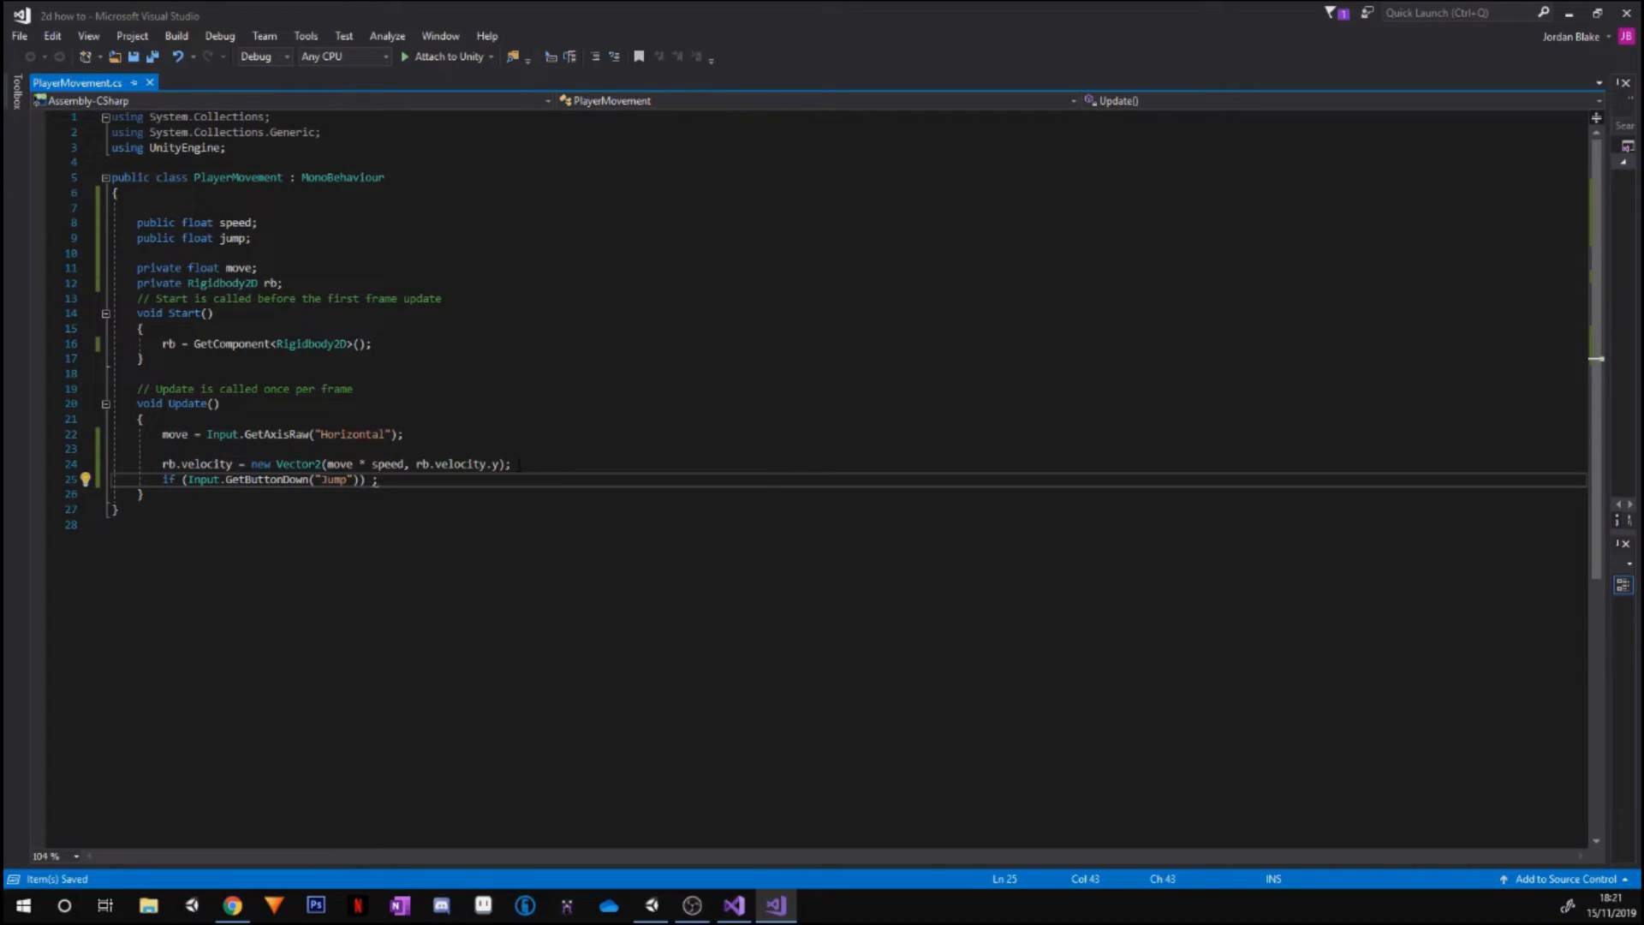
type("{")
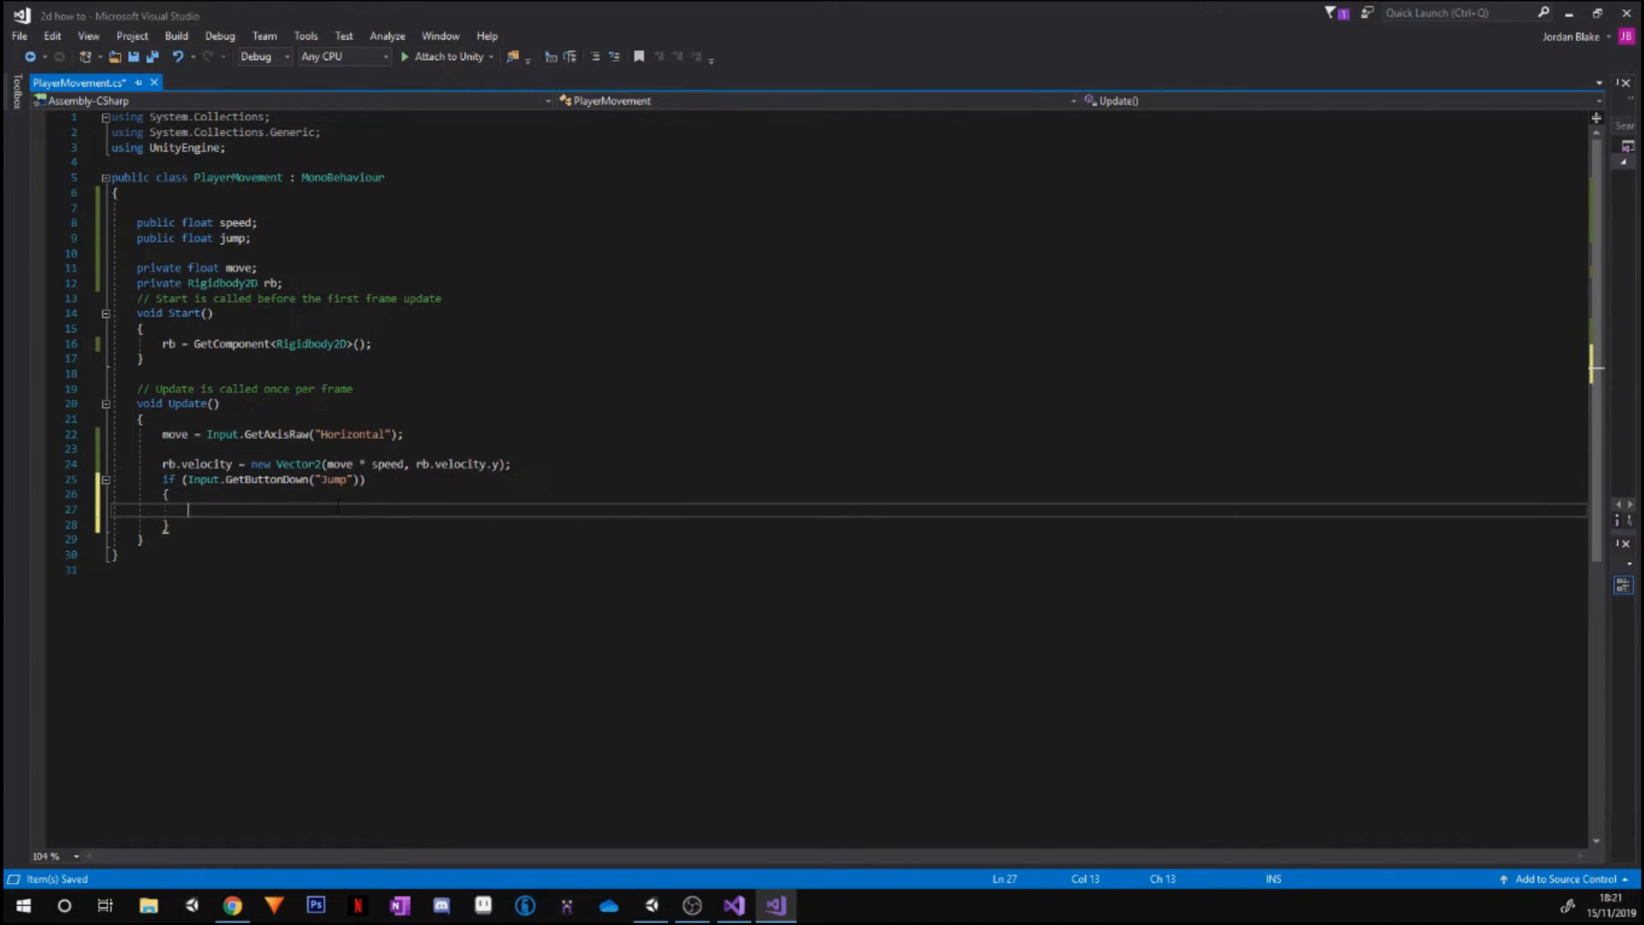
Begin rb.AddForce(new Vector2(rb.velocity.x, jump)) inside the if block
type("rb.")
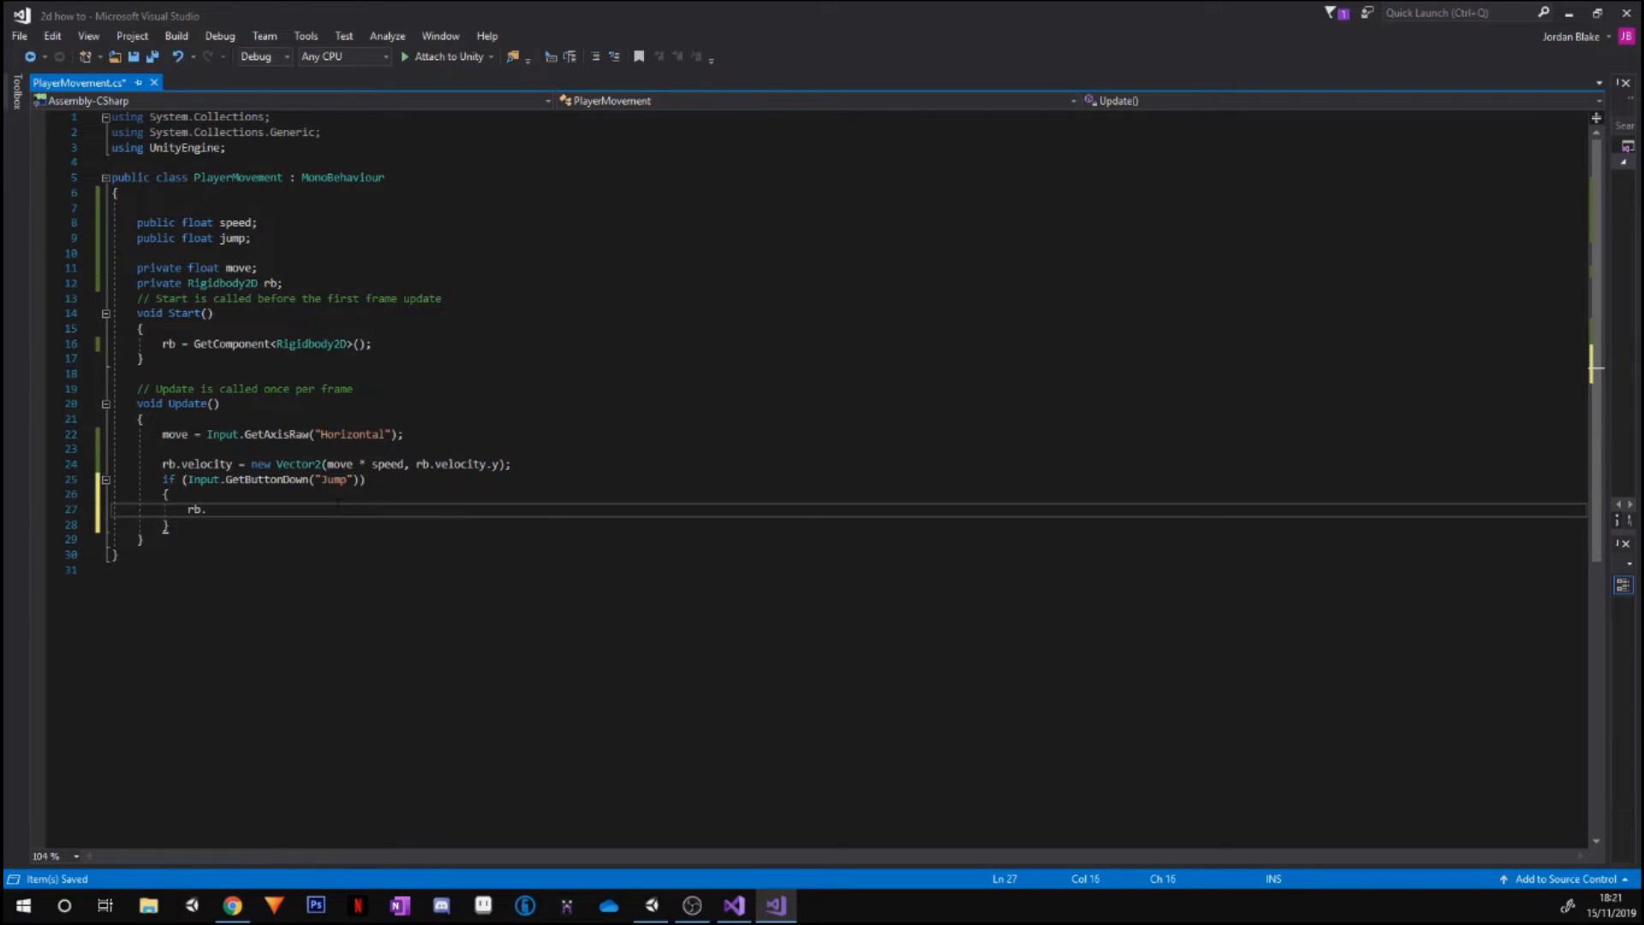
type("AddF")
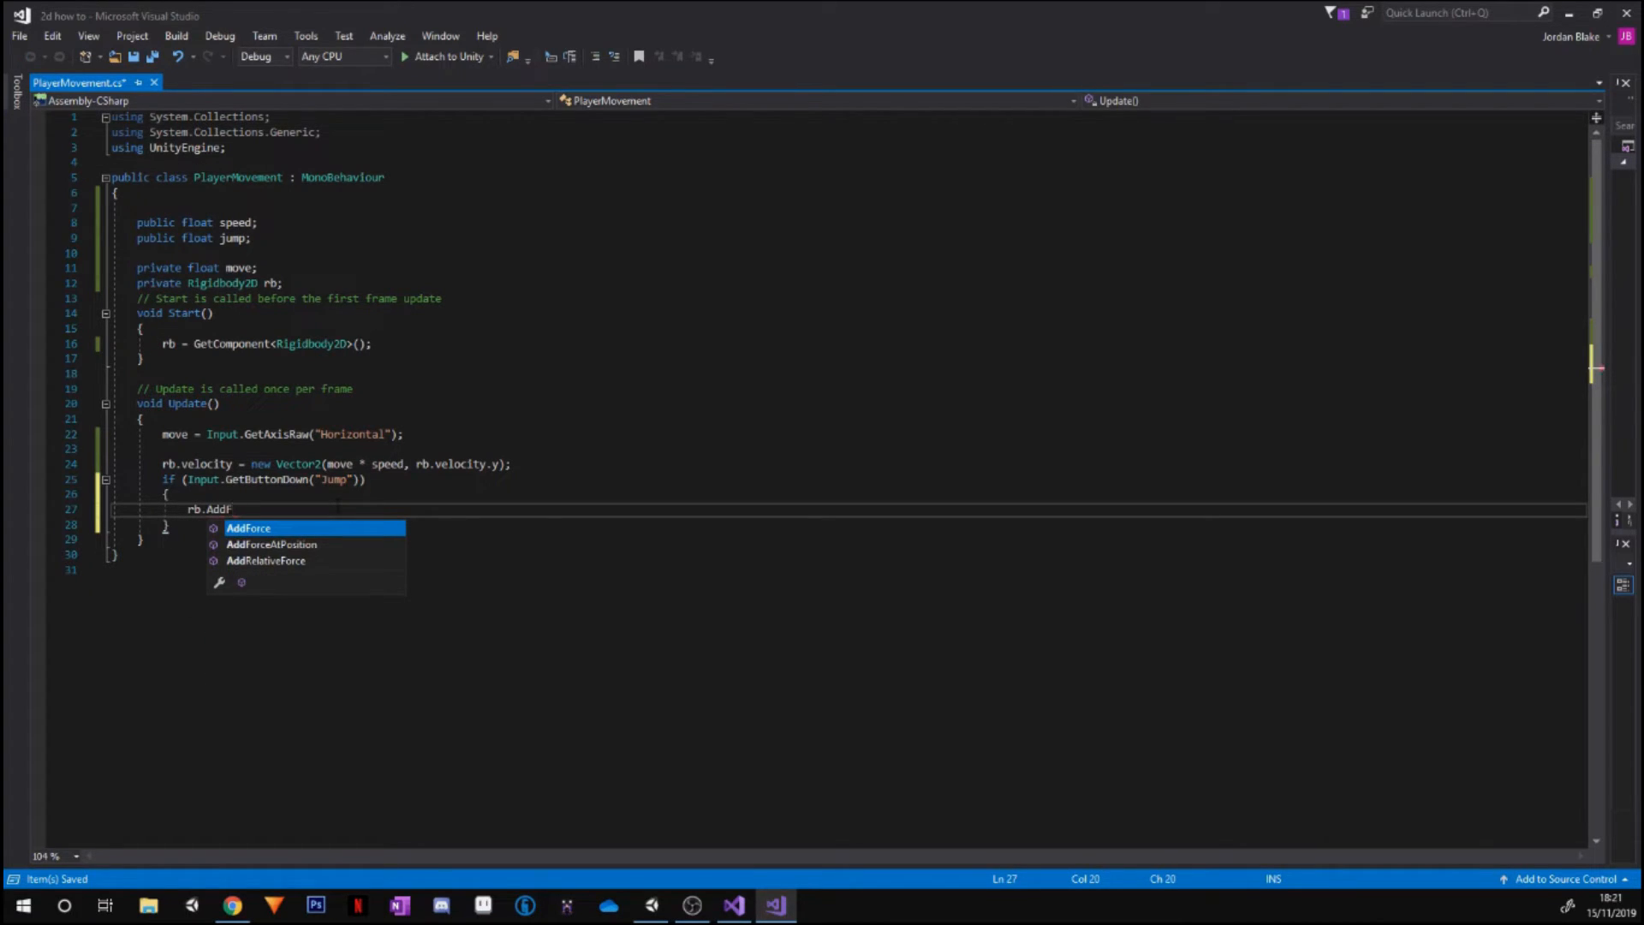
type("orce")
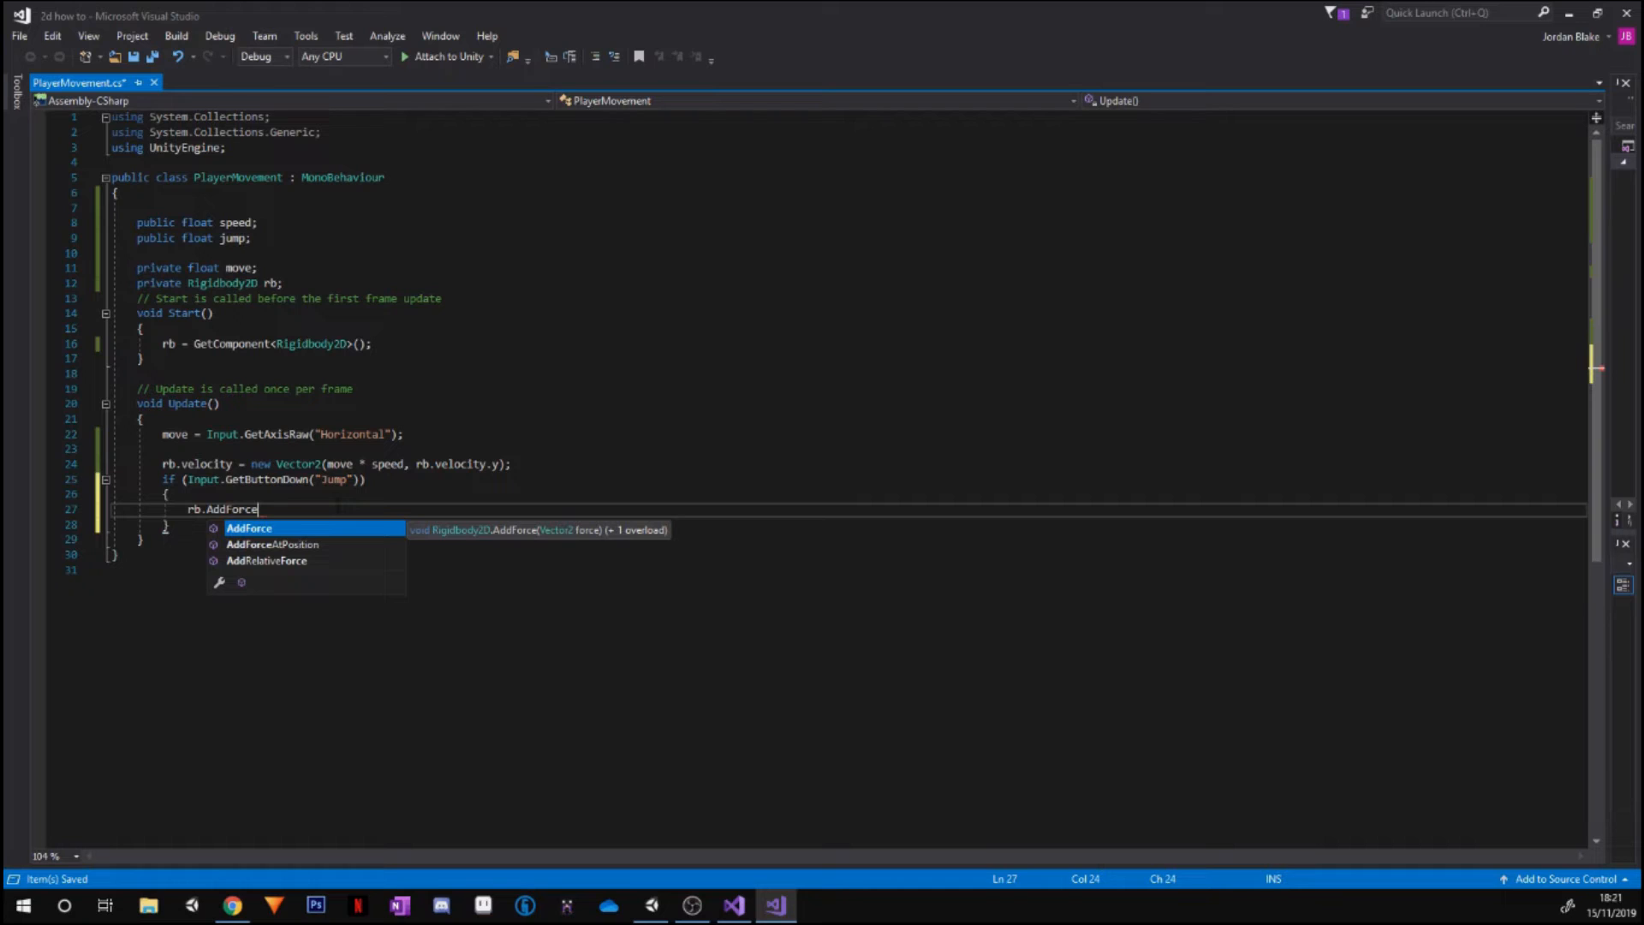
type("(new Vector2(rb.velocity")
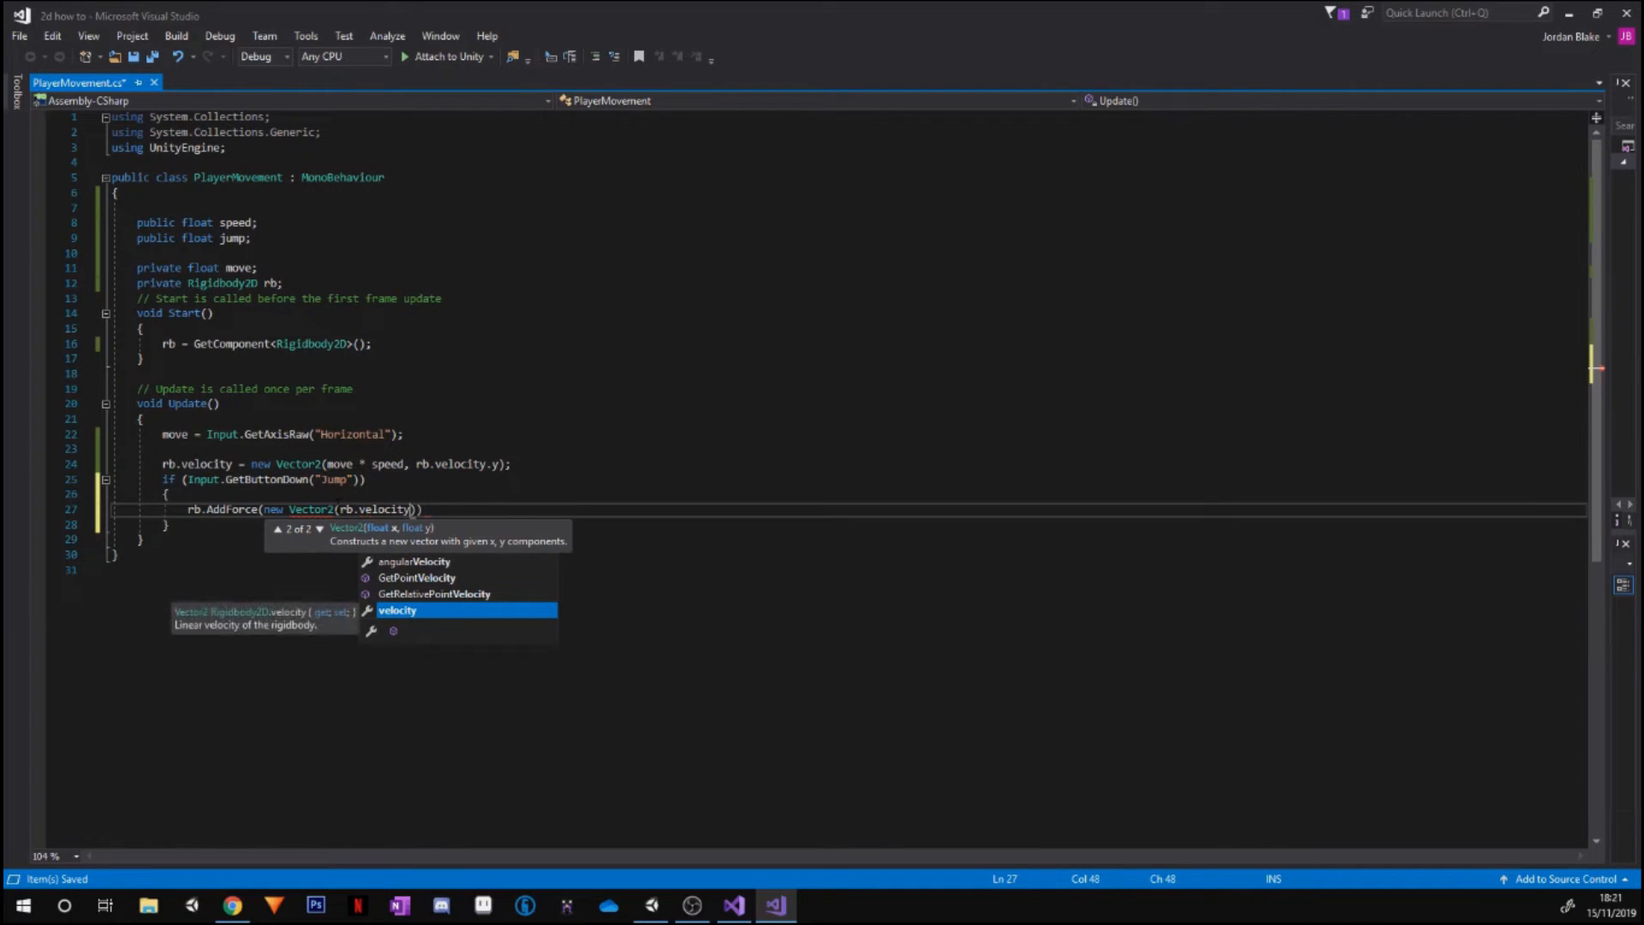
type(".x,")
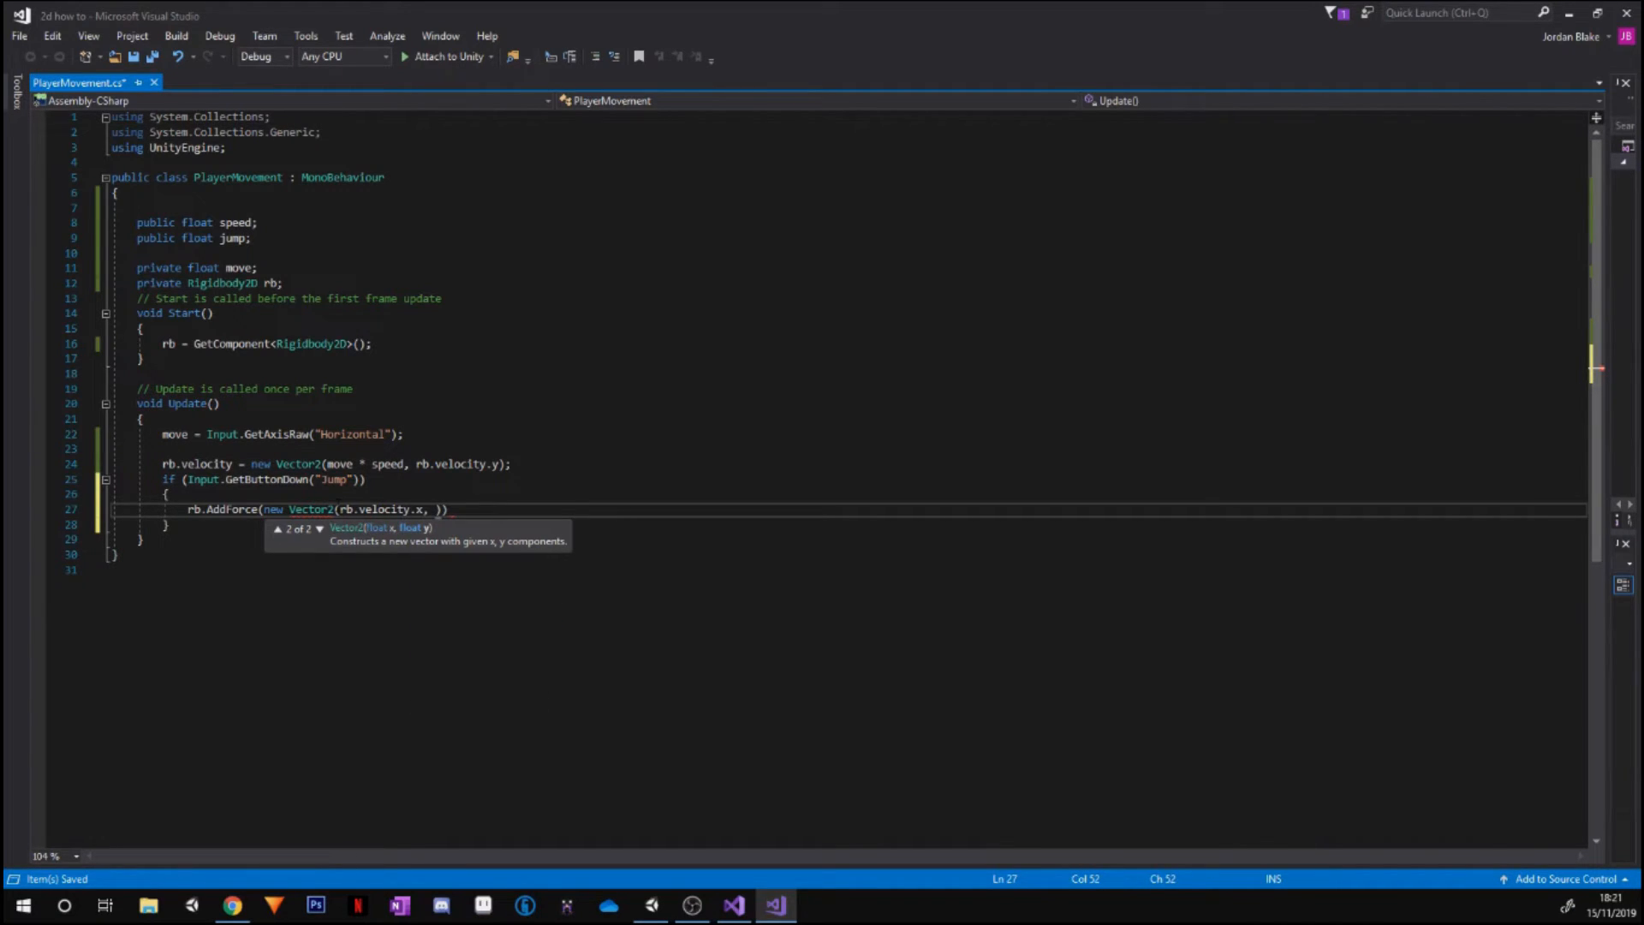
type("ju")
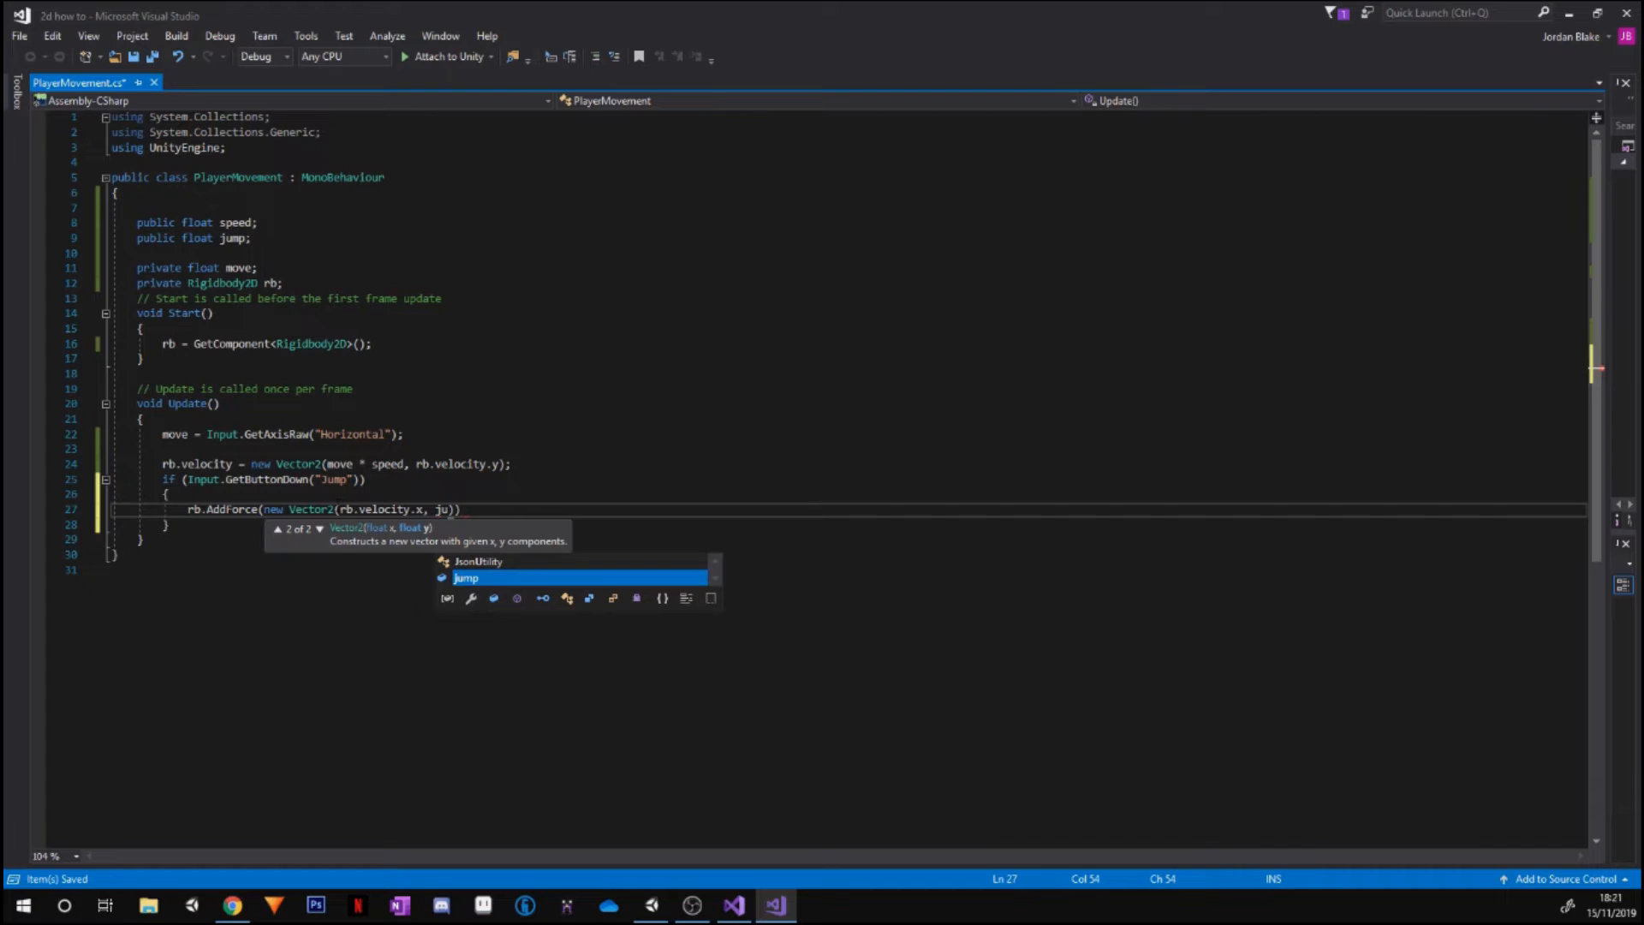
Switch to Unity, inspect the Player's components, and return to Visual Studio
left_click(649, 904)
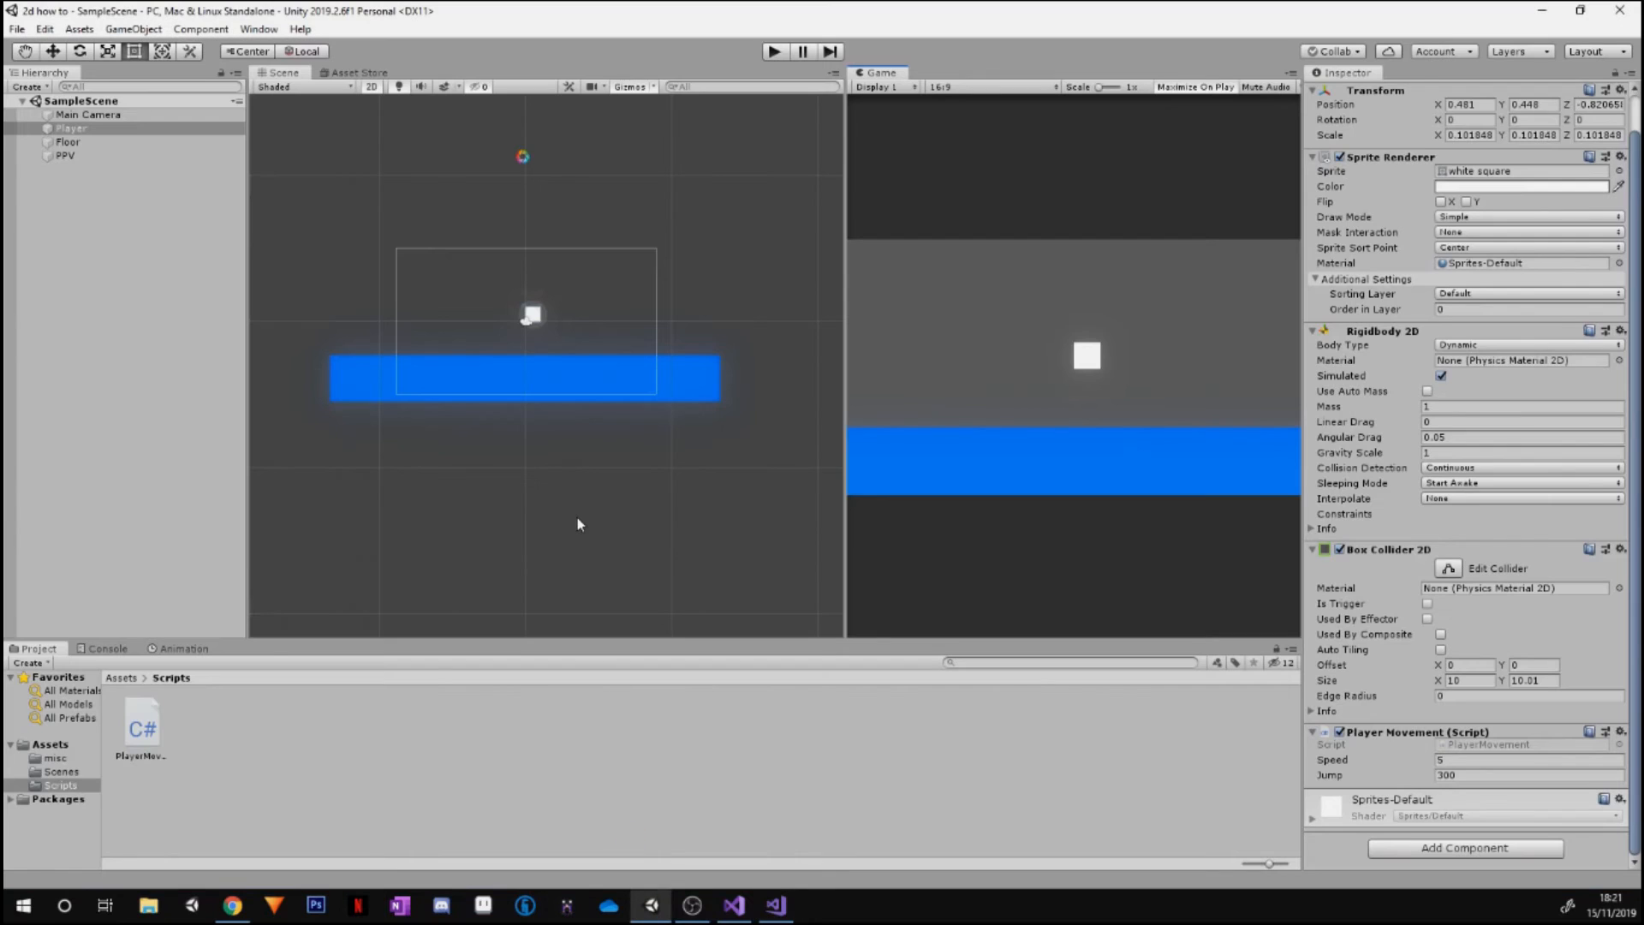
mouse_move(87, 200)
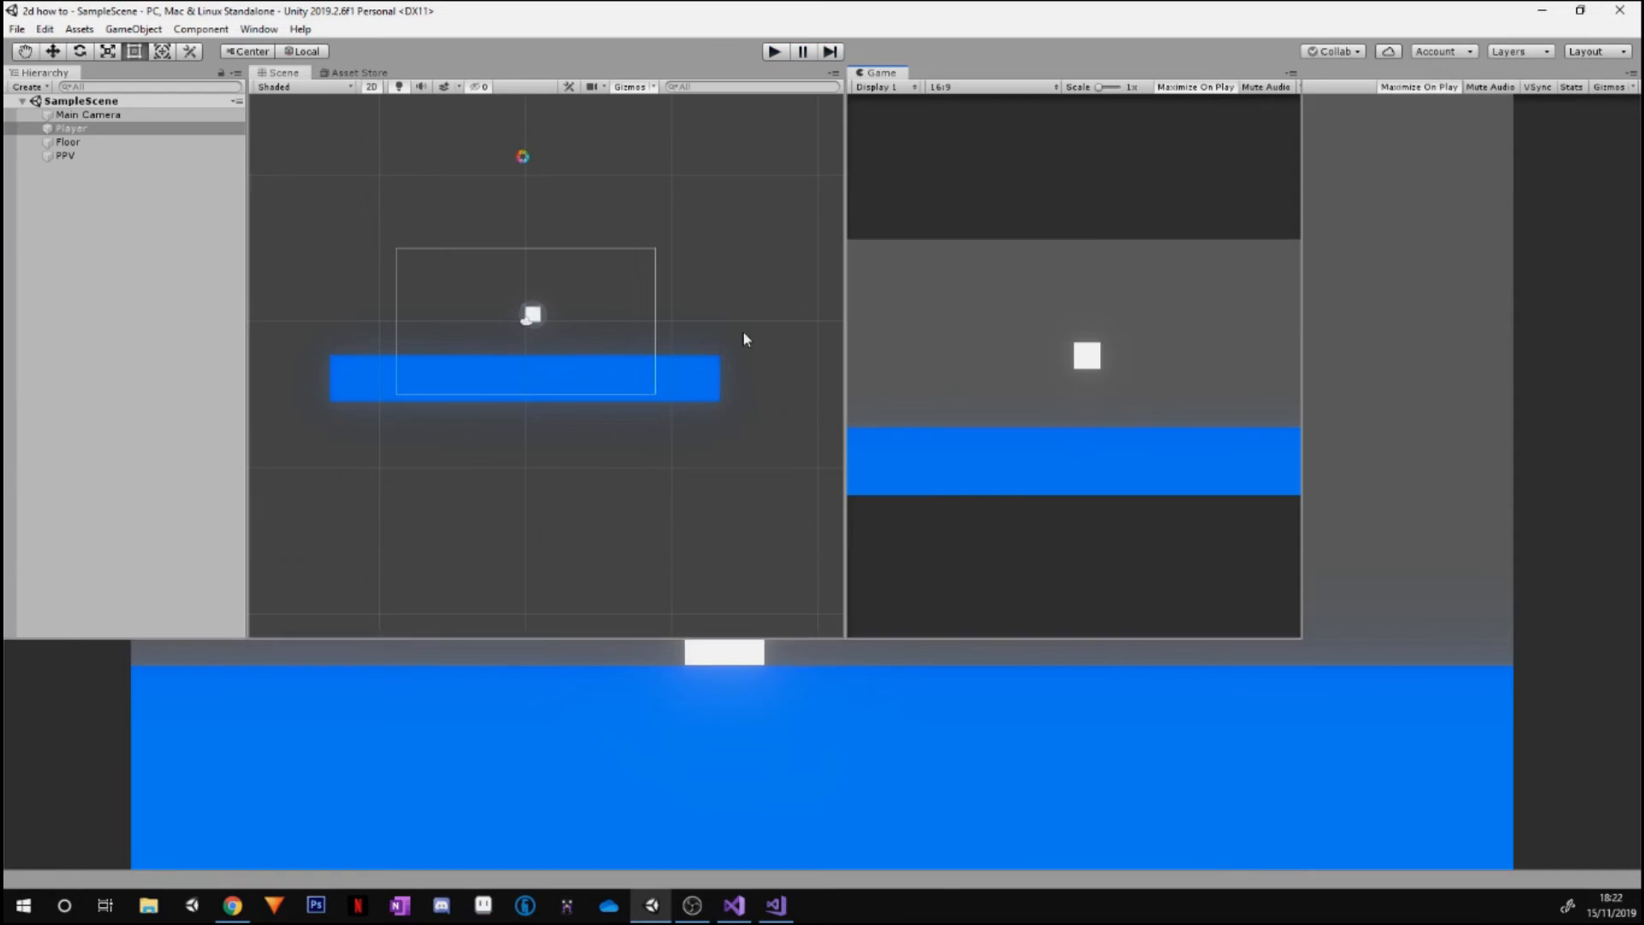
left_click(72, 127)
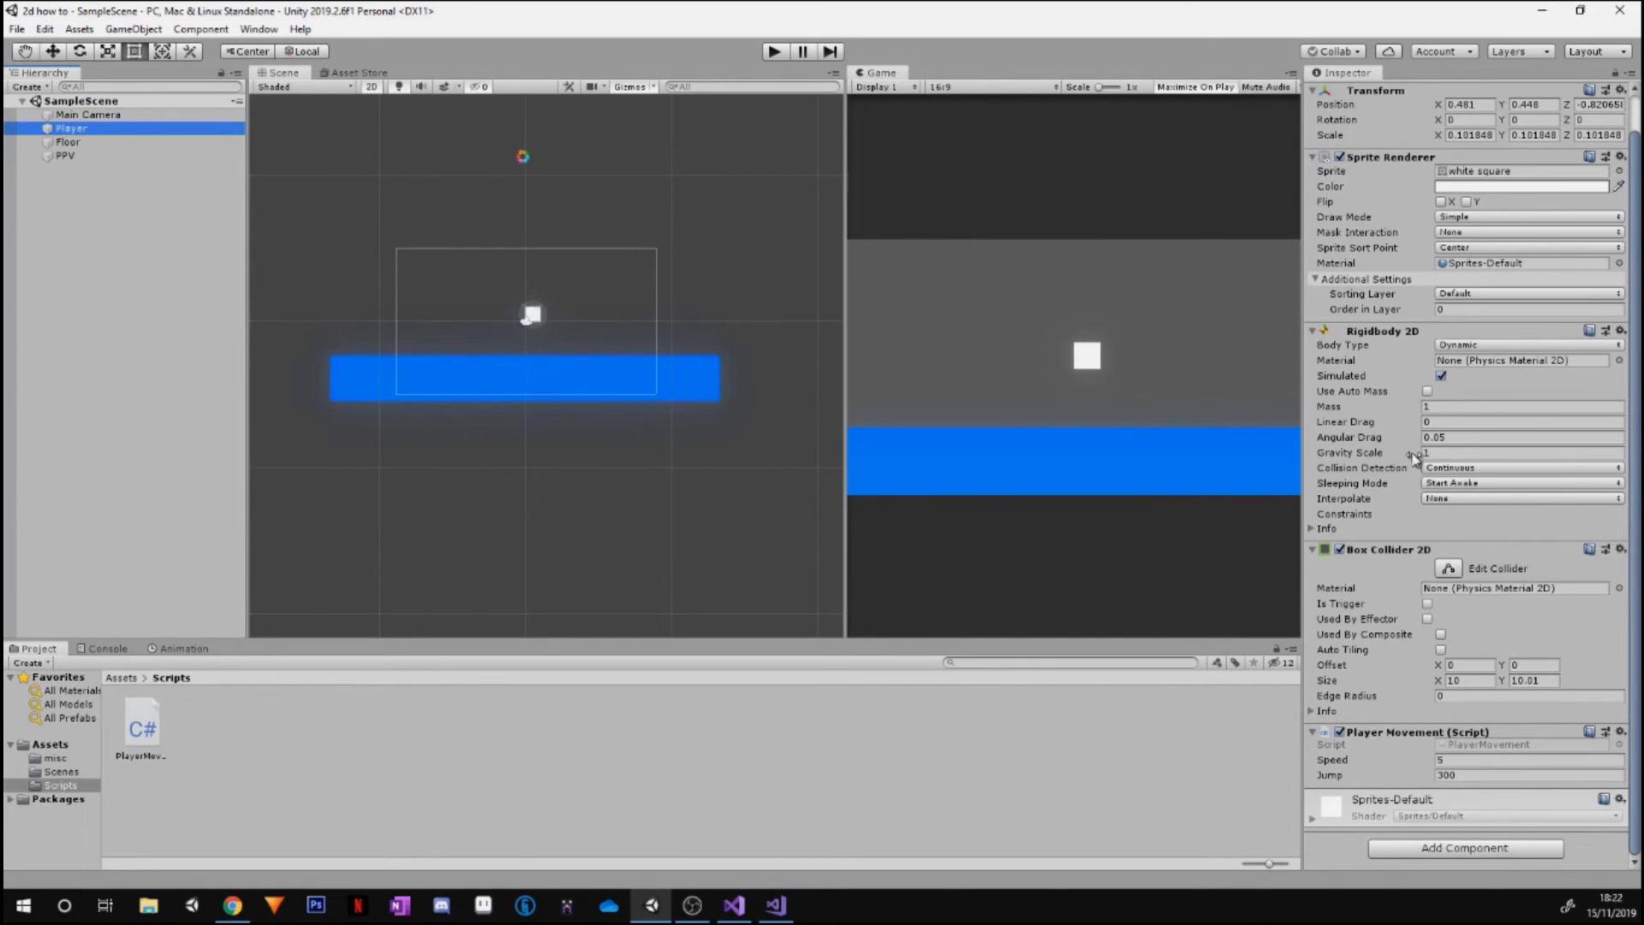
mouse_move(529, 250)
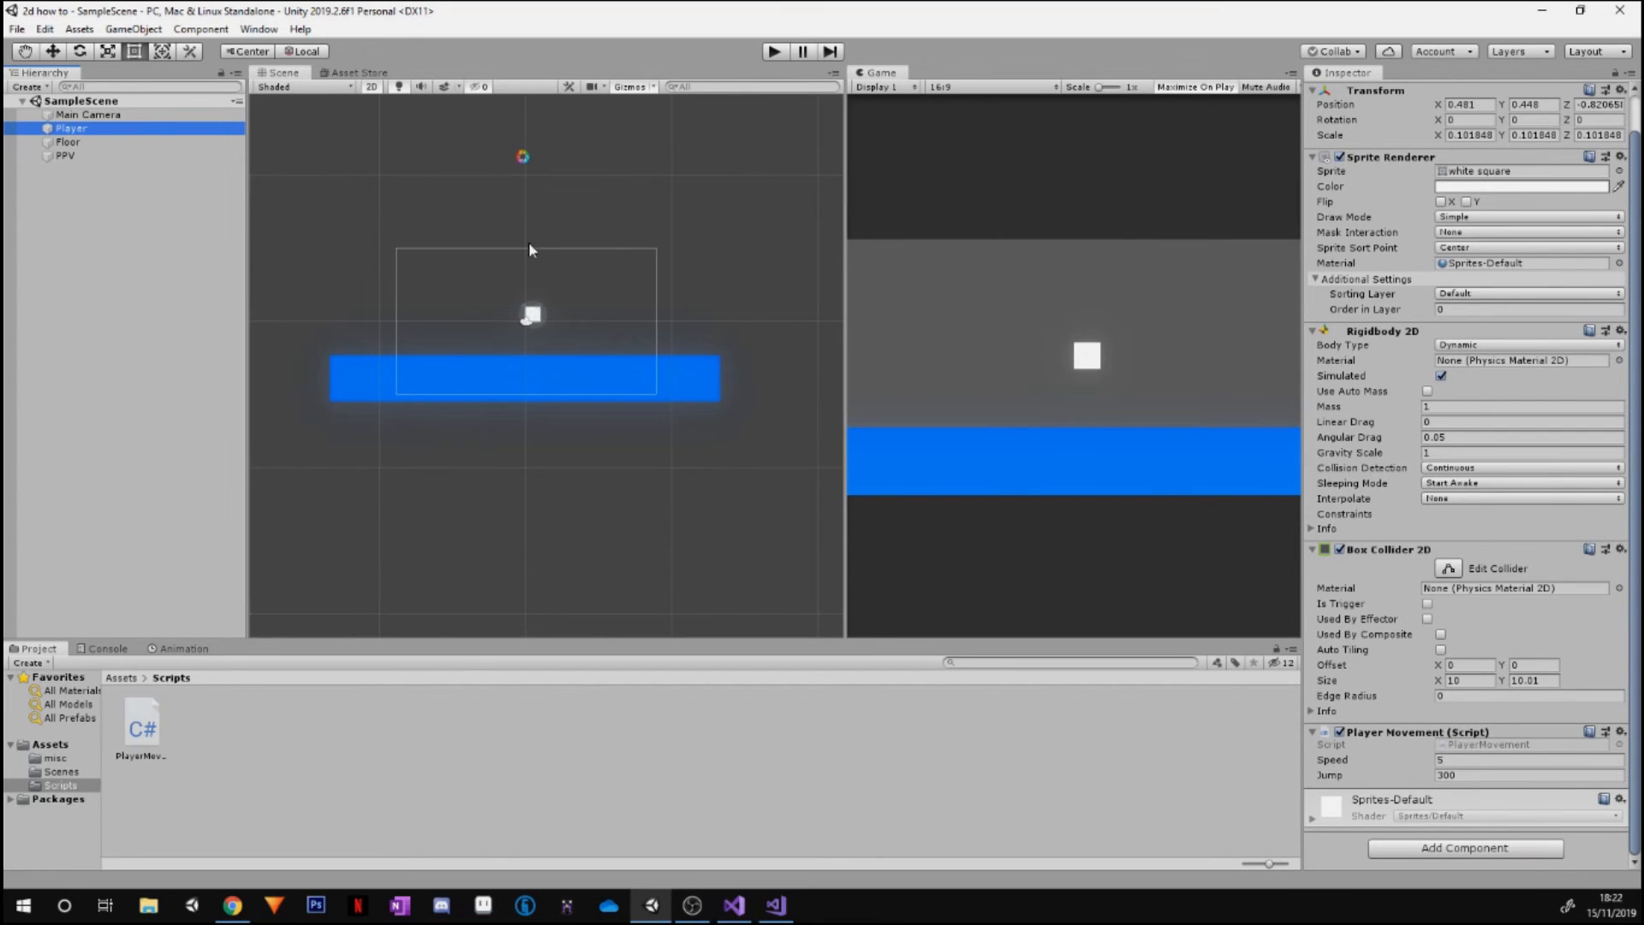
mouse_move(1262, 397)
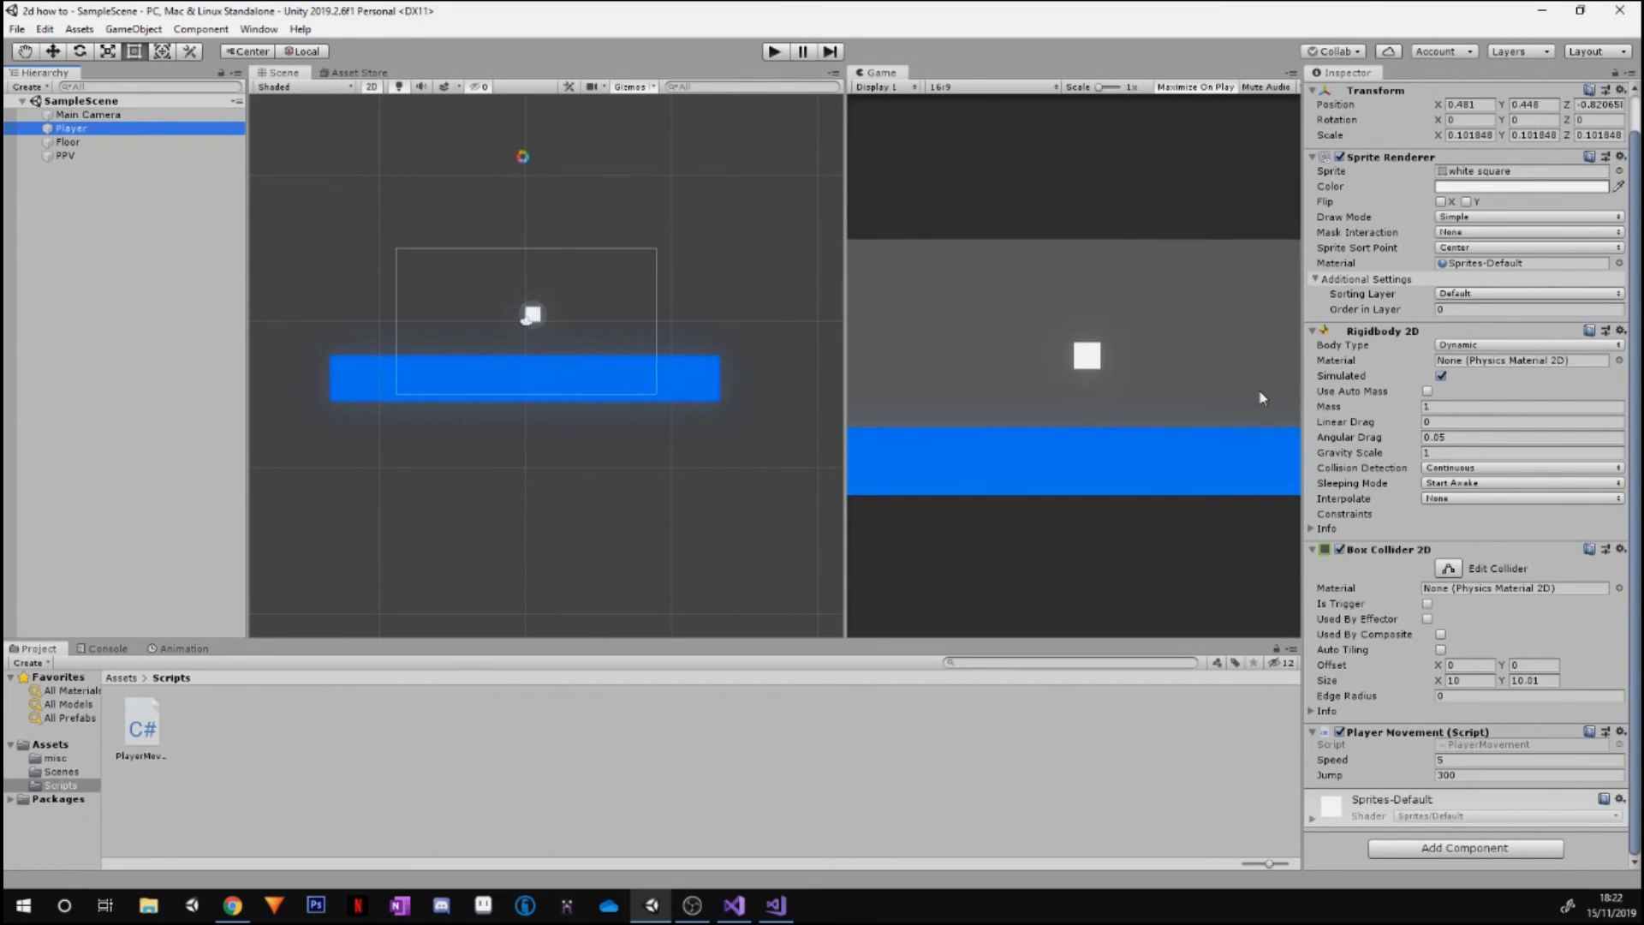
mouse_move(580, 270)
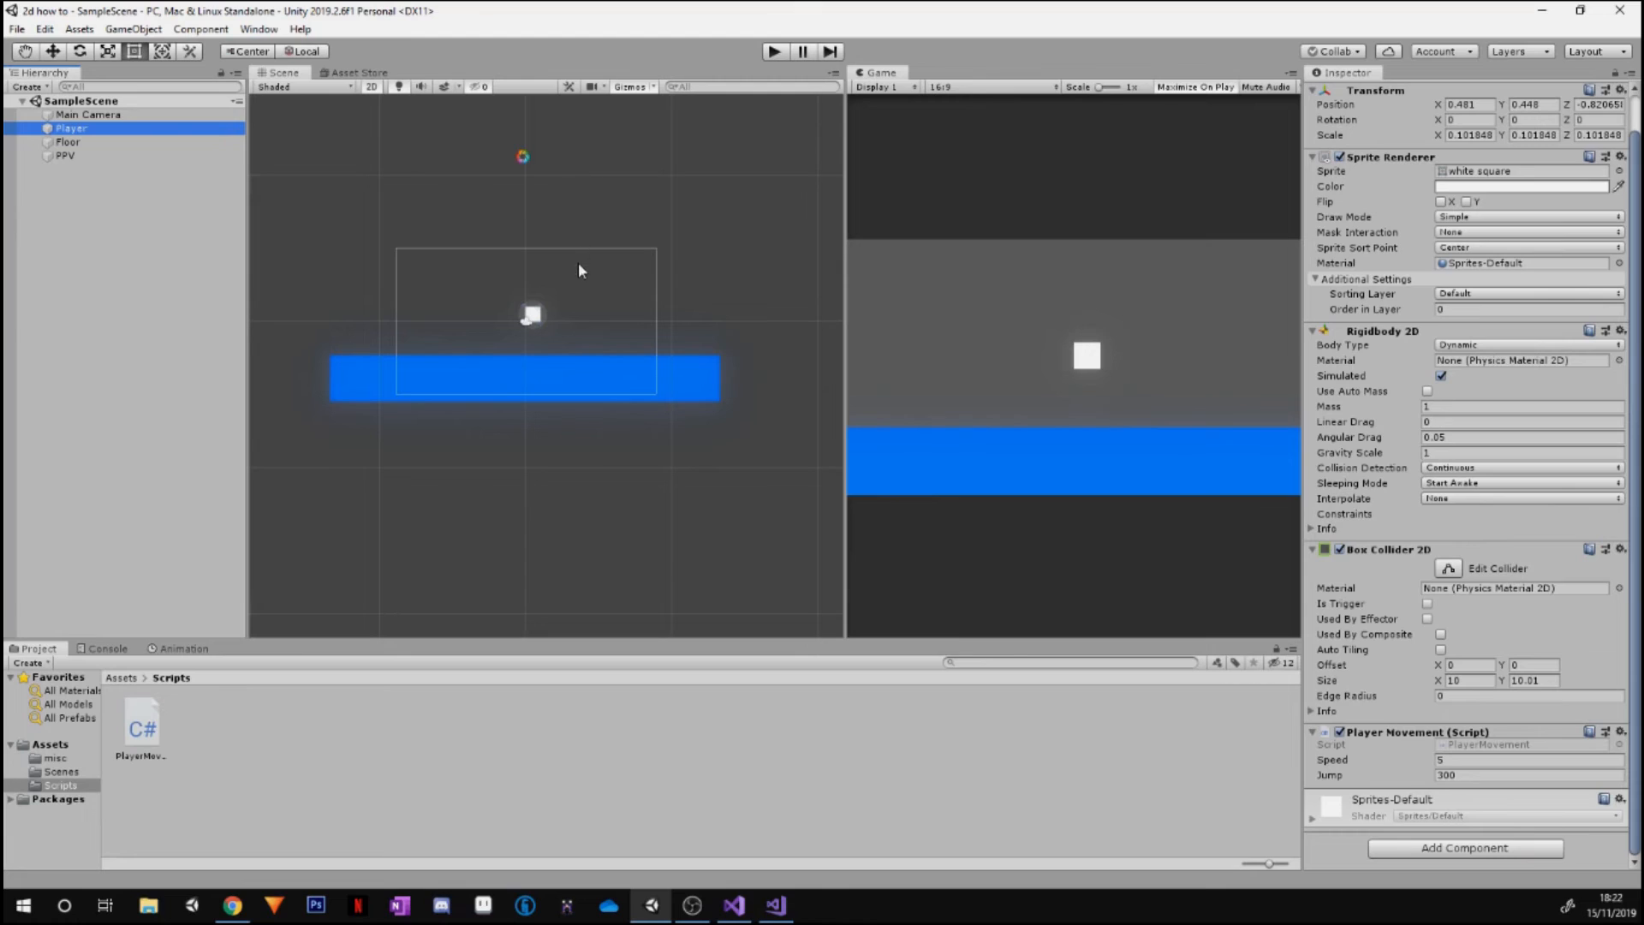
mouse_move(1392, 453)
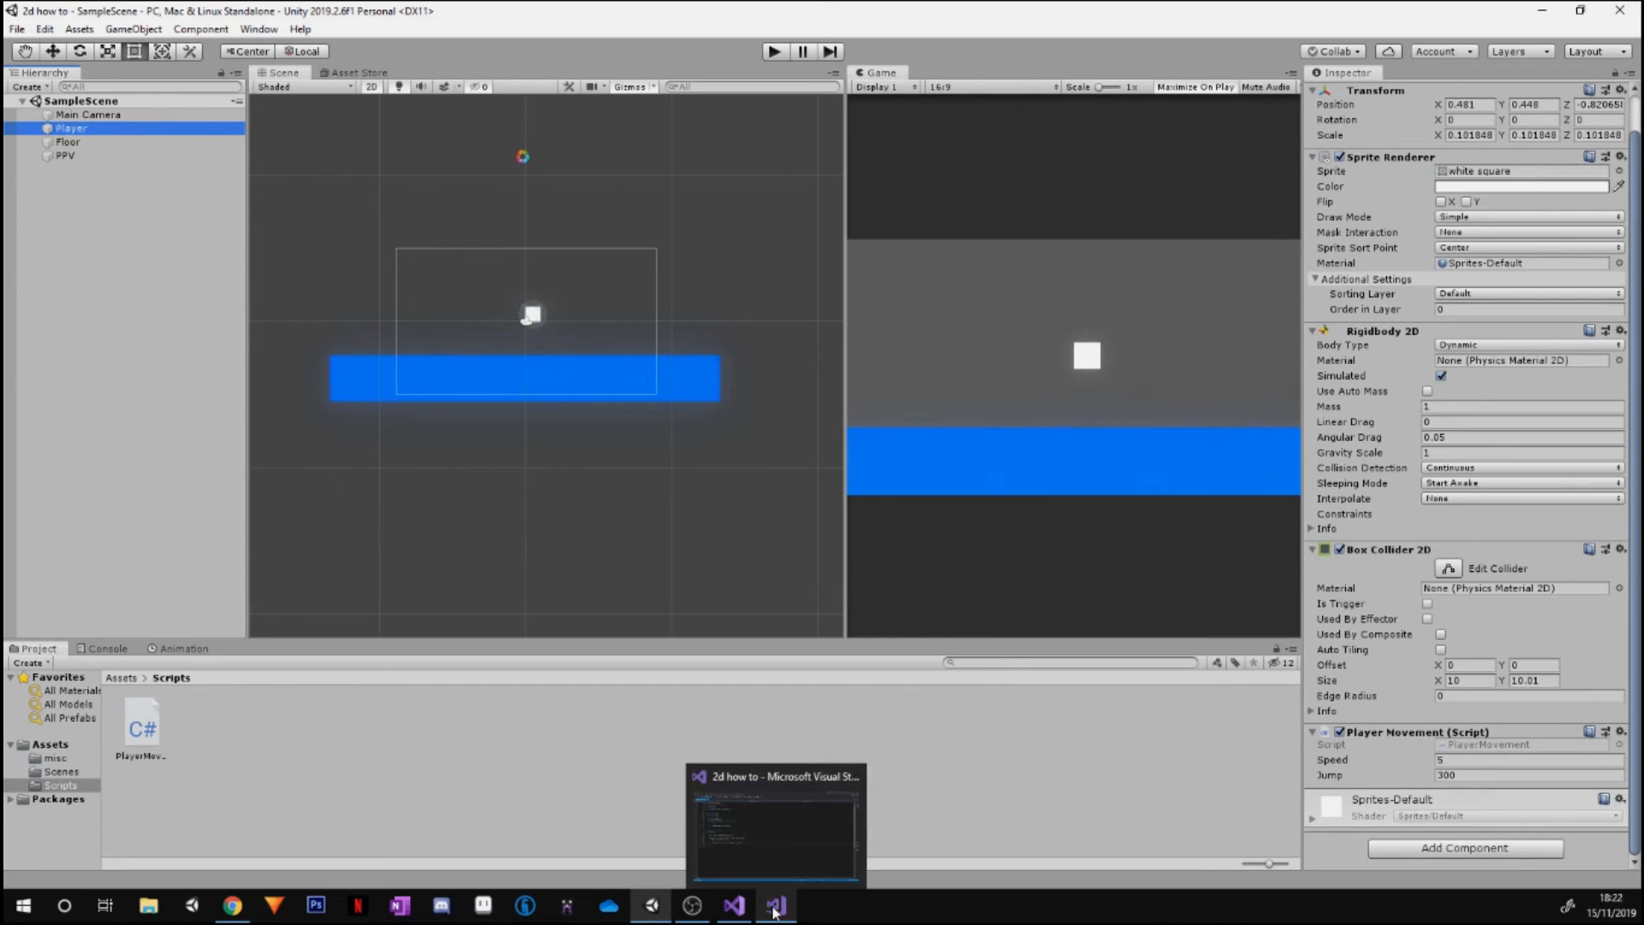
left_click(776, 904)
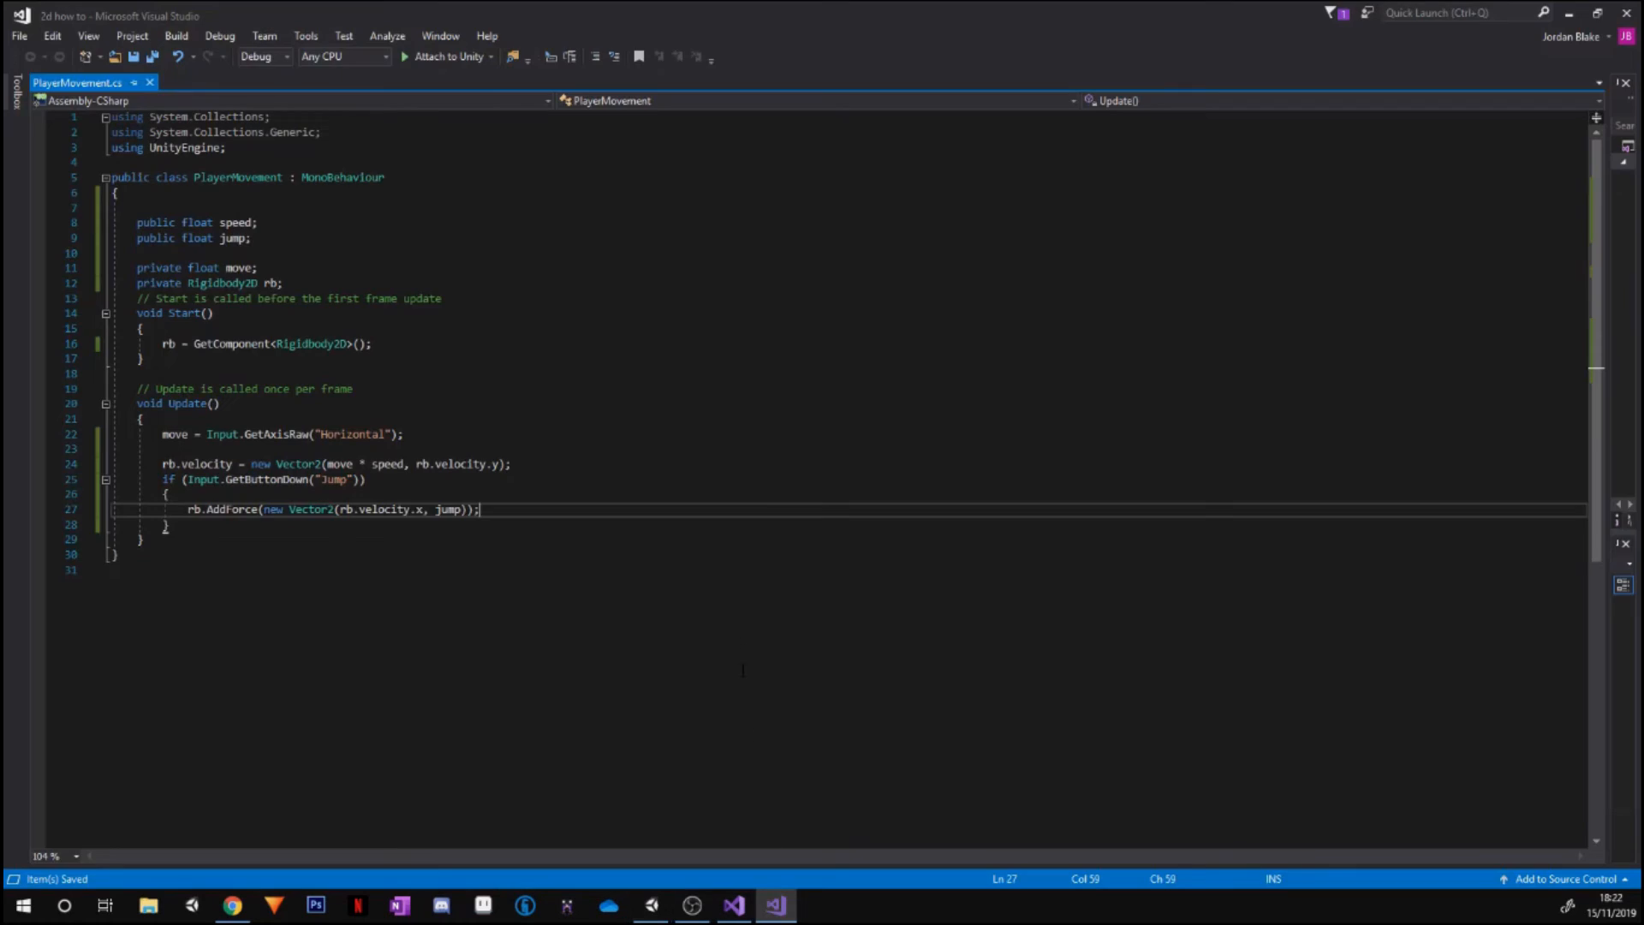
Keep the jump line with jump 300, then show the Player's component with Speed 5 and Jump 300 in Unity
double_click(274, 434)
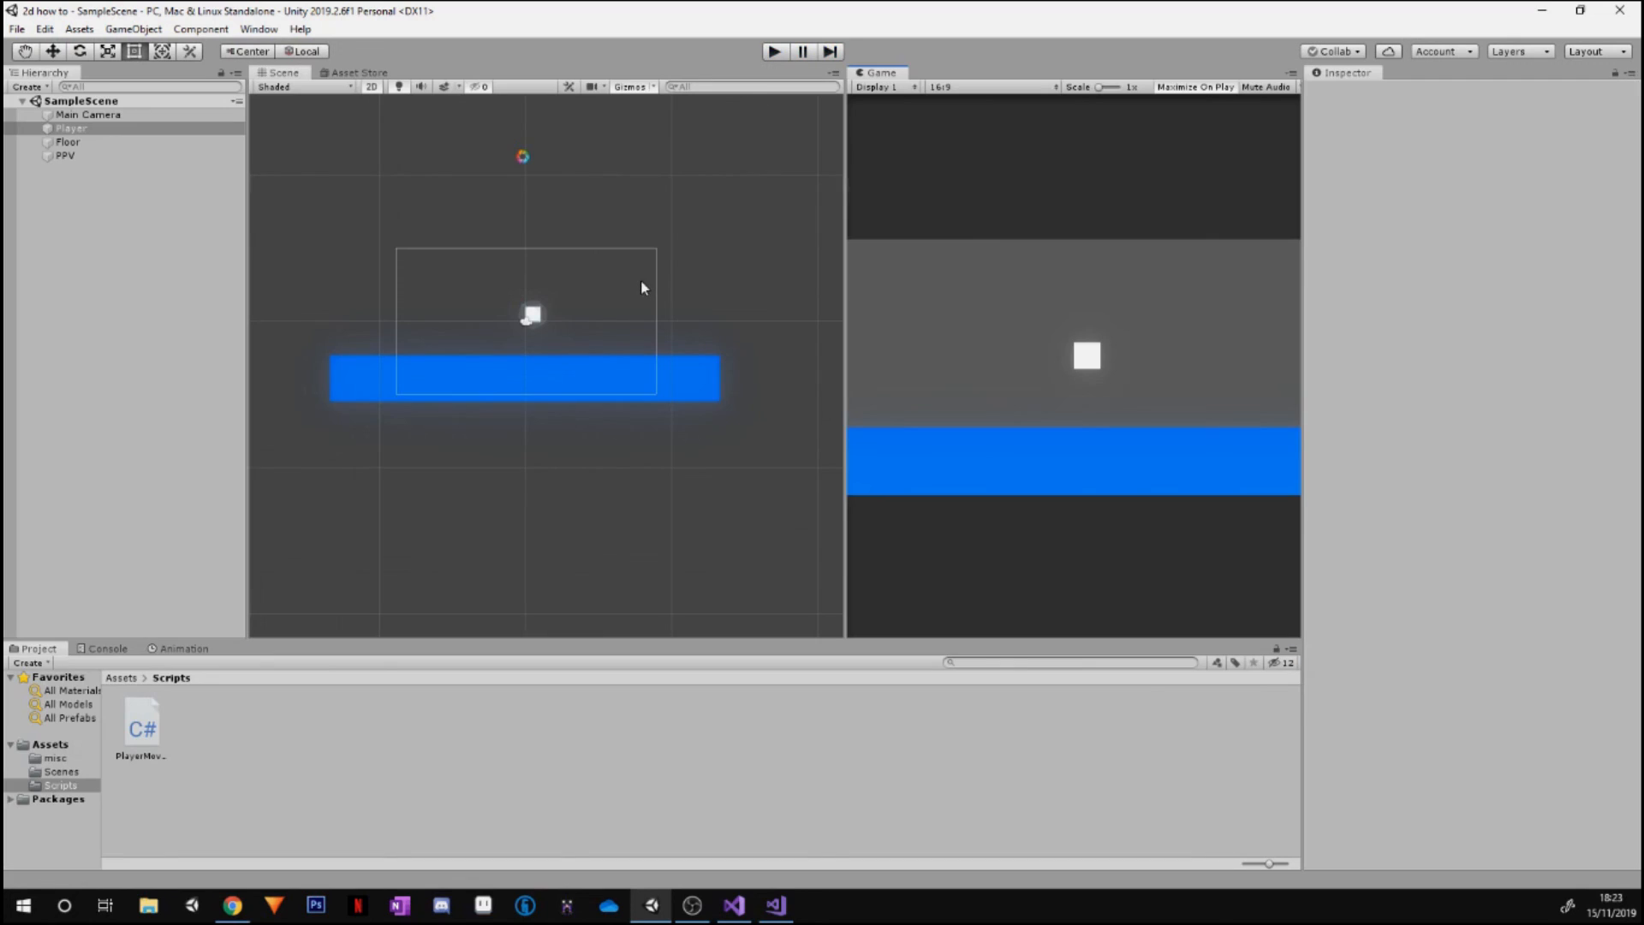
left_click(72, 128)
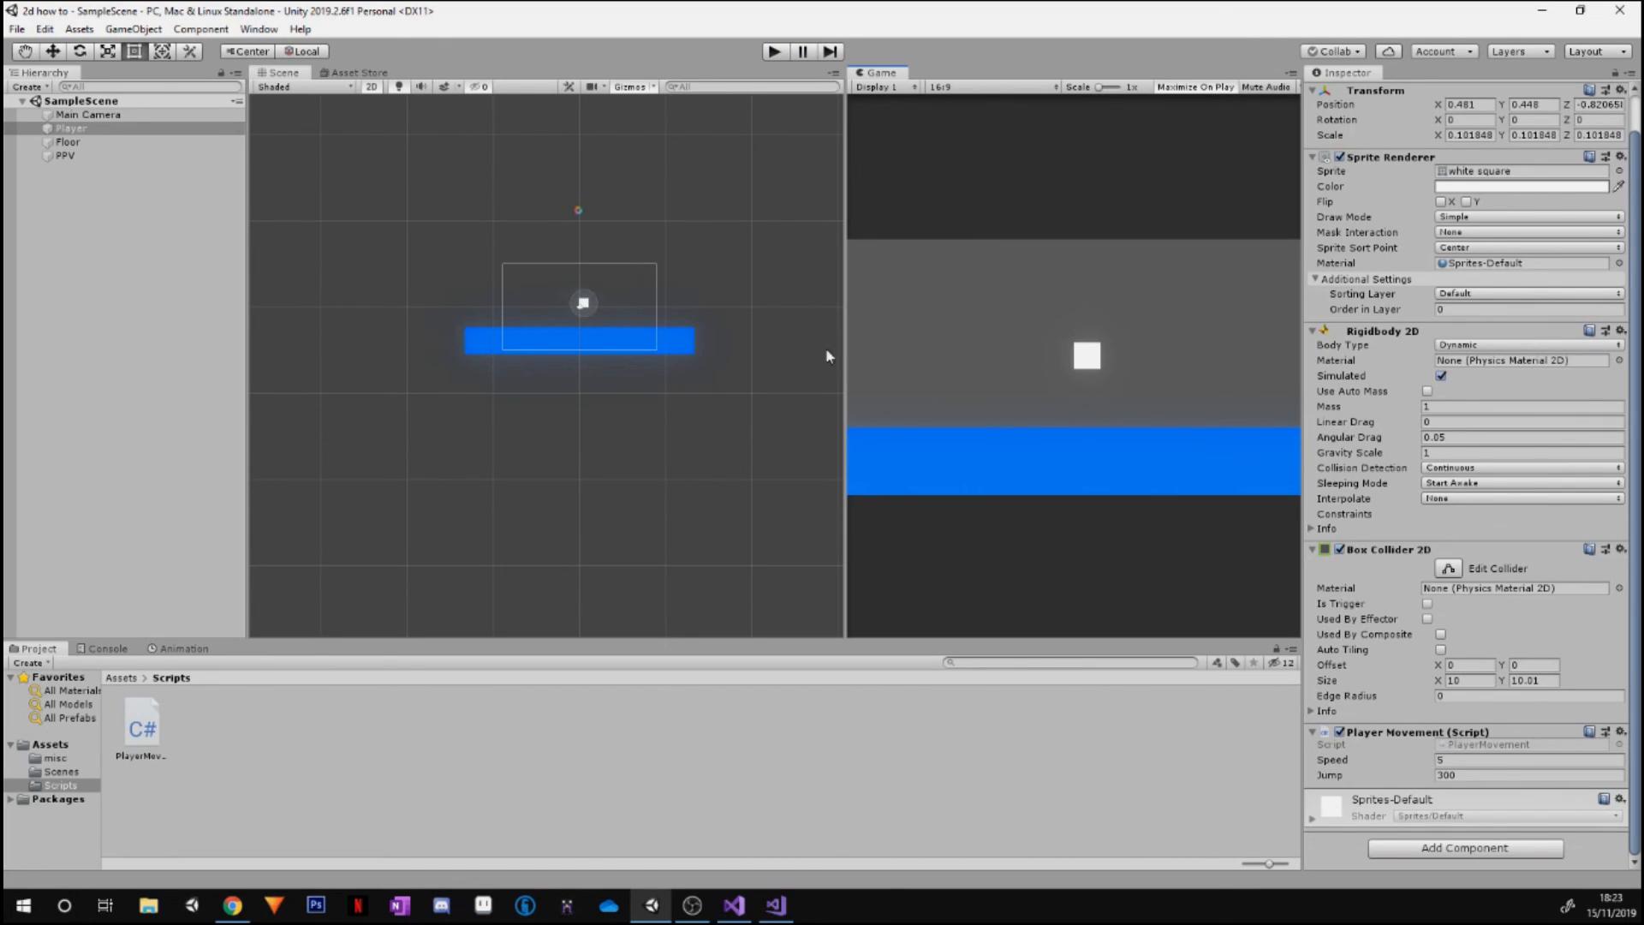